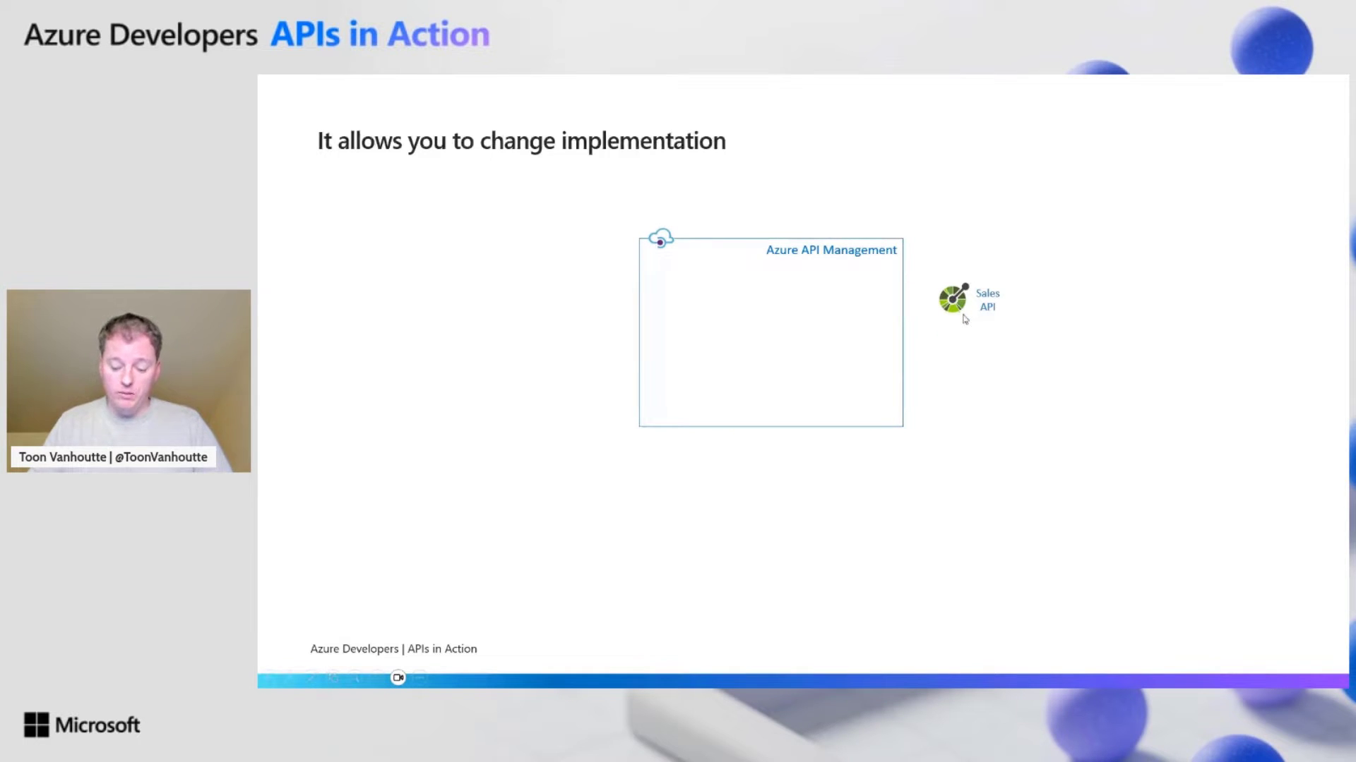
Step: Advance the deck to the 'It allows you to change implementation' slide
key("Right")
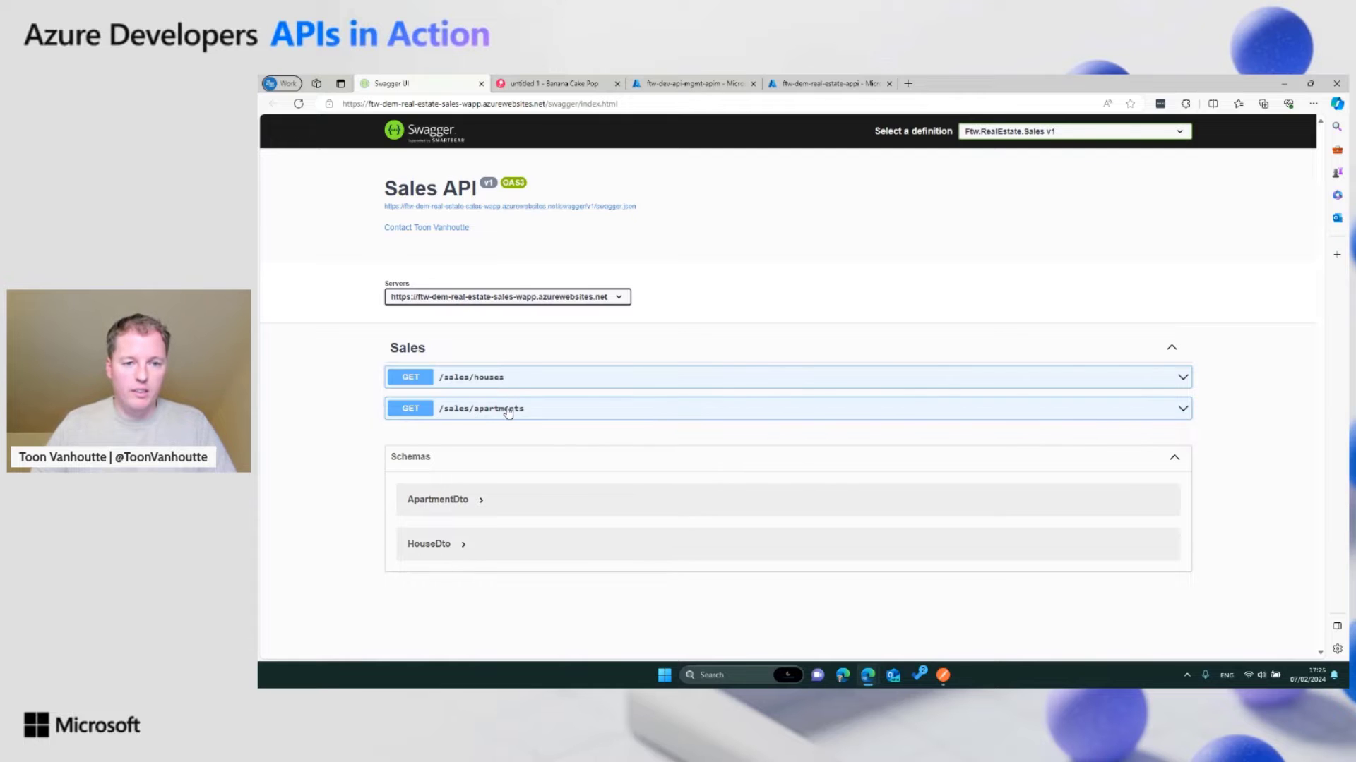
Step: Switch from the Sales API Swagger page to the Azure portal browser tab
left_click(692, 83)
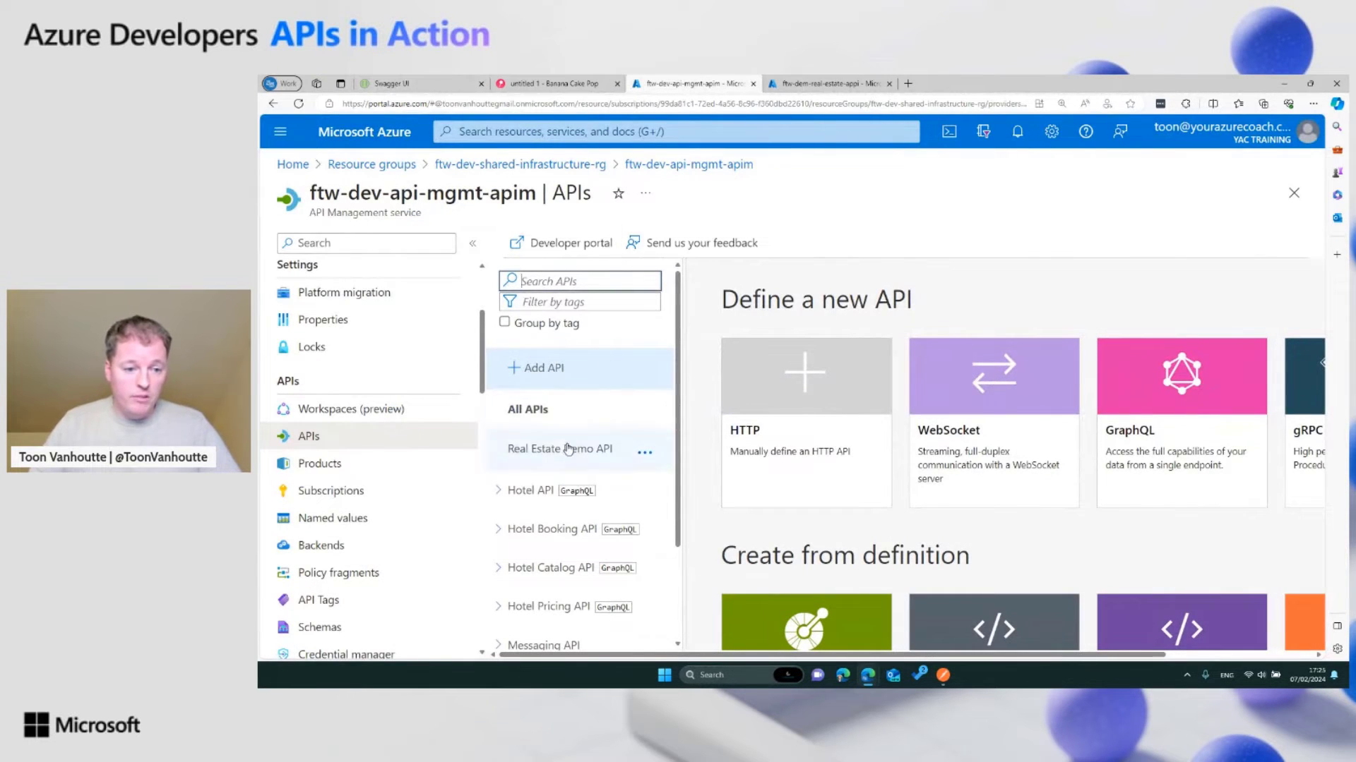
Step: Show the Real Estate Demo API's policy code for GET apartments for sale, with the operations pane widened
left_click(559, 449)
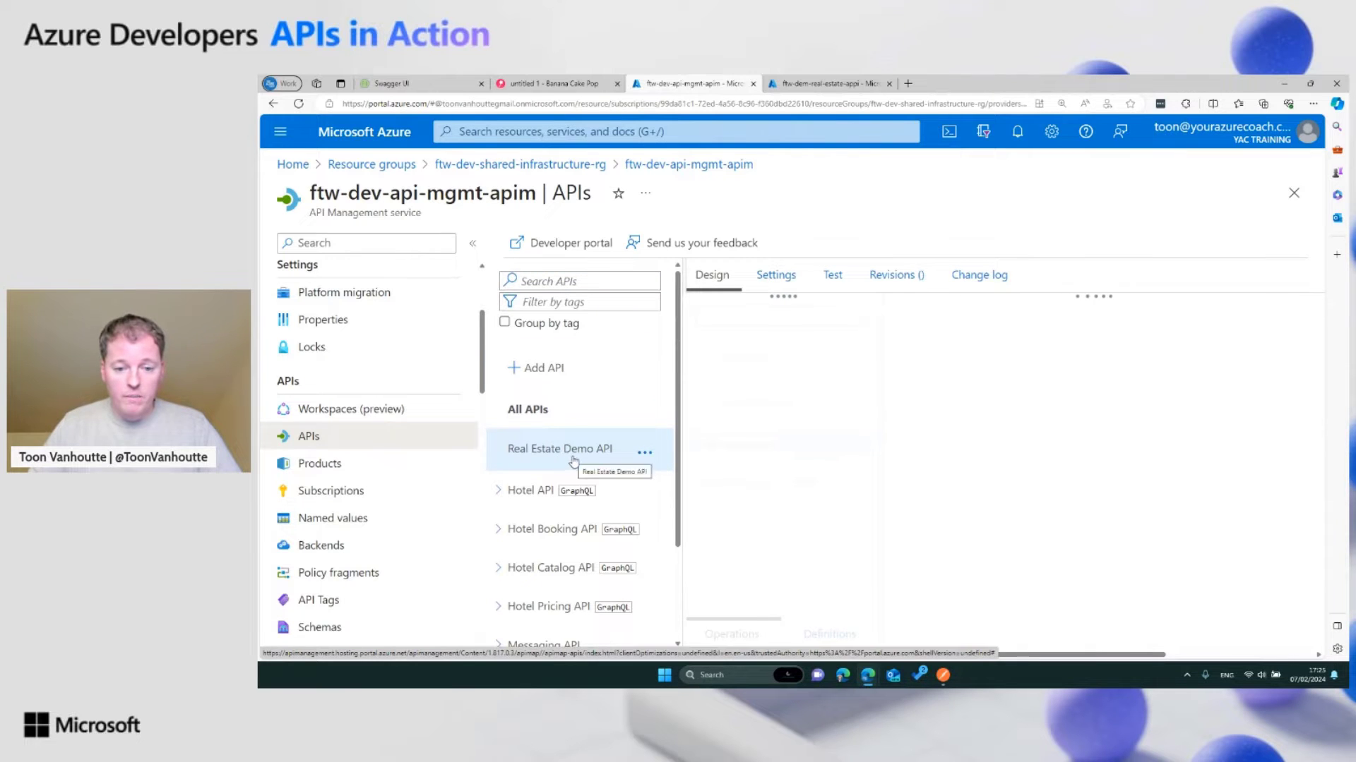
left_click(559, 449)
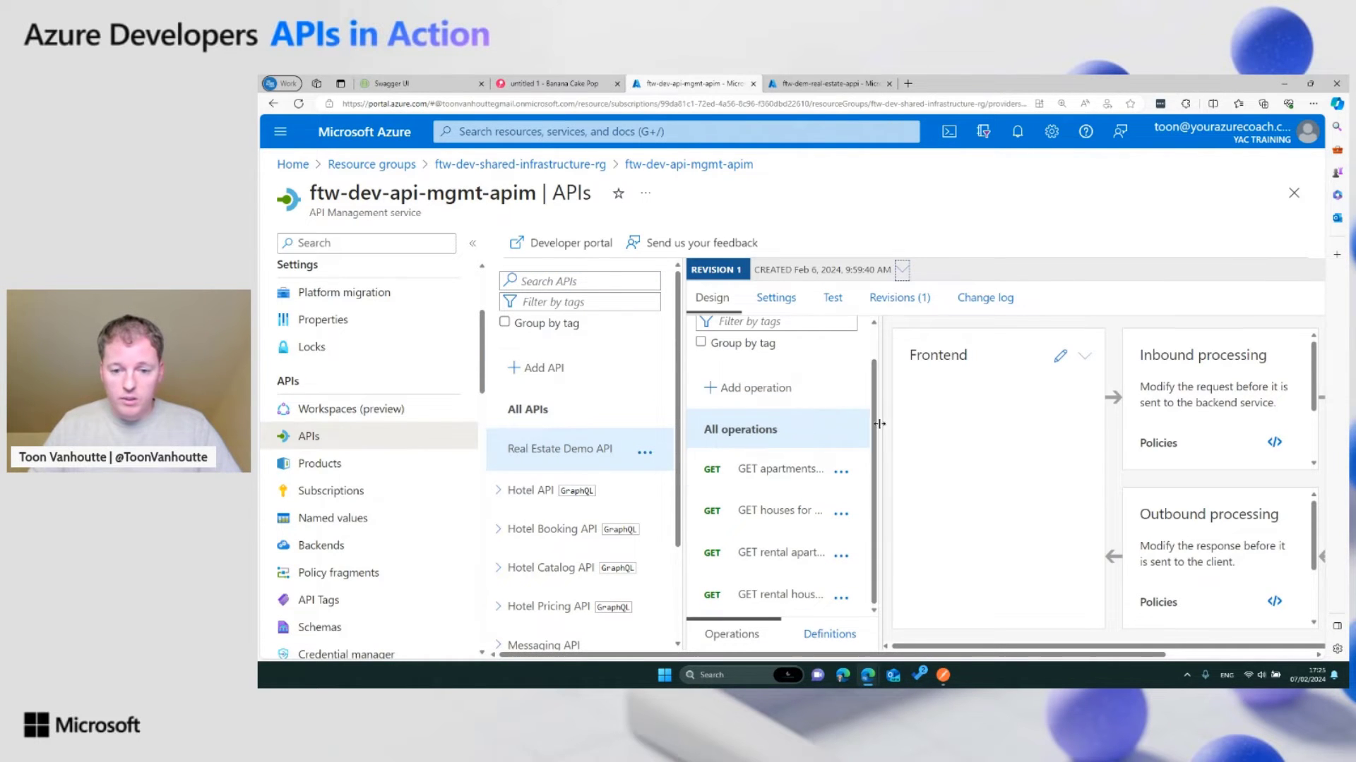
left_click_drag(877, 425, 936, 425)
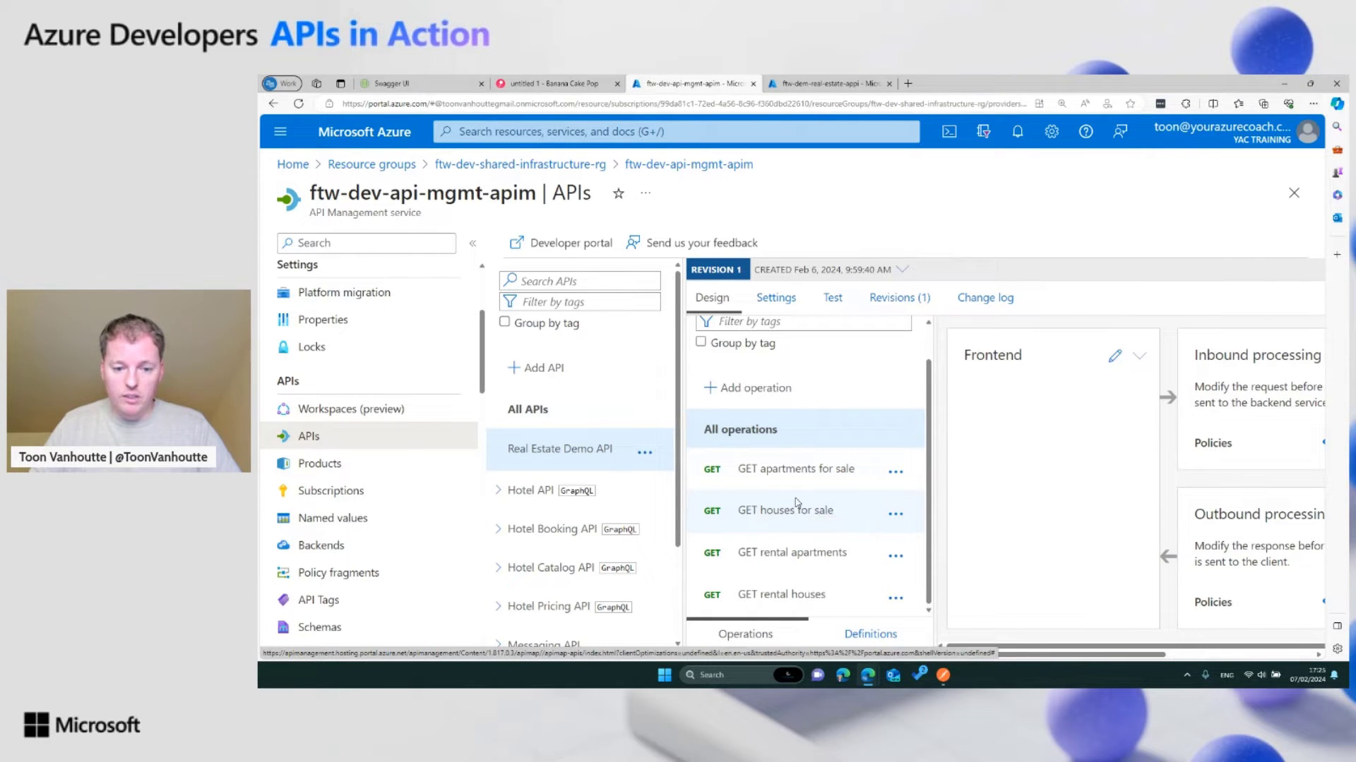
left_click(792, 469)
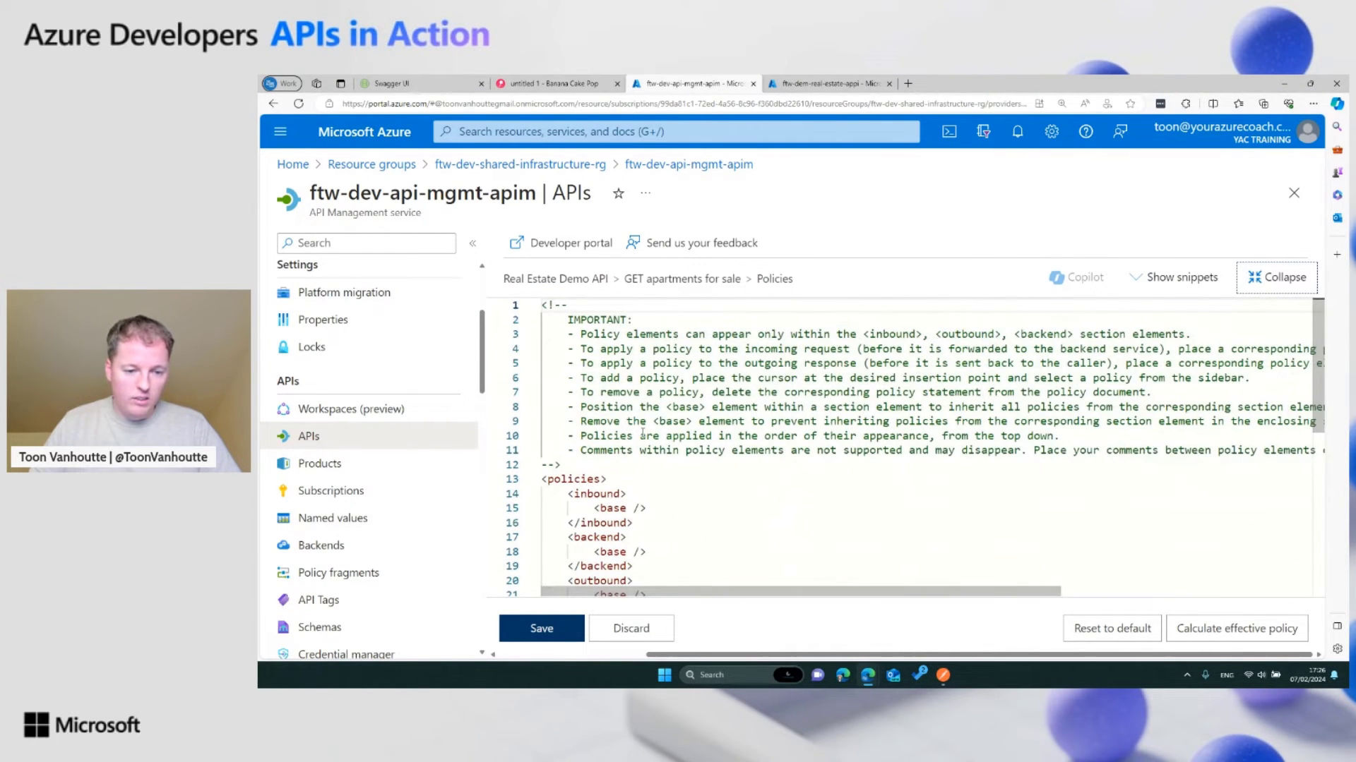
scroll("down", 3)
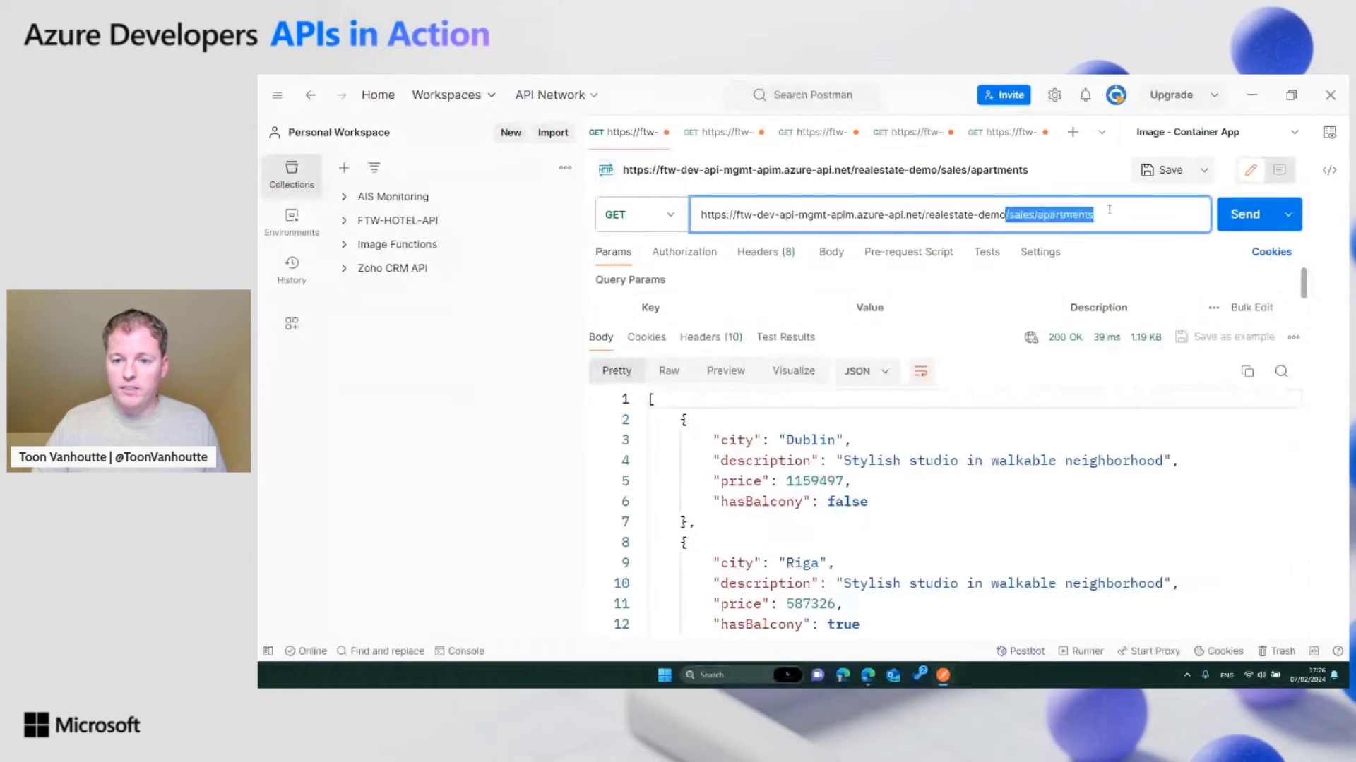
Step: Send the sales/apartments request repeatedly, each call returning 200 OK with apartment listings
left_click(1244, 213)
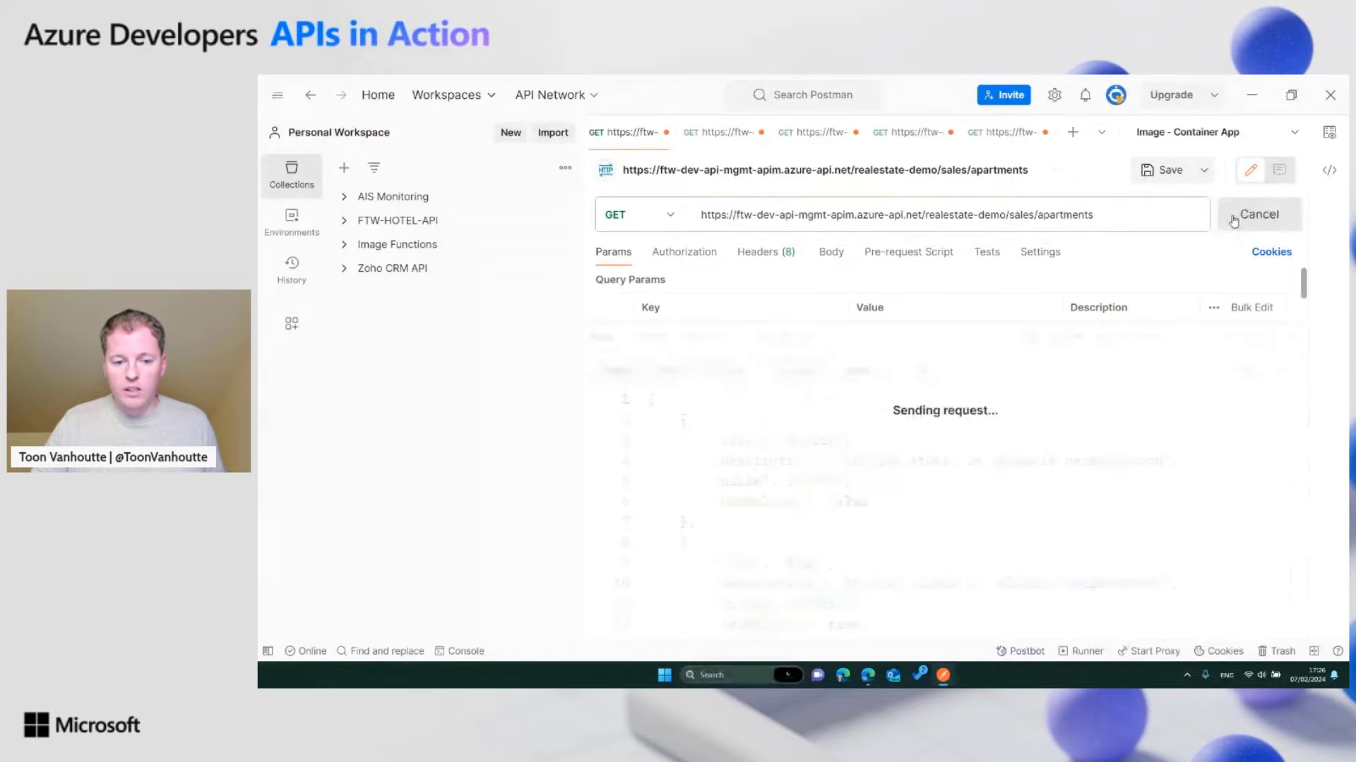
left_click(1245, 214)
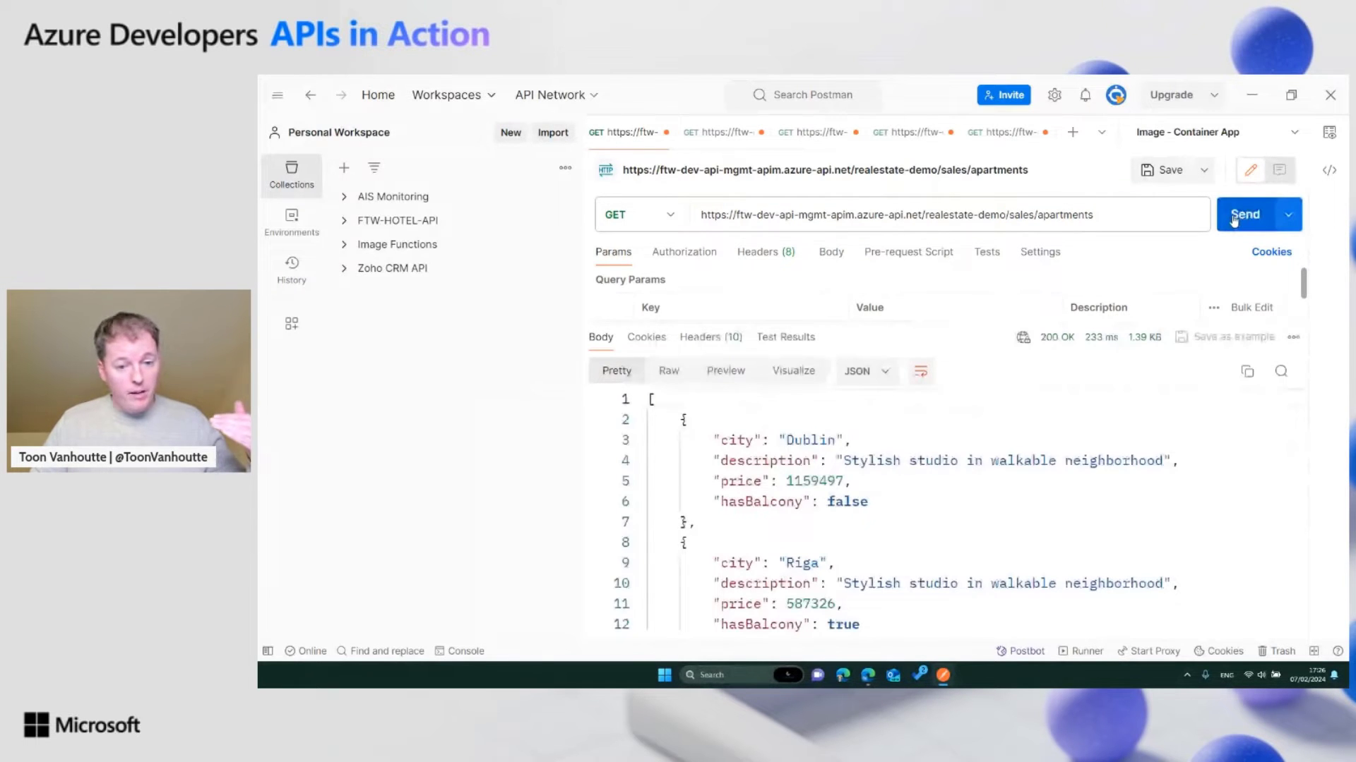
left_click(1243, 214)
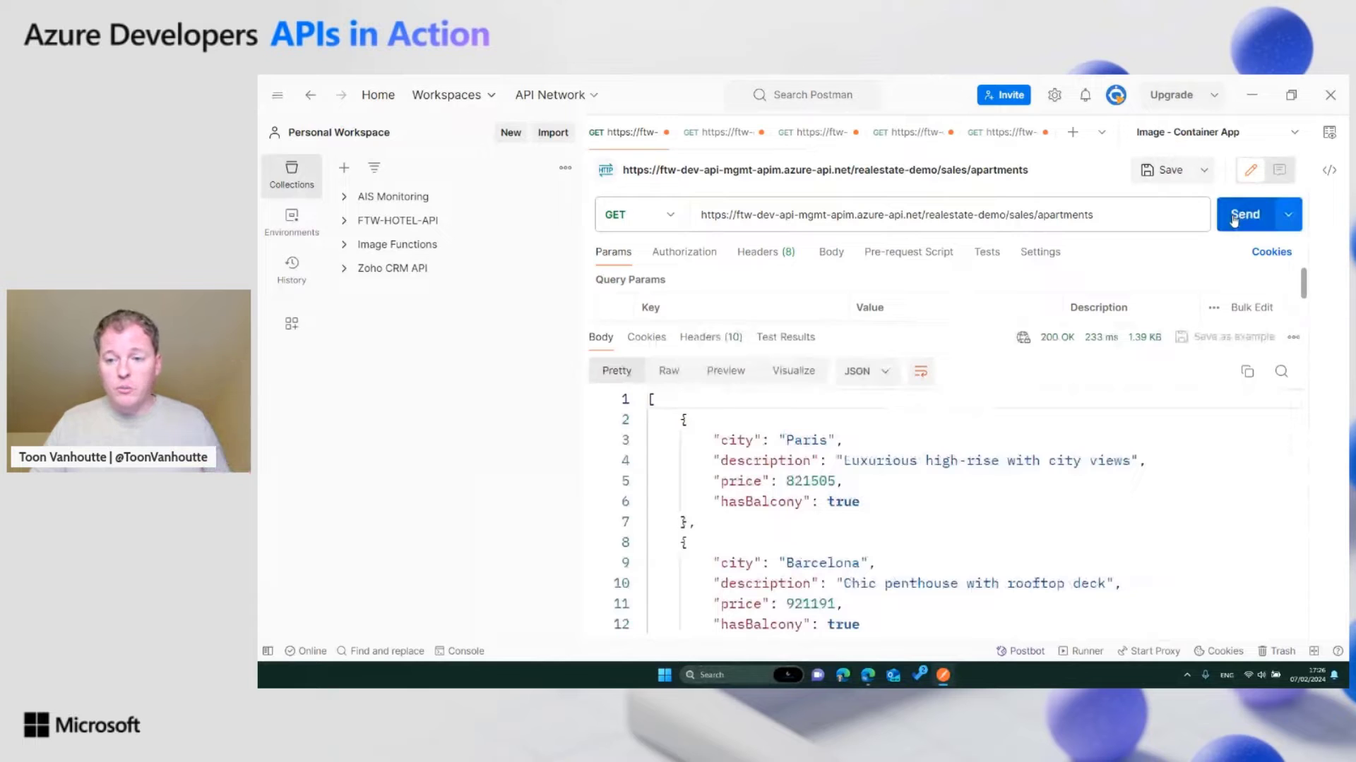
left_click(1246, 215)
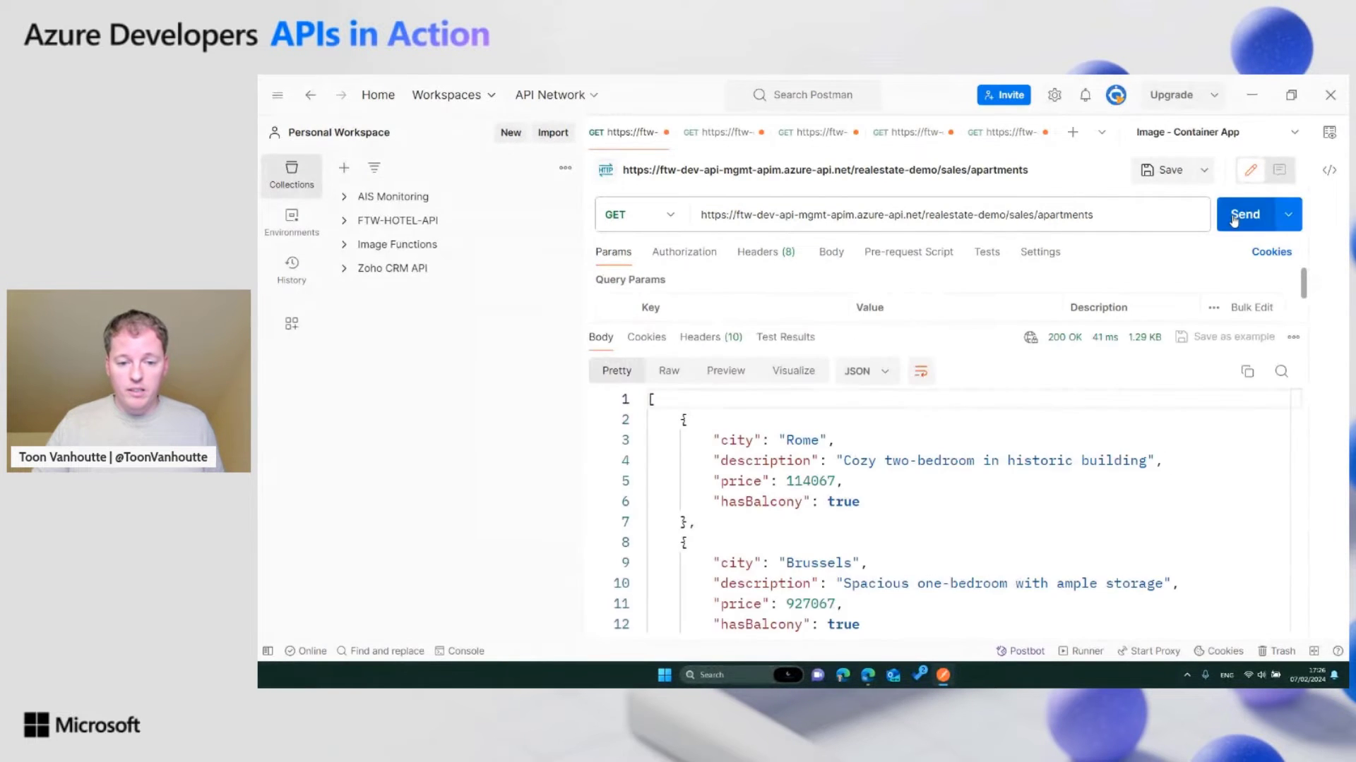
left_click(1245, 215)
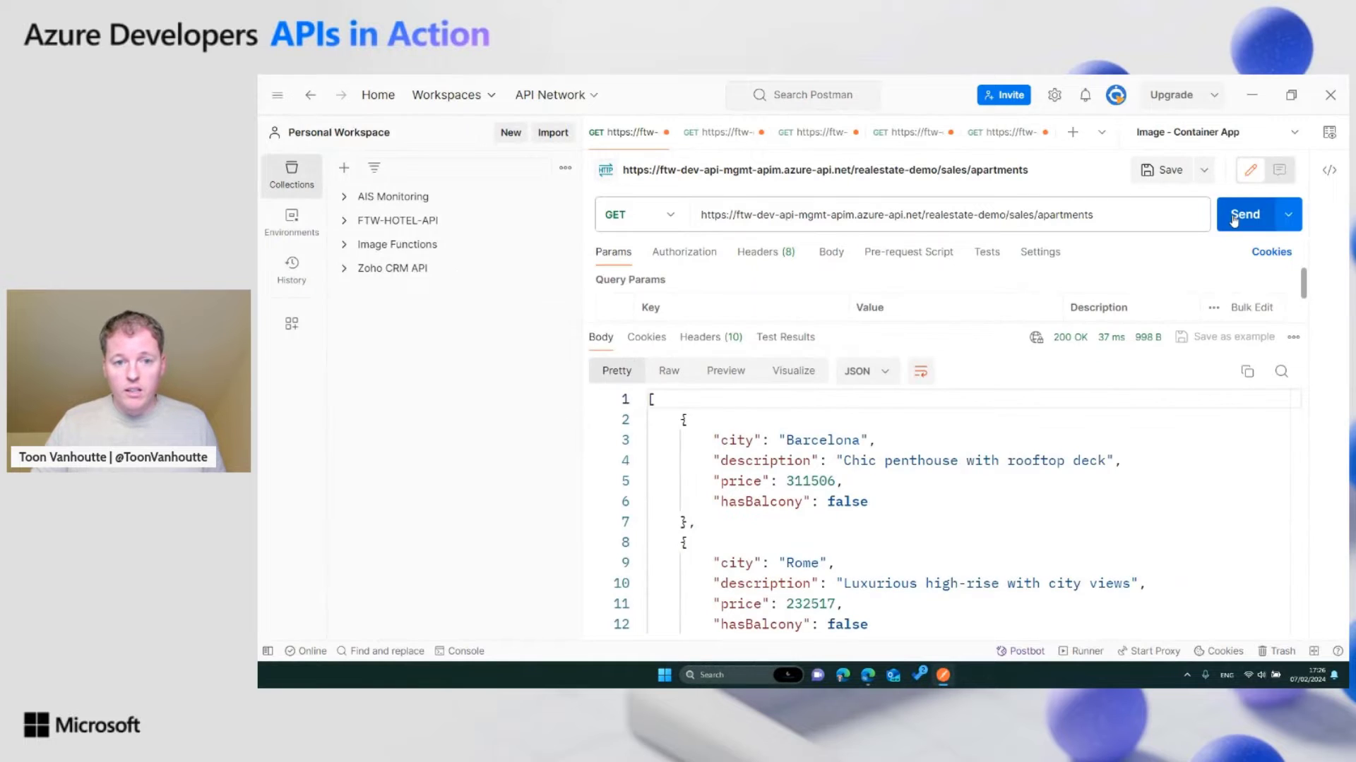
left_click(1245, 214)
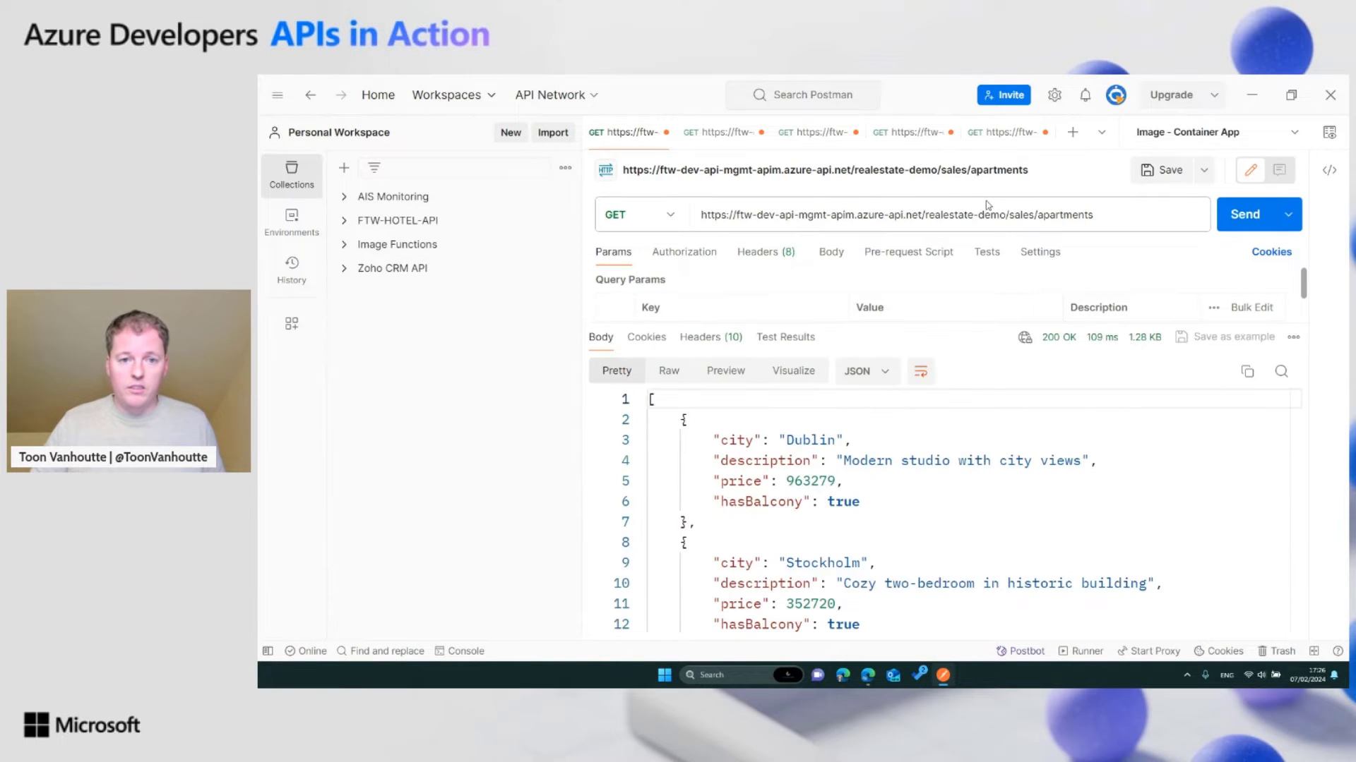
Step: Send the sales/houses request repeatedly, each call returning 200 OK with house listings
left_click(722, 133)
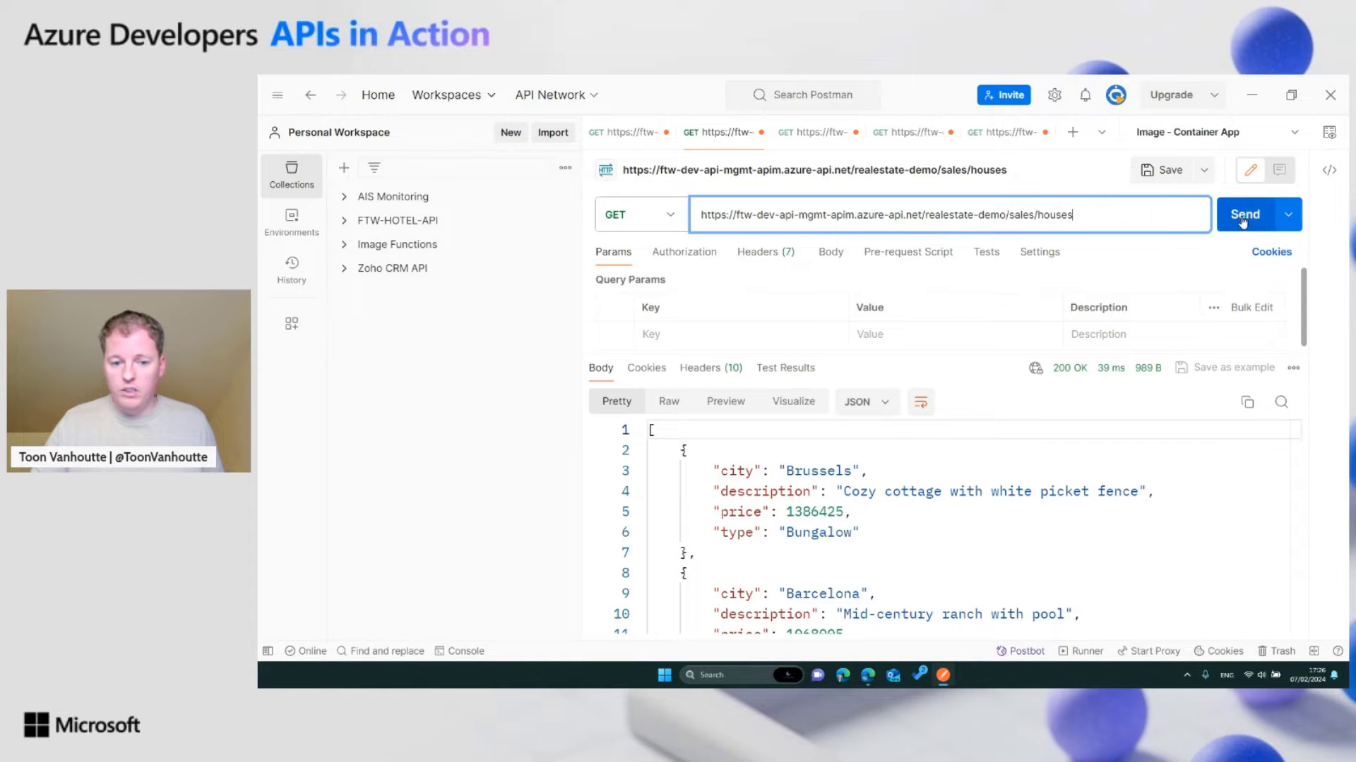
left_click(1245, 215)
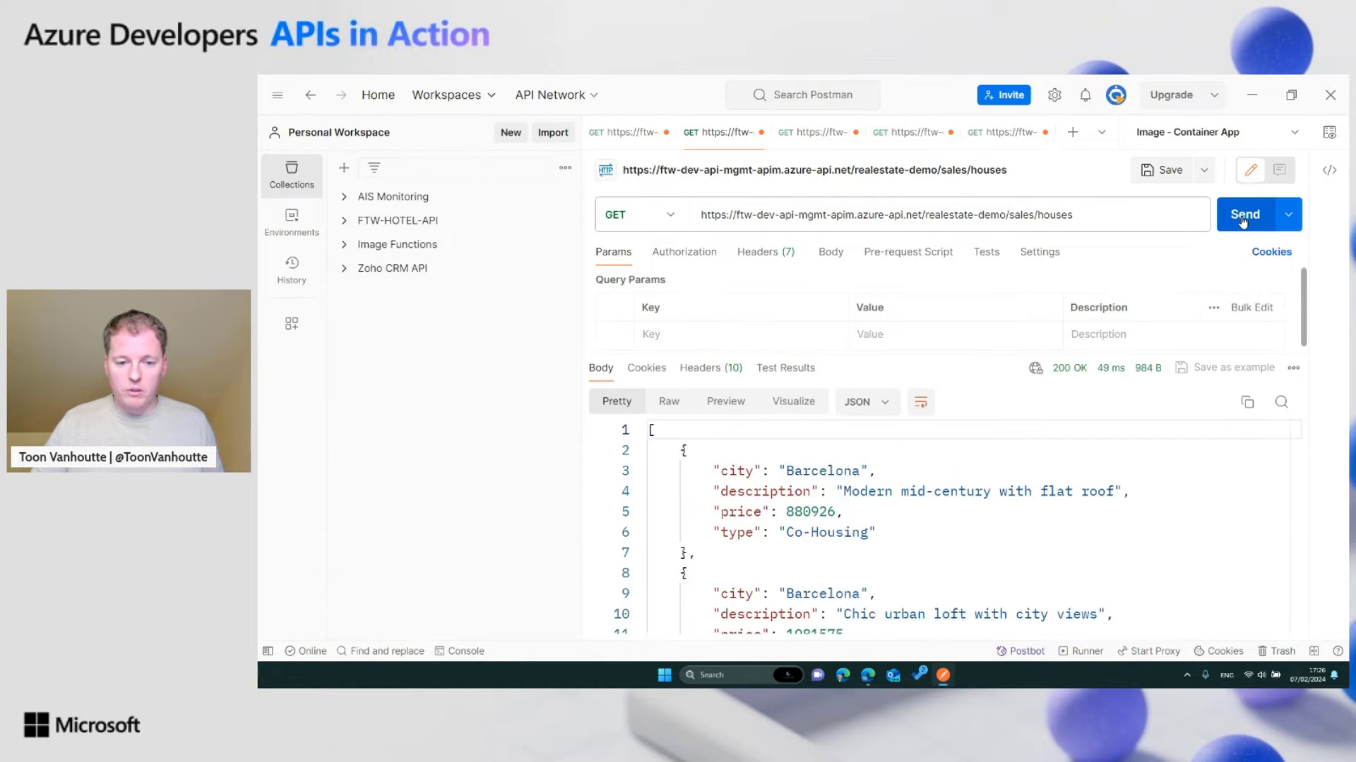
left_click(1245, 214)
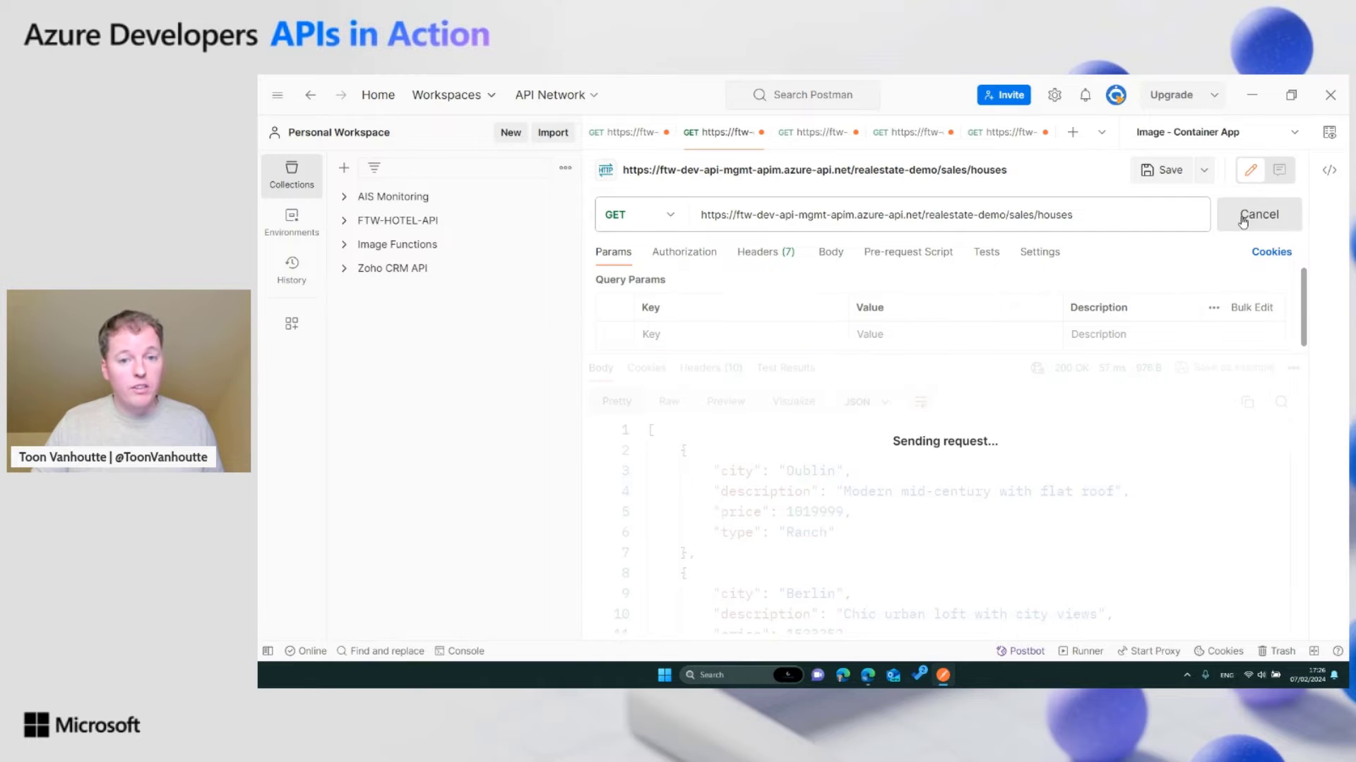
left_click(1258, 215)
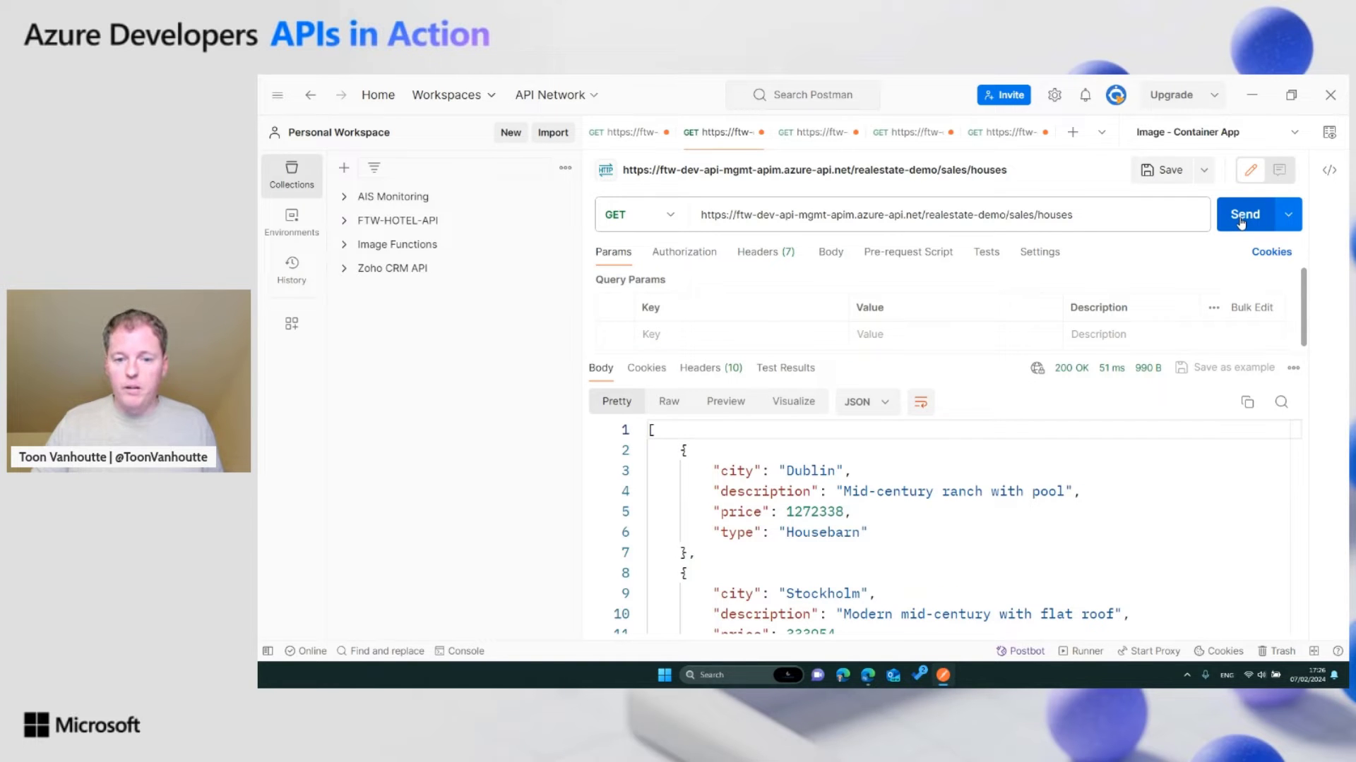
left_click(1246, 215)
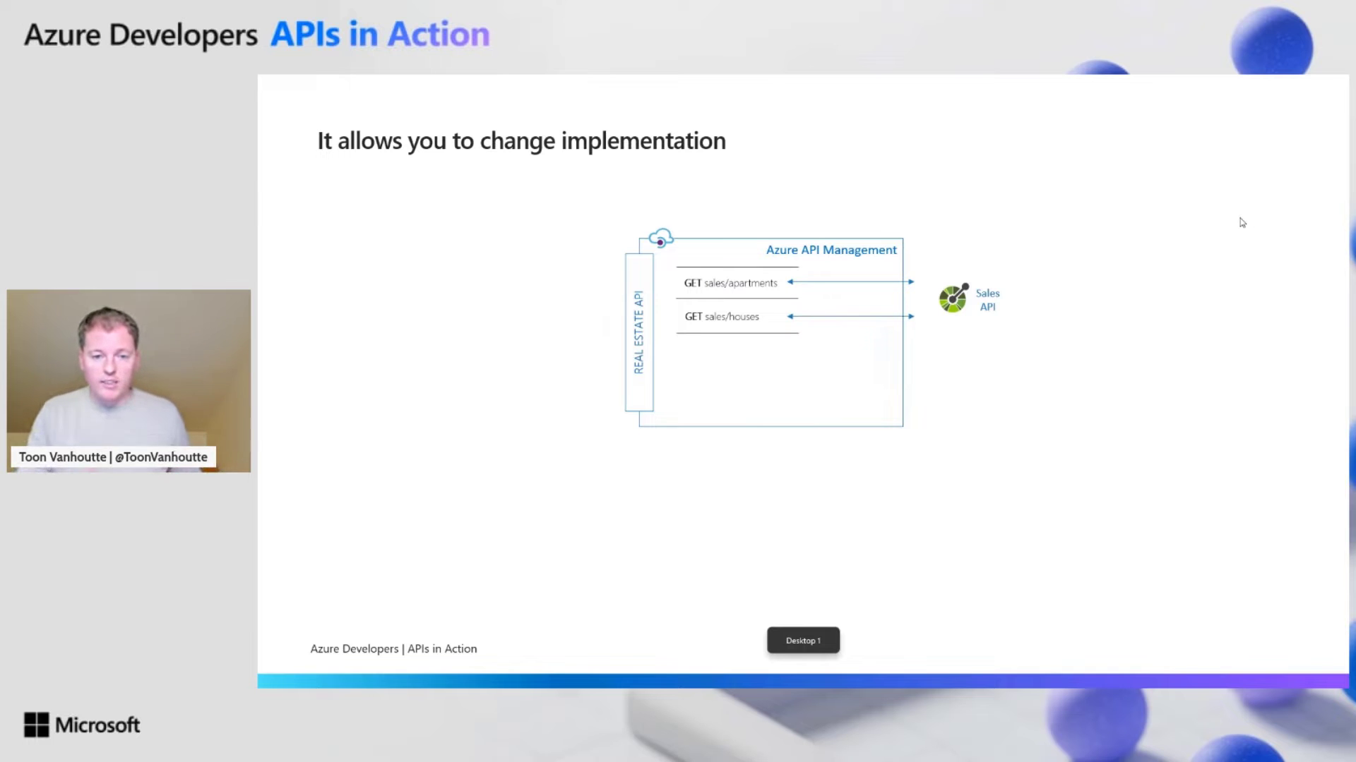
Step: Advance the deck to the 'It allows you to mash-up new APIs' slide
key("Right")
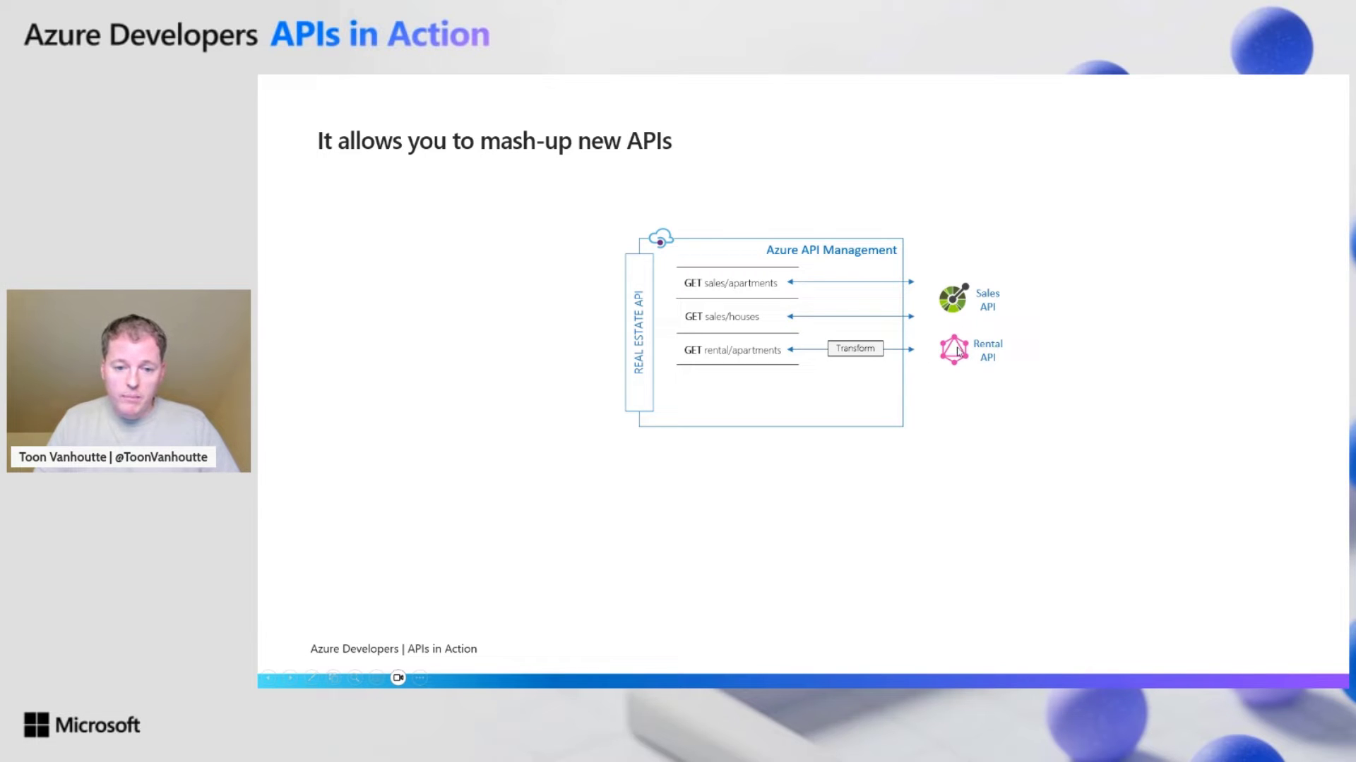
mouse_move(745, 360)
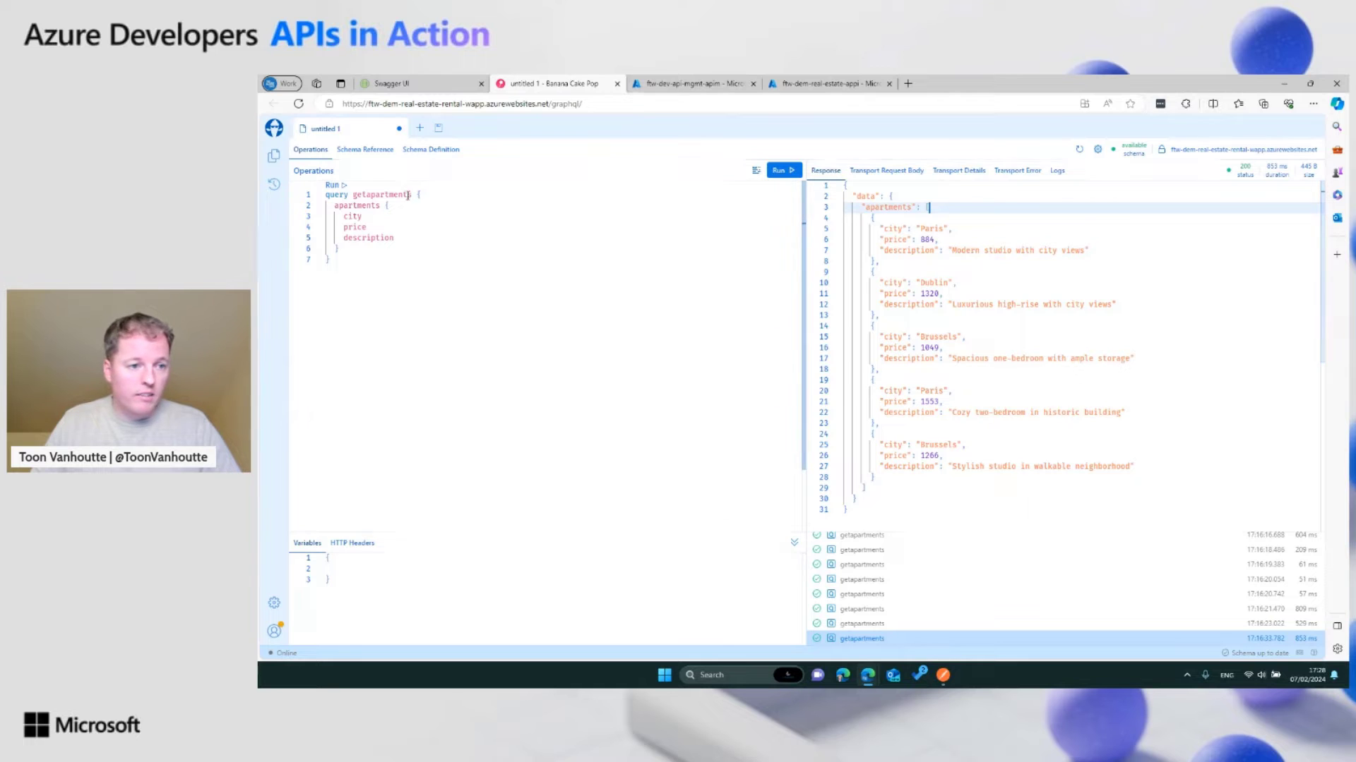
Step: Add hasBalcony after description in the getapartments query and run it several times, returning balcony data
left_click(463, 103)
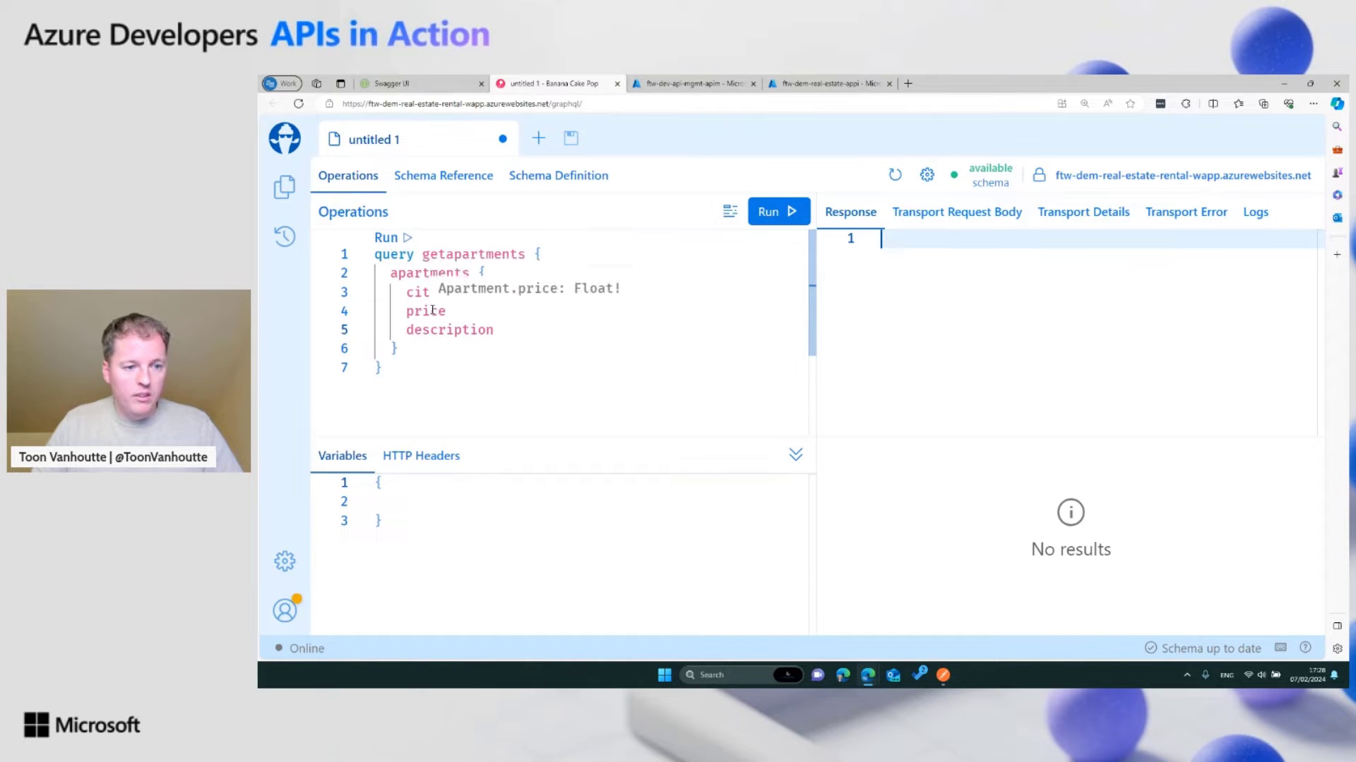
left_click(775, 210)
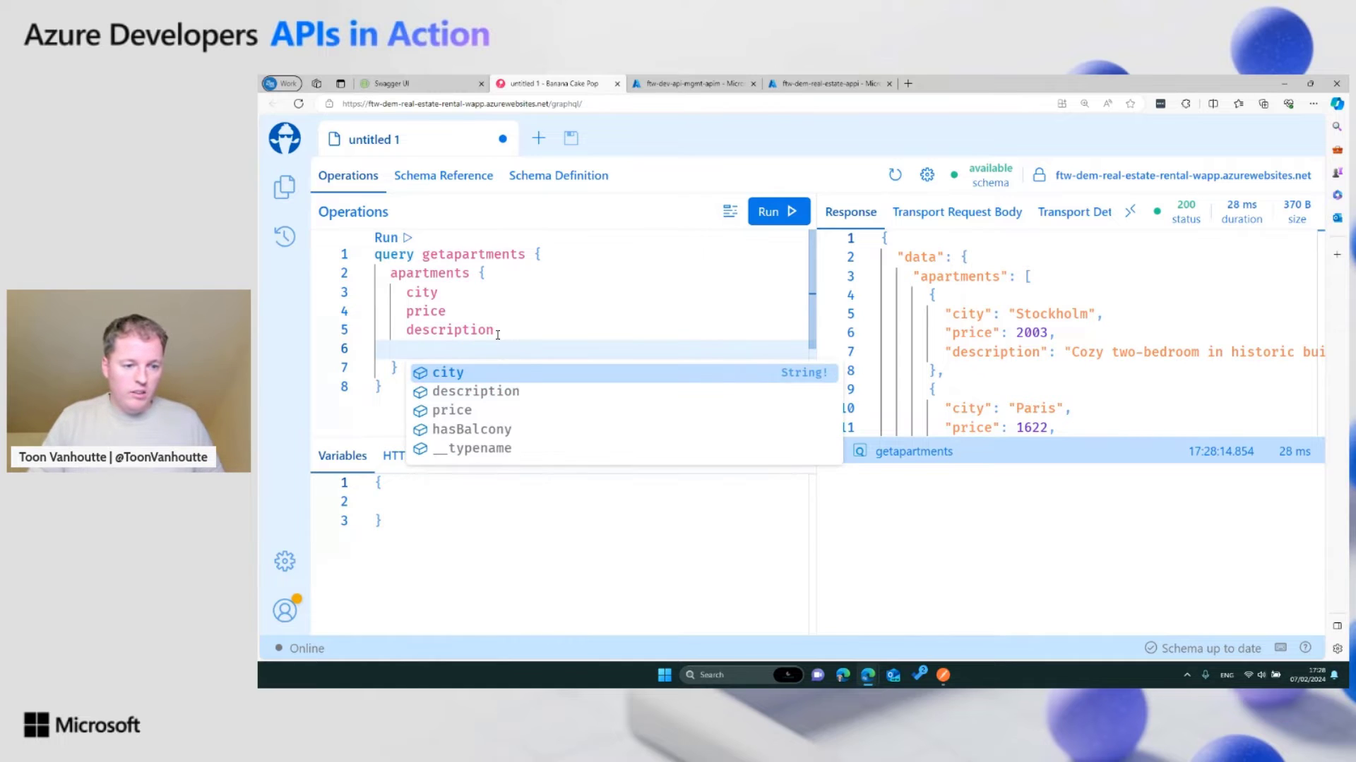
type("hasBalcony")
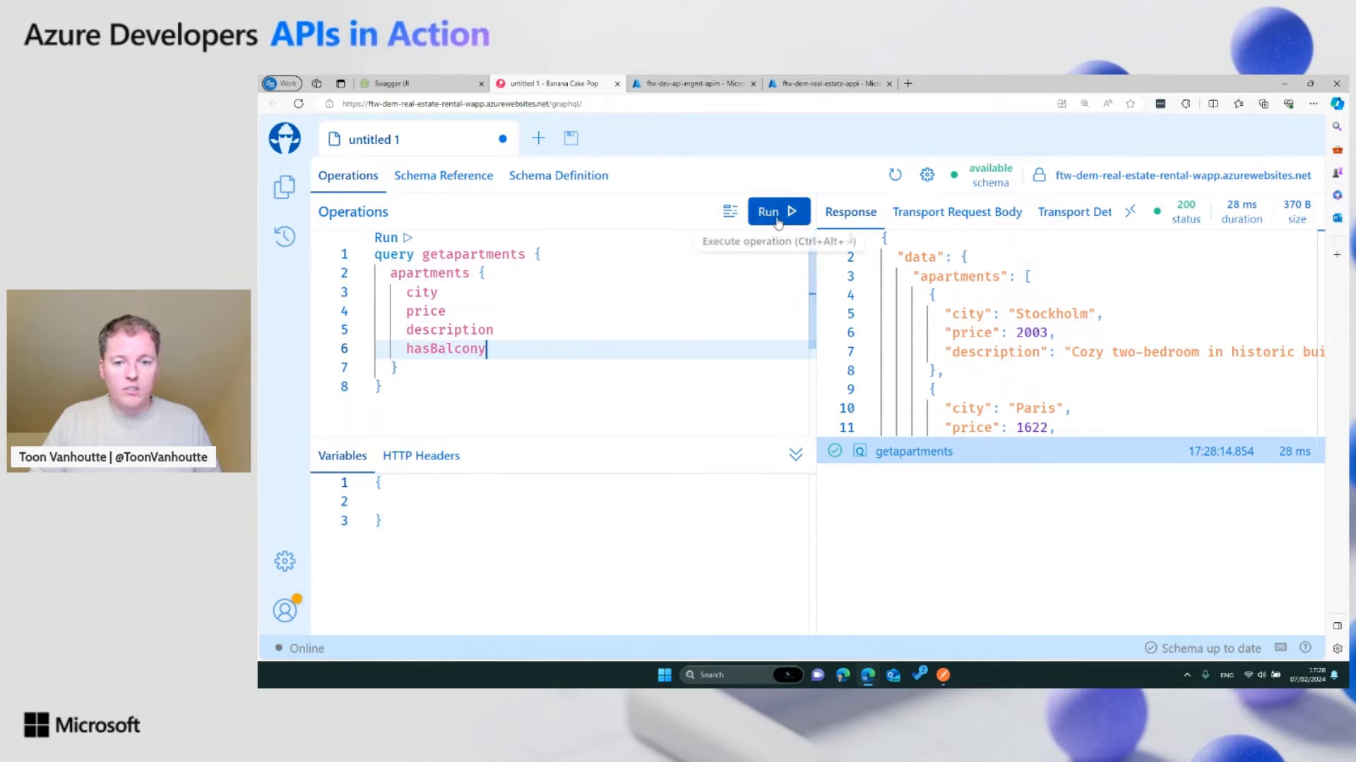
left_click(776, 211)
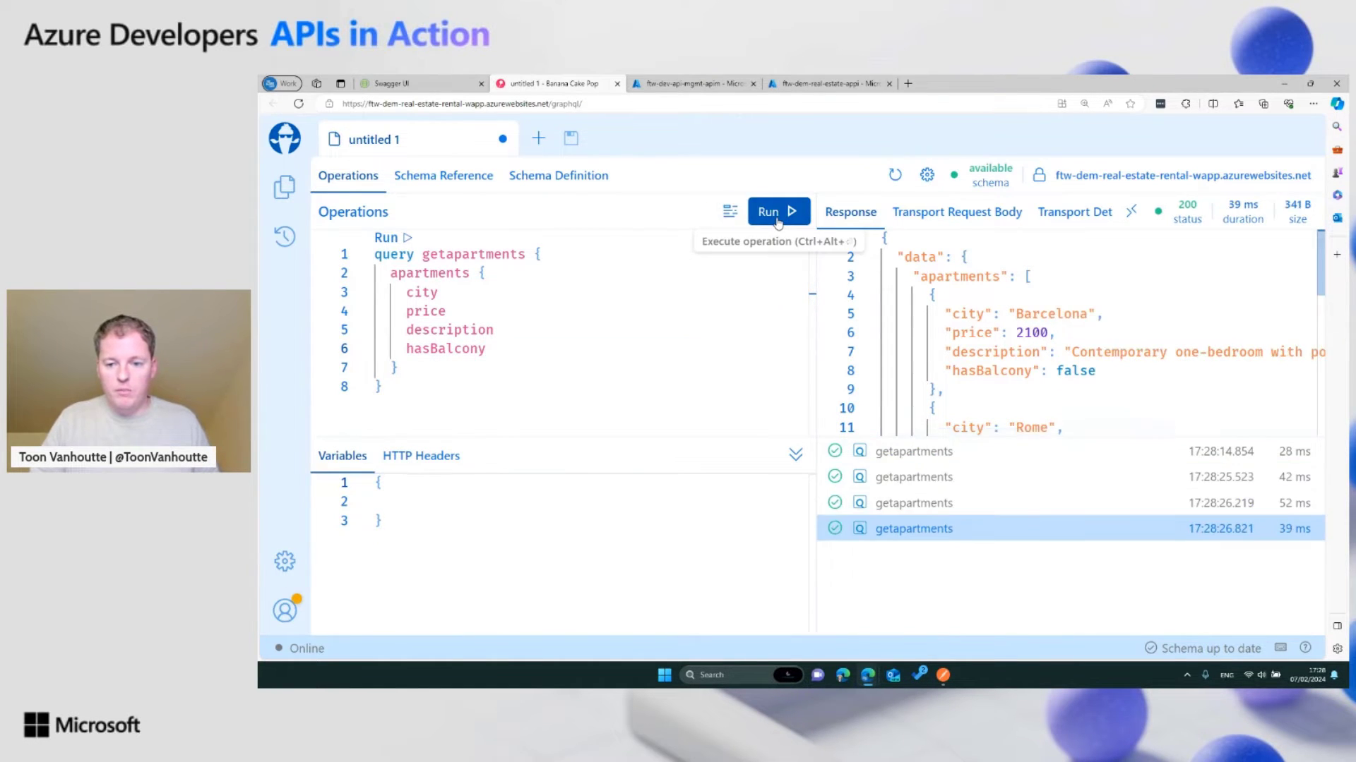
left_click(776, 212)
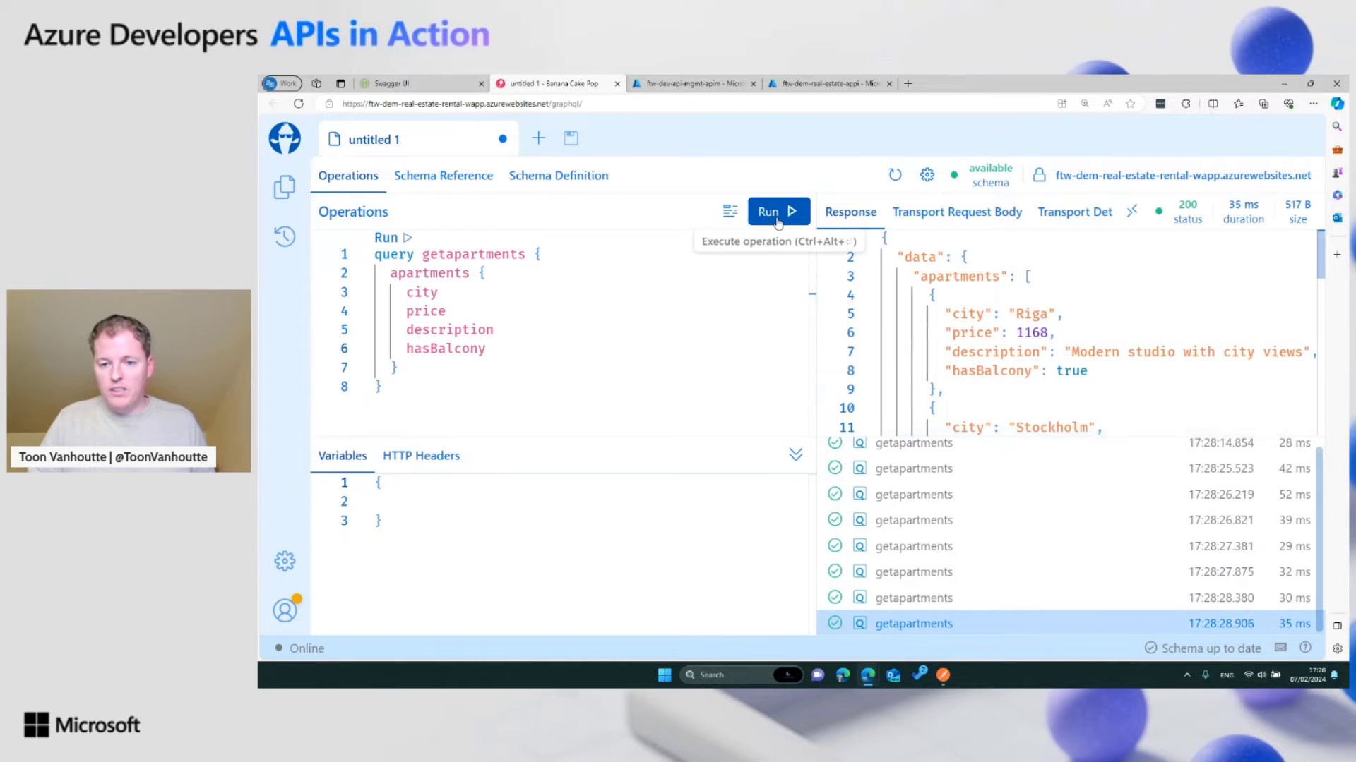
left_click(777, 211)
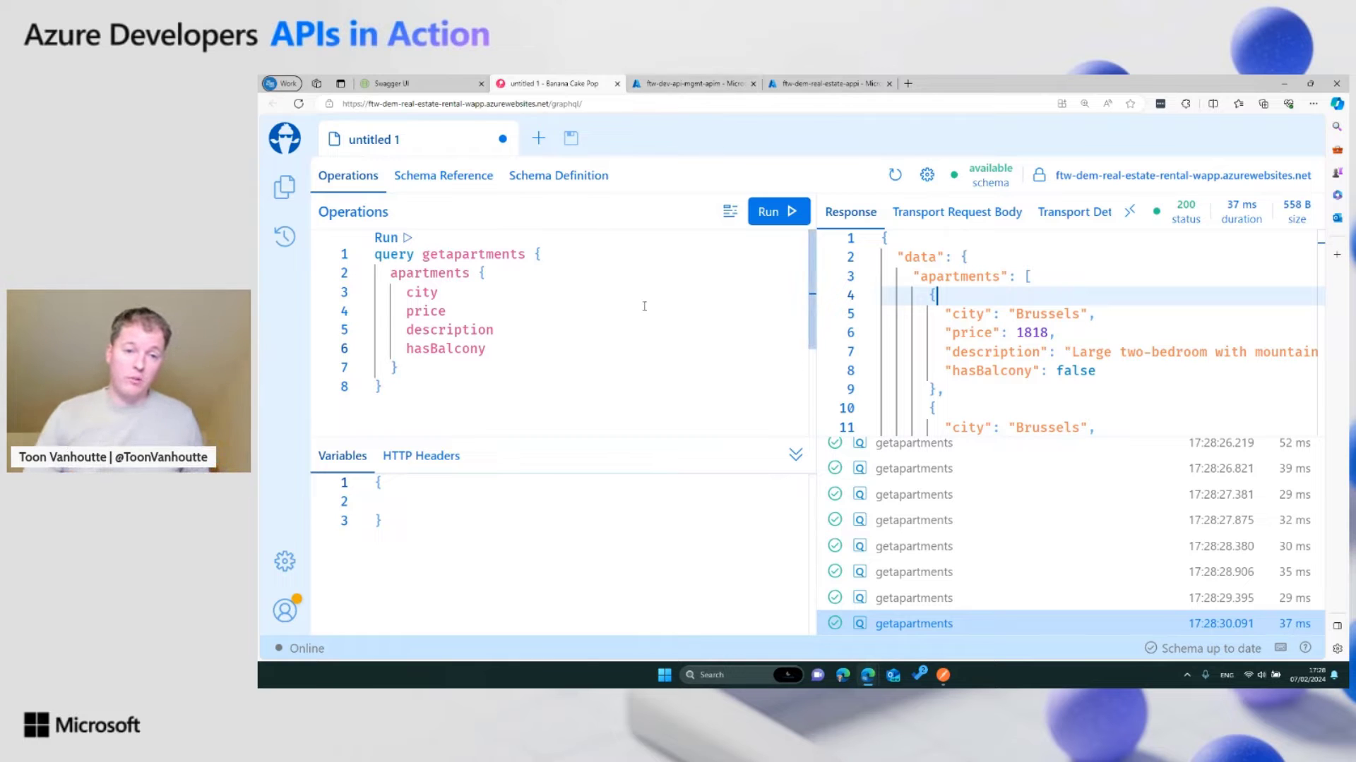
left_click(692, 83)
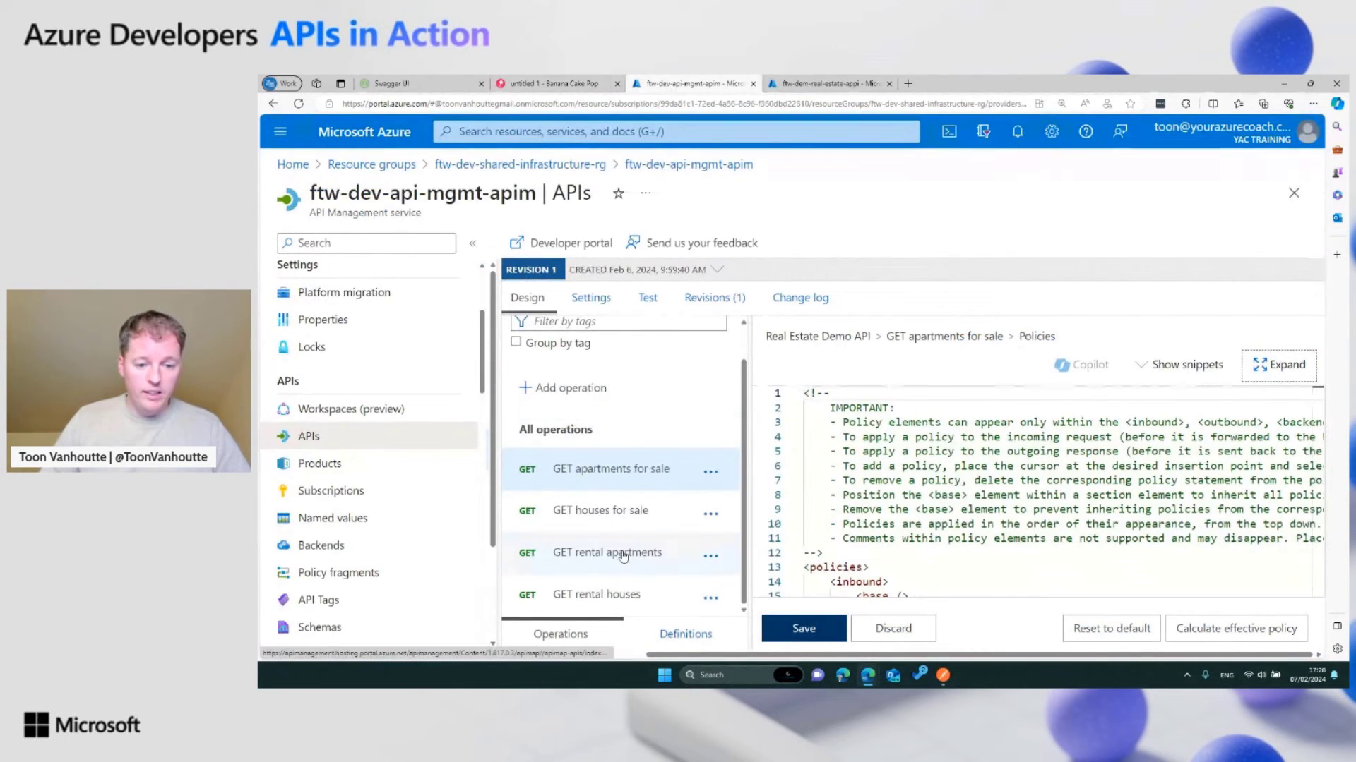
Step: Show the GET rental apartments policy full size, scrolled to the inbound set-body GraphQL query
left_click(606, 552)
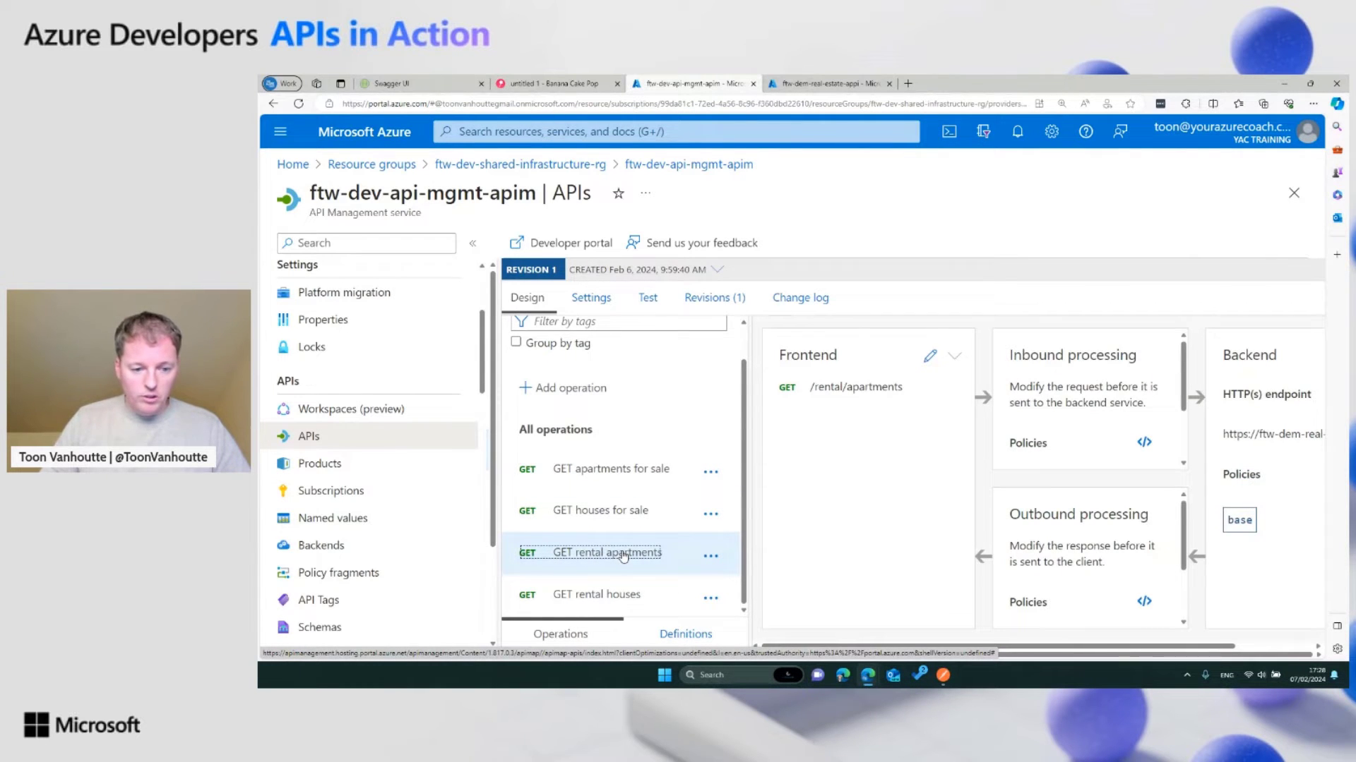
left_click(1142, 442)
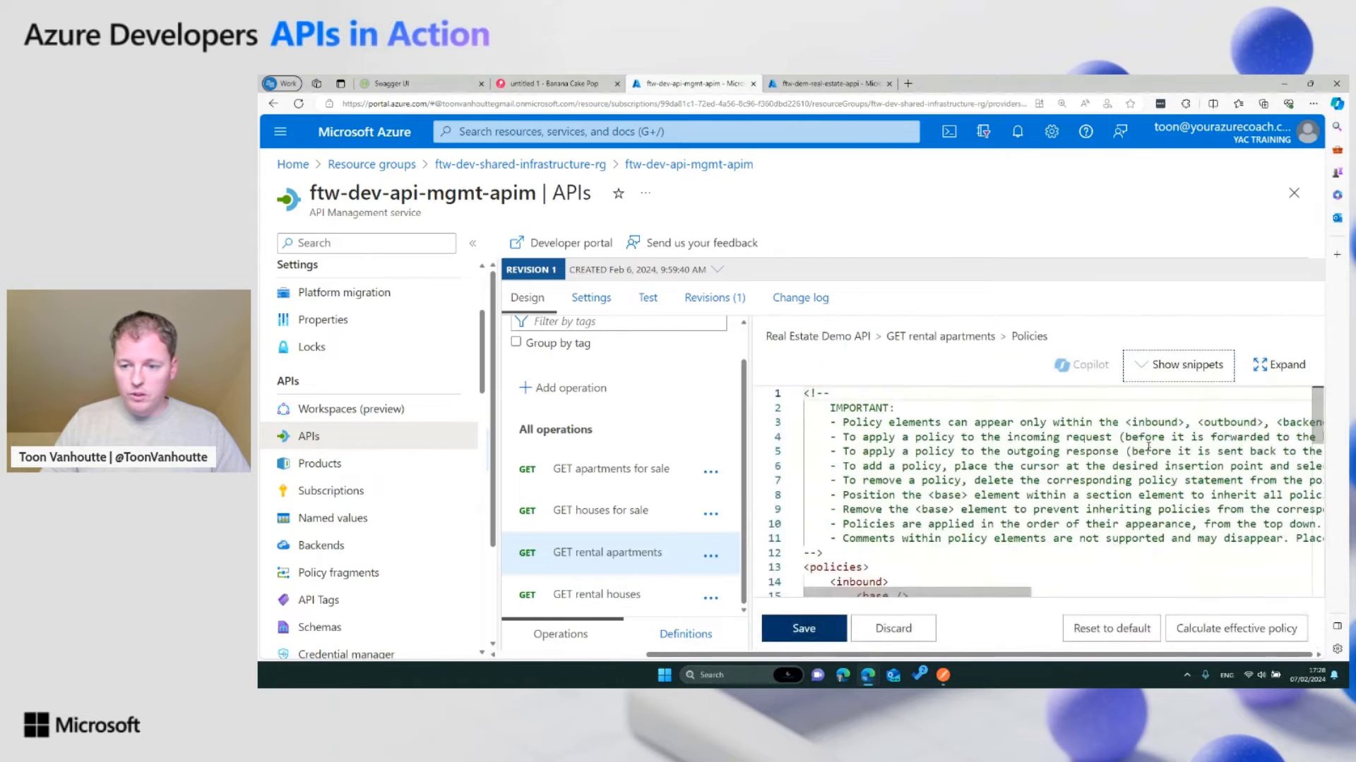
left_click(1279, 364)
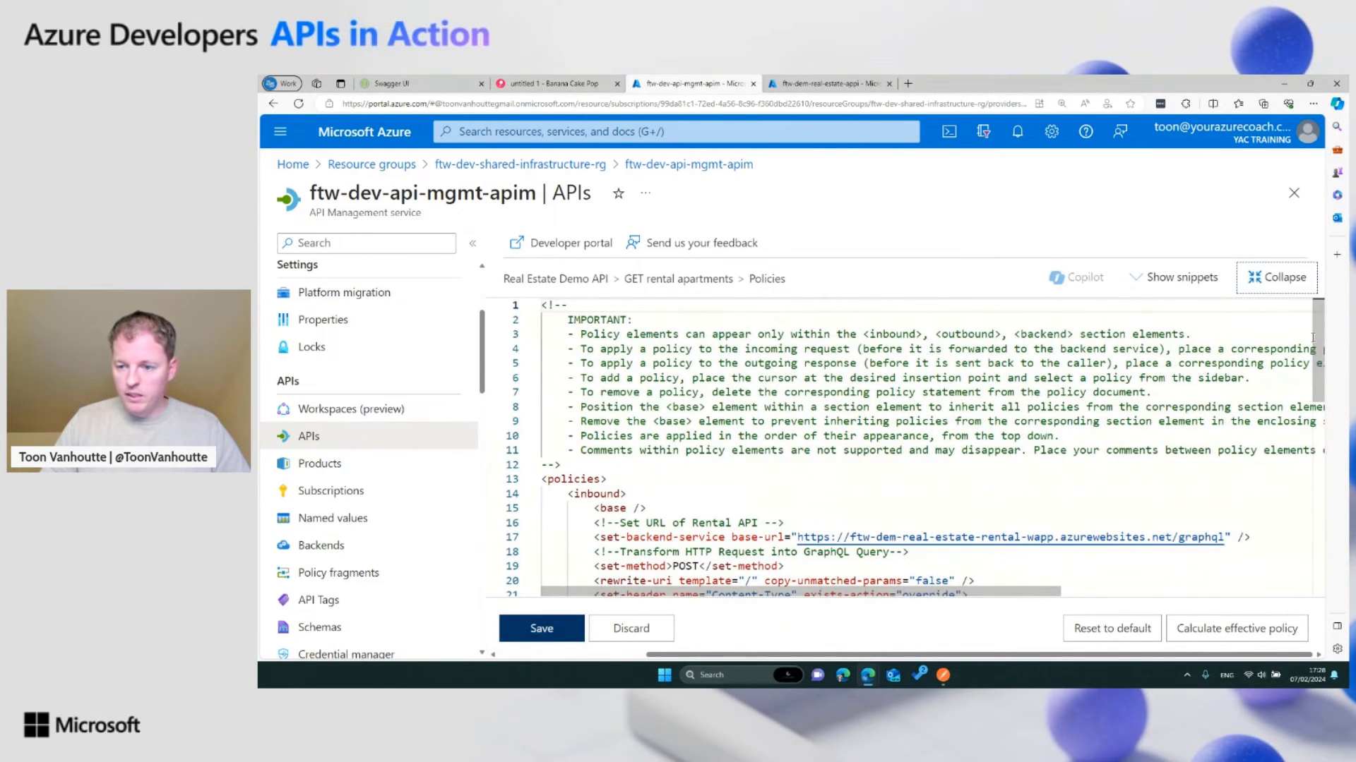
scroll("down", 3)
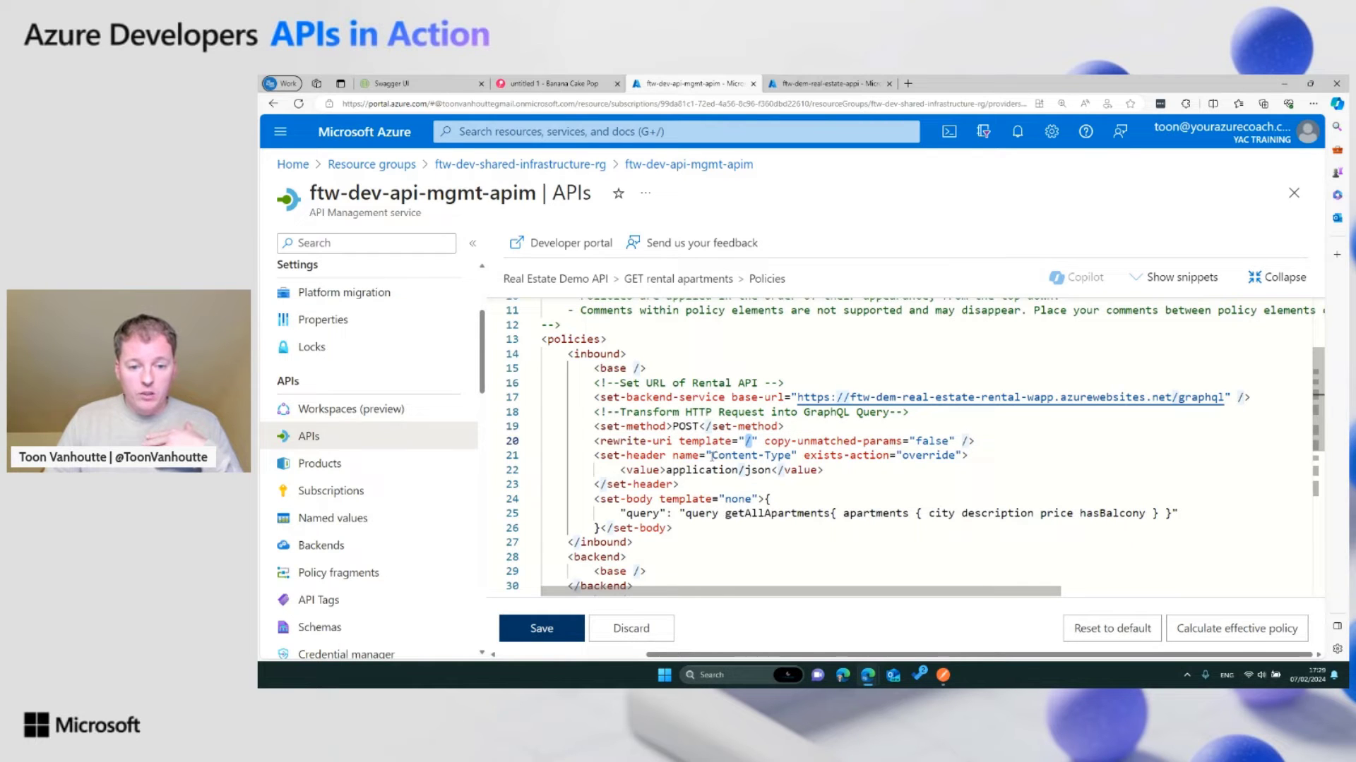
left_click(681, 484)
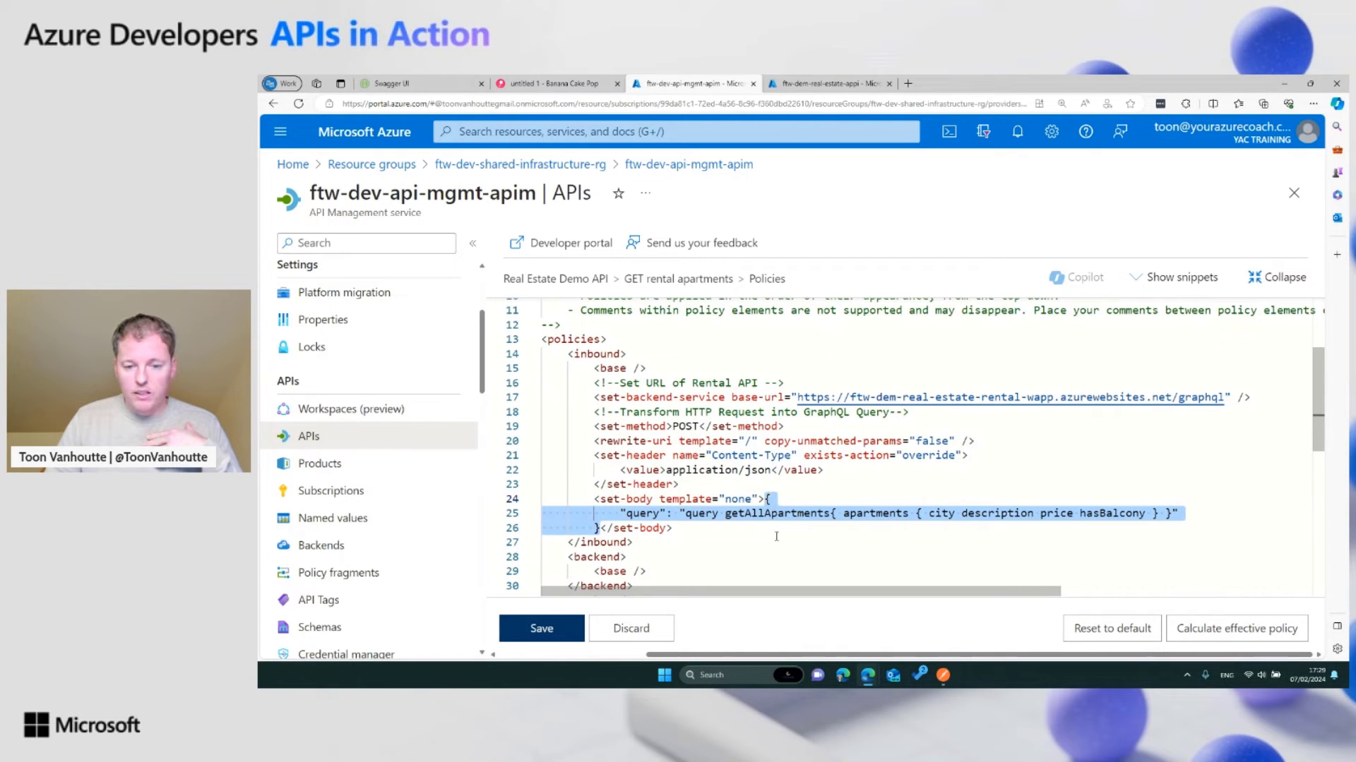
left_click(634, 542)
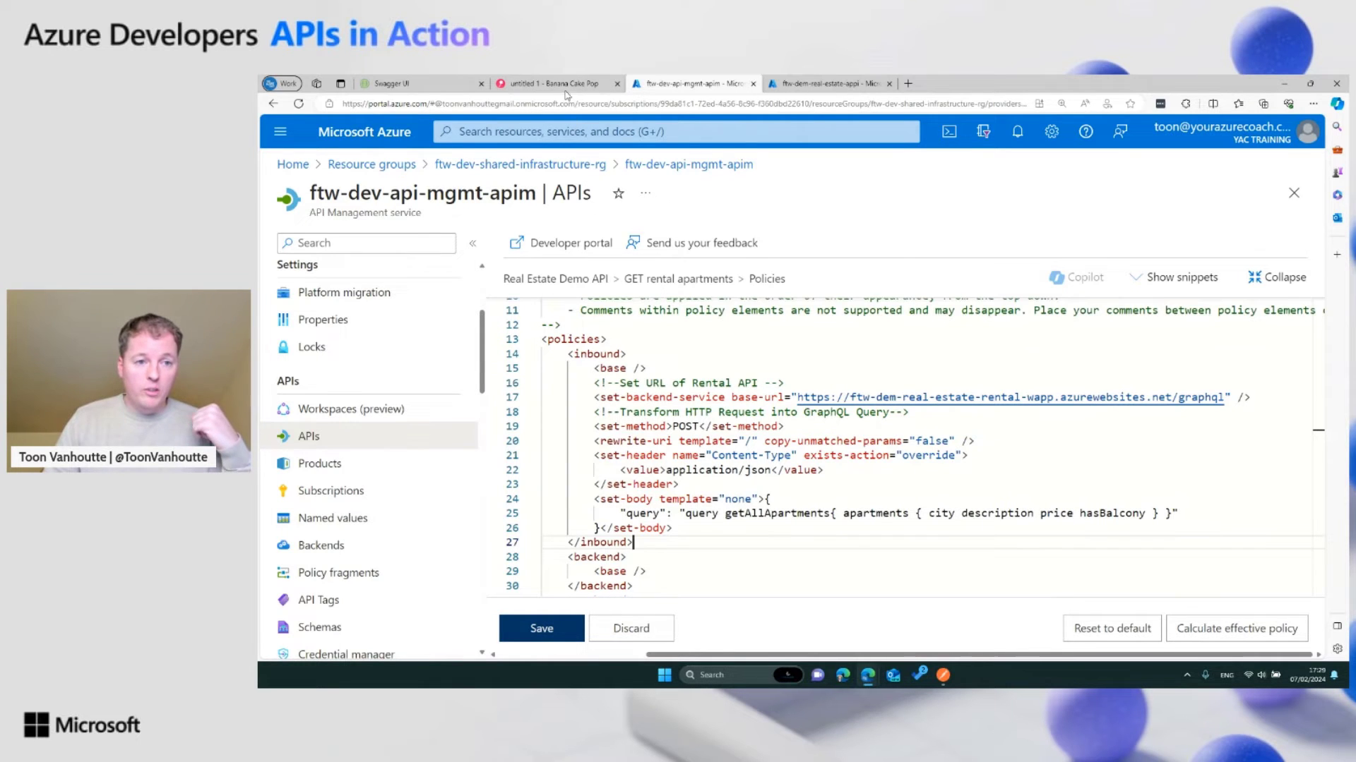
left_click(552, 84)
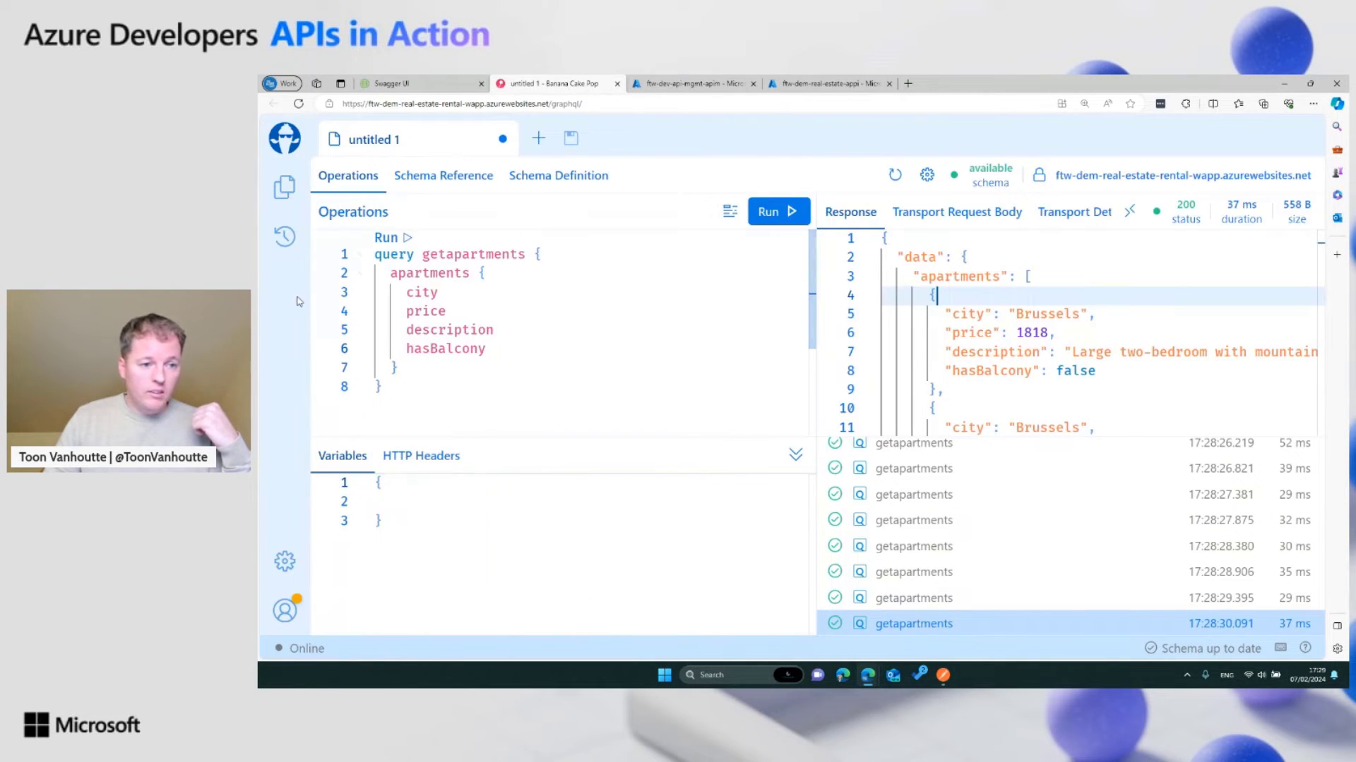
left_click(692, 83)
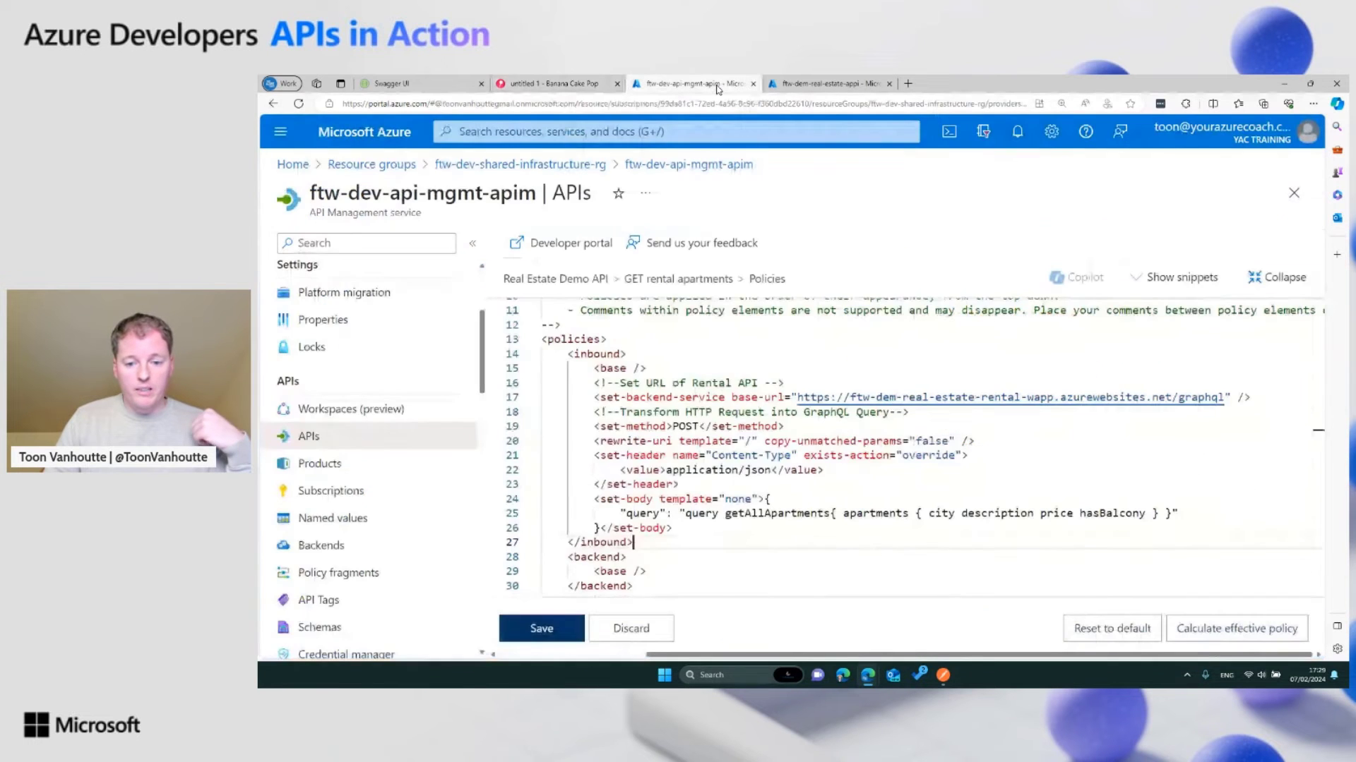
scroll("down", 3)
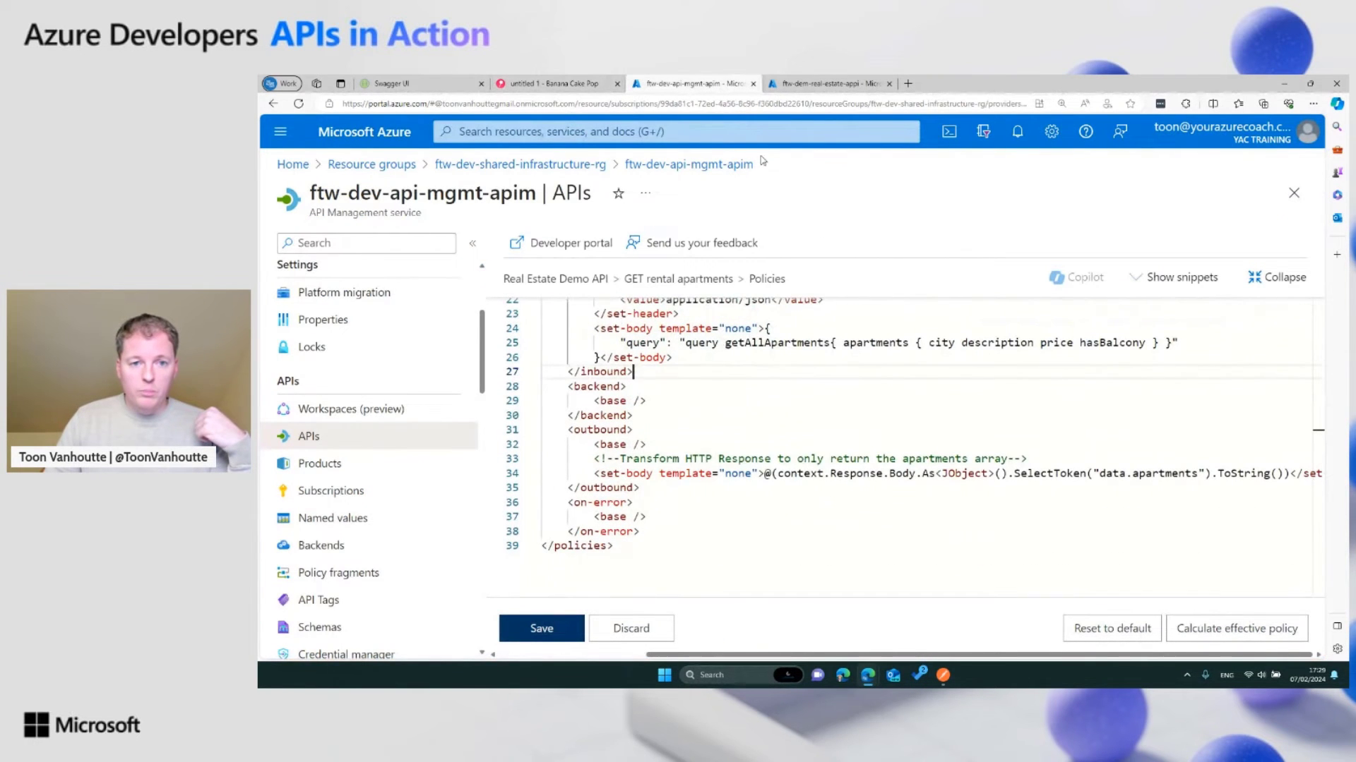
left_click(556, 83)
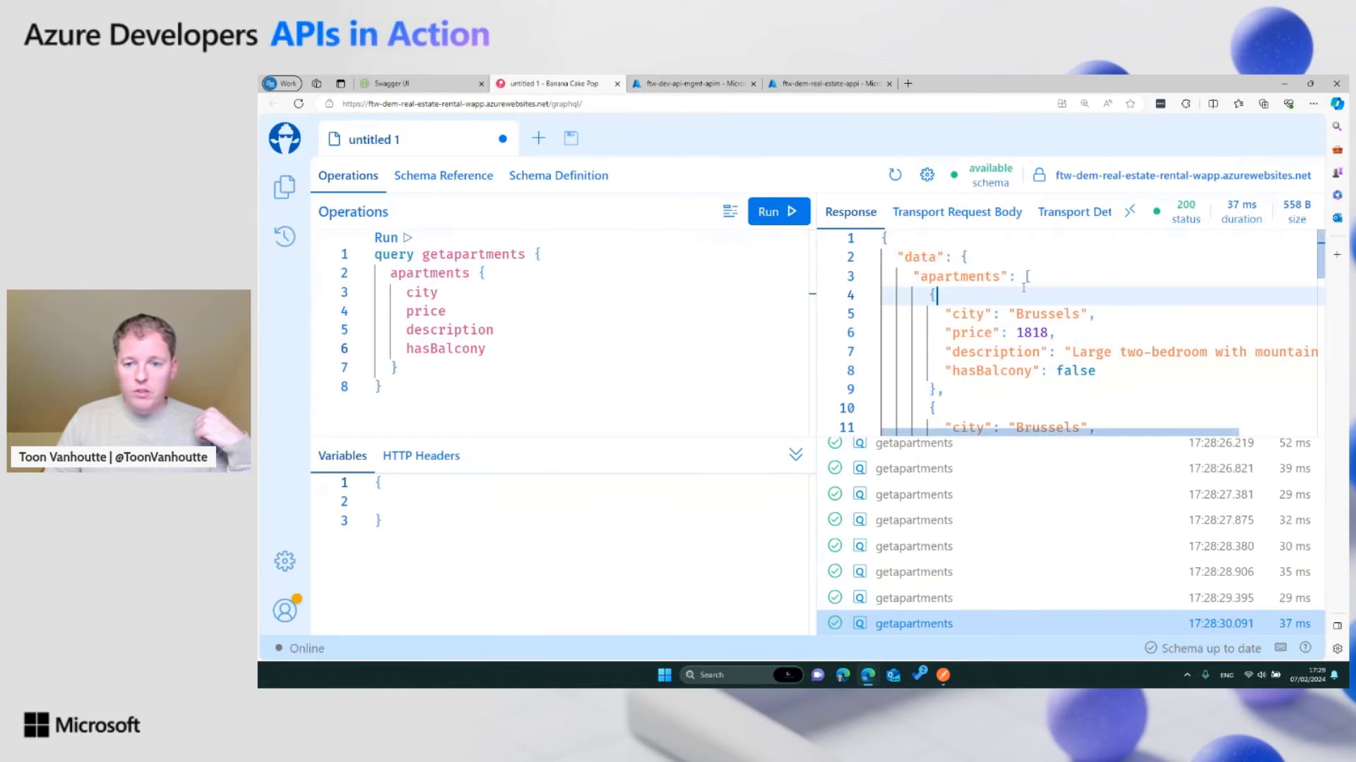
scroll("down", 3)
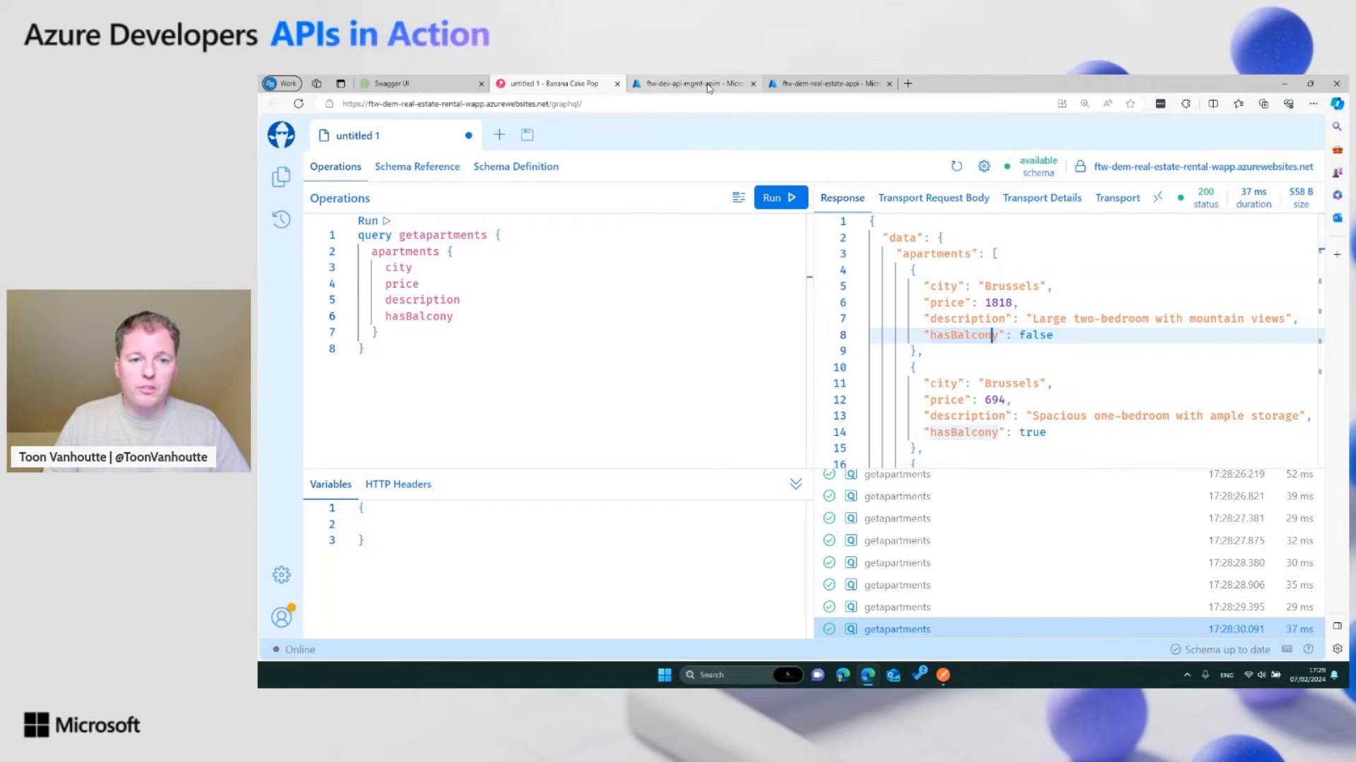
left_click(687, 84)
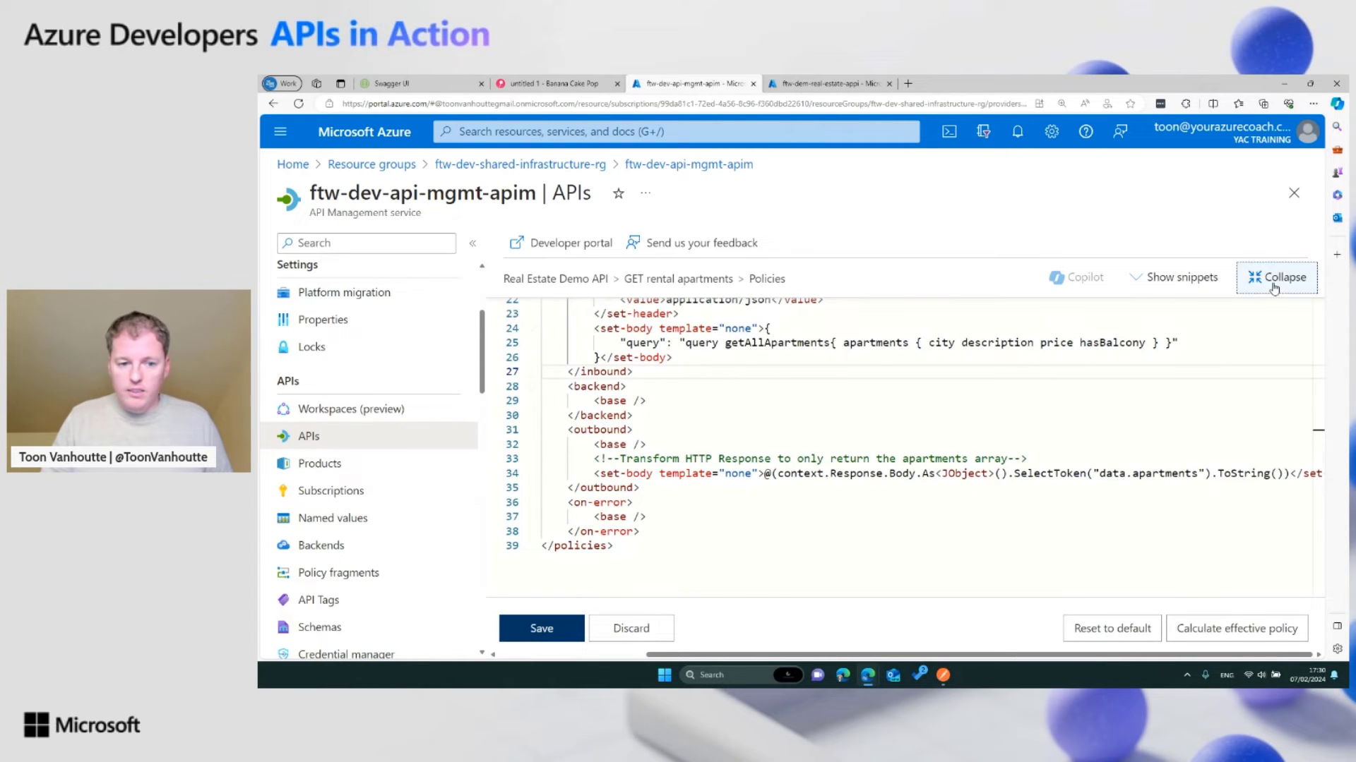
left_click(1277, 277)
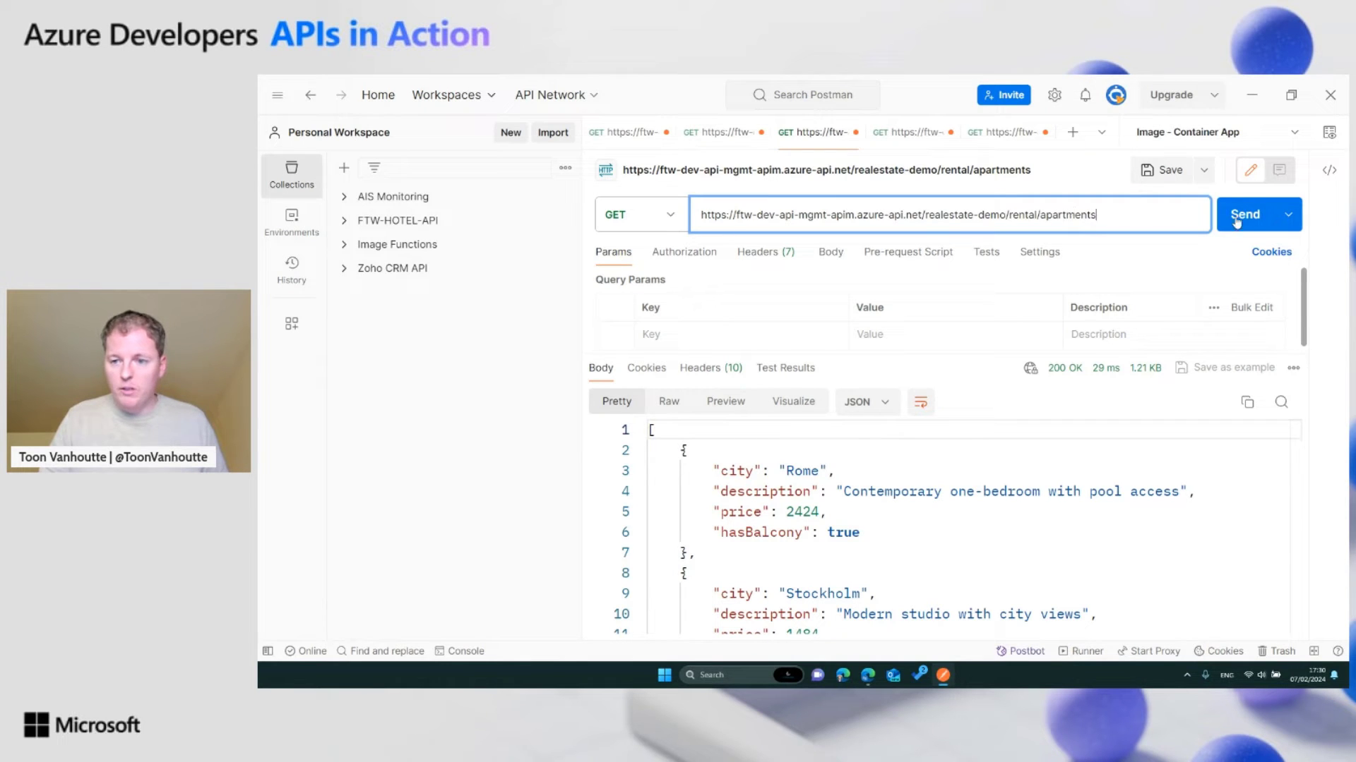
Step: Send the rental/apartments request twice, each returning 200 OK with apartment listings
left_click(1246, 214)
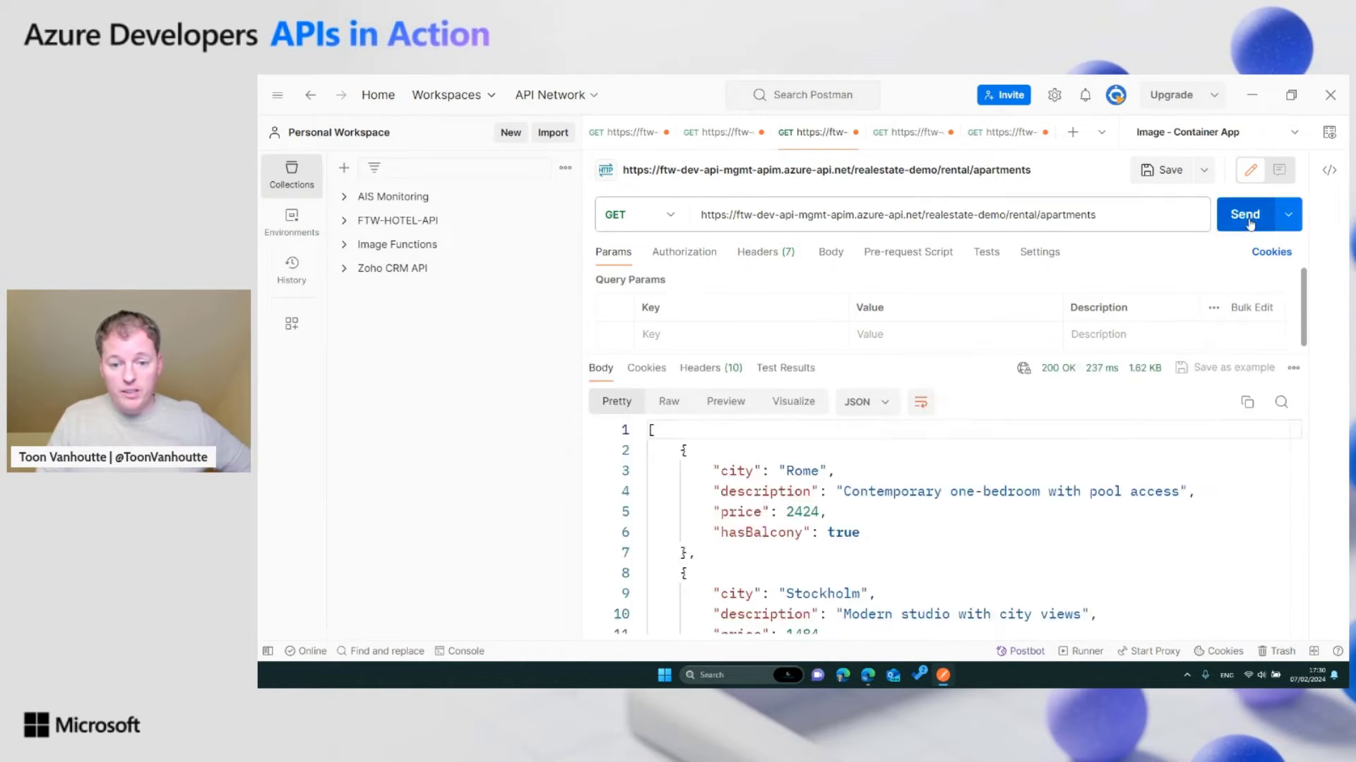
left_click(1245, 214)
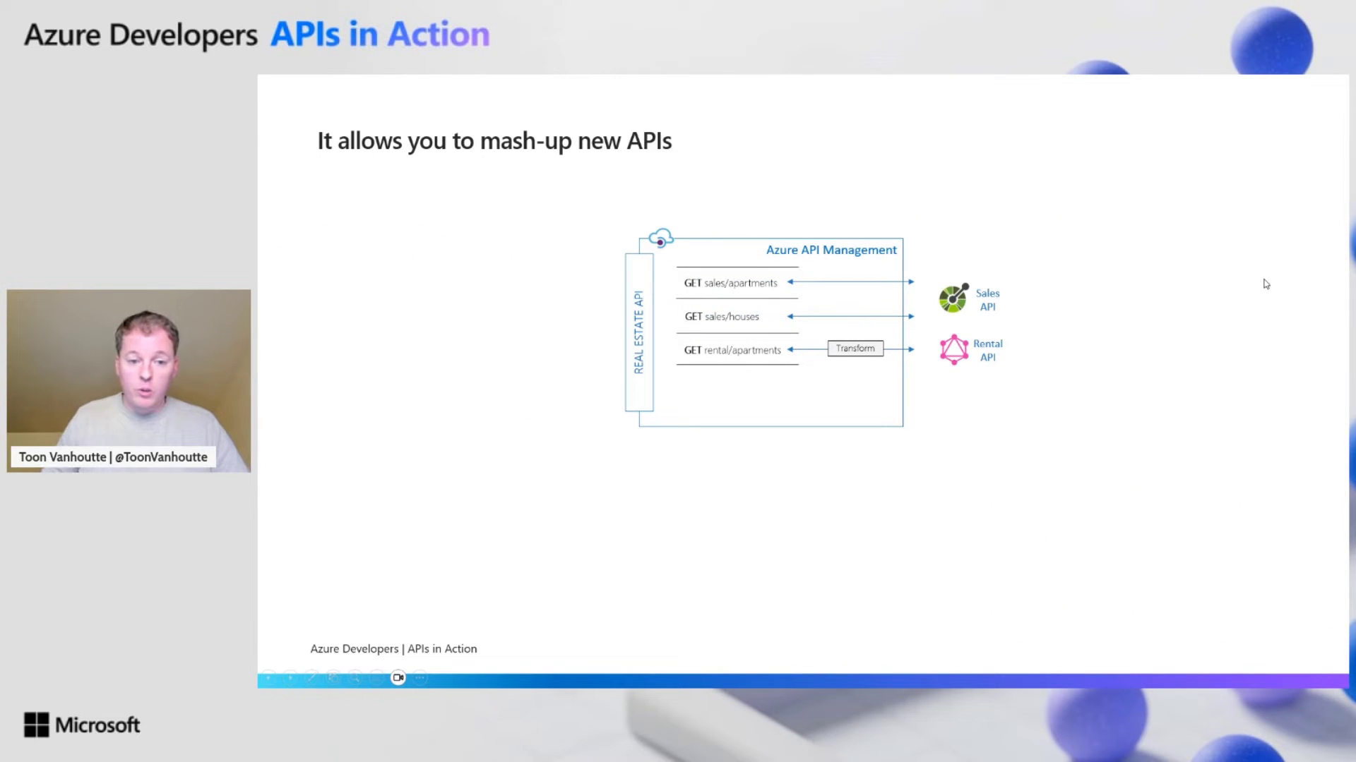
key("right")
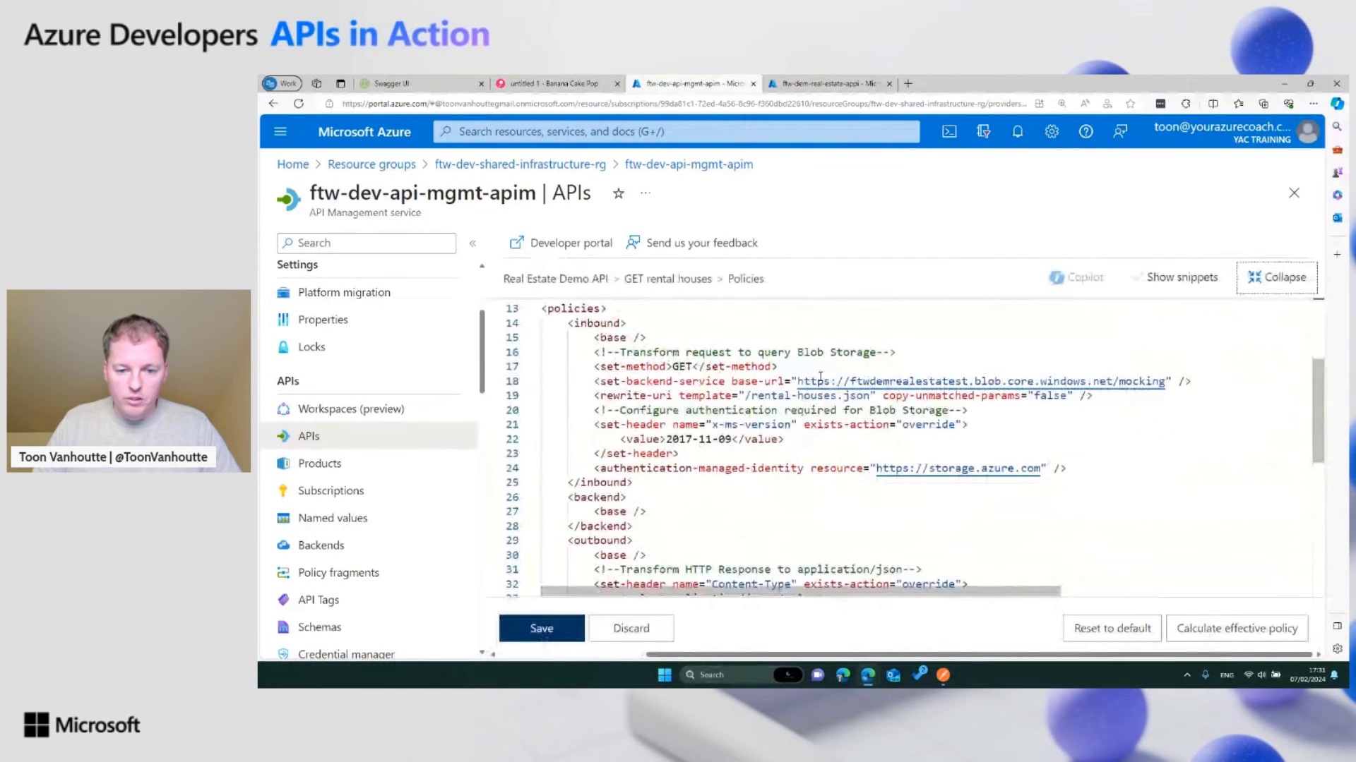
Step: Read through the GET rental houses policy serving rental-houses.json, then collapse the editor
left_click_drag(795, 382, 1168, 382)
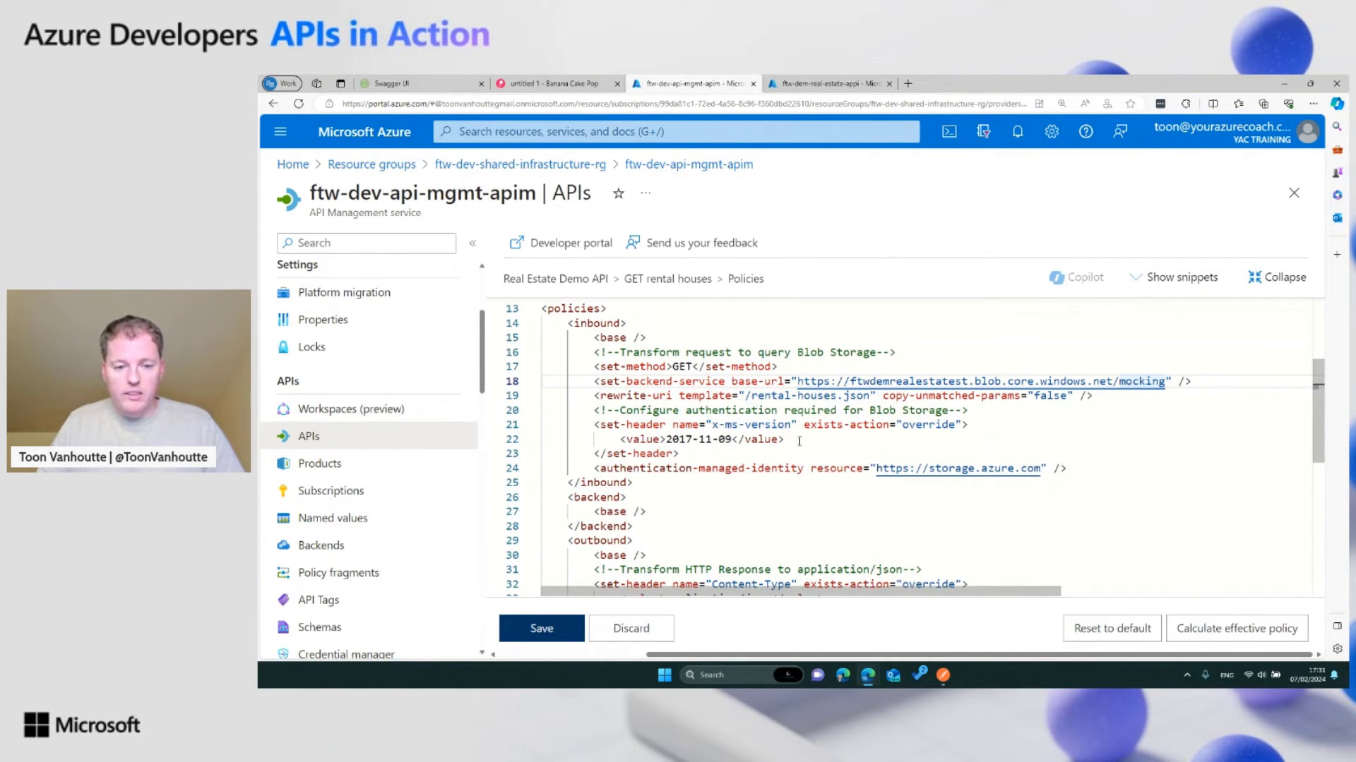
scroll("down", 3)
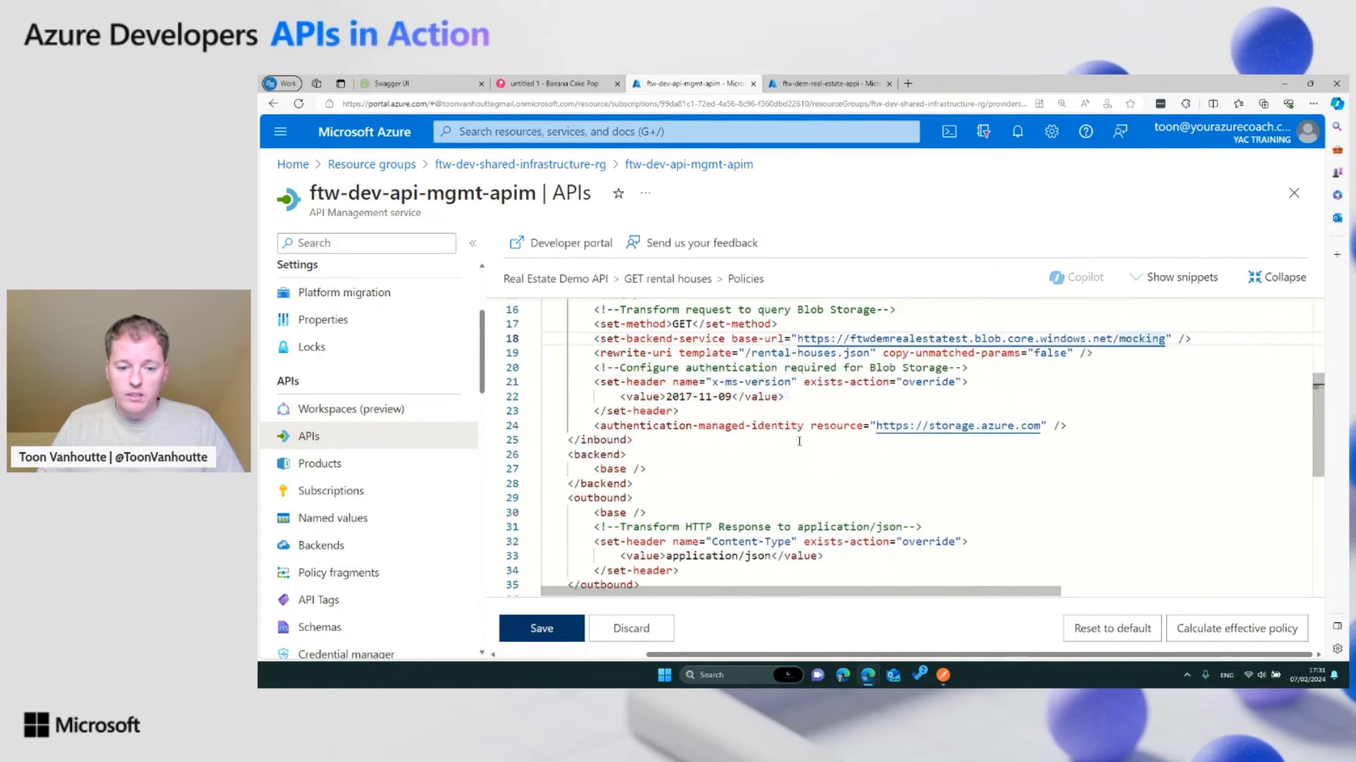
scroll("down", 3)
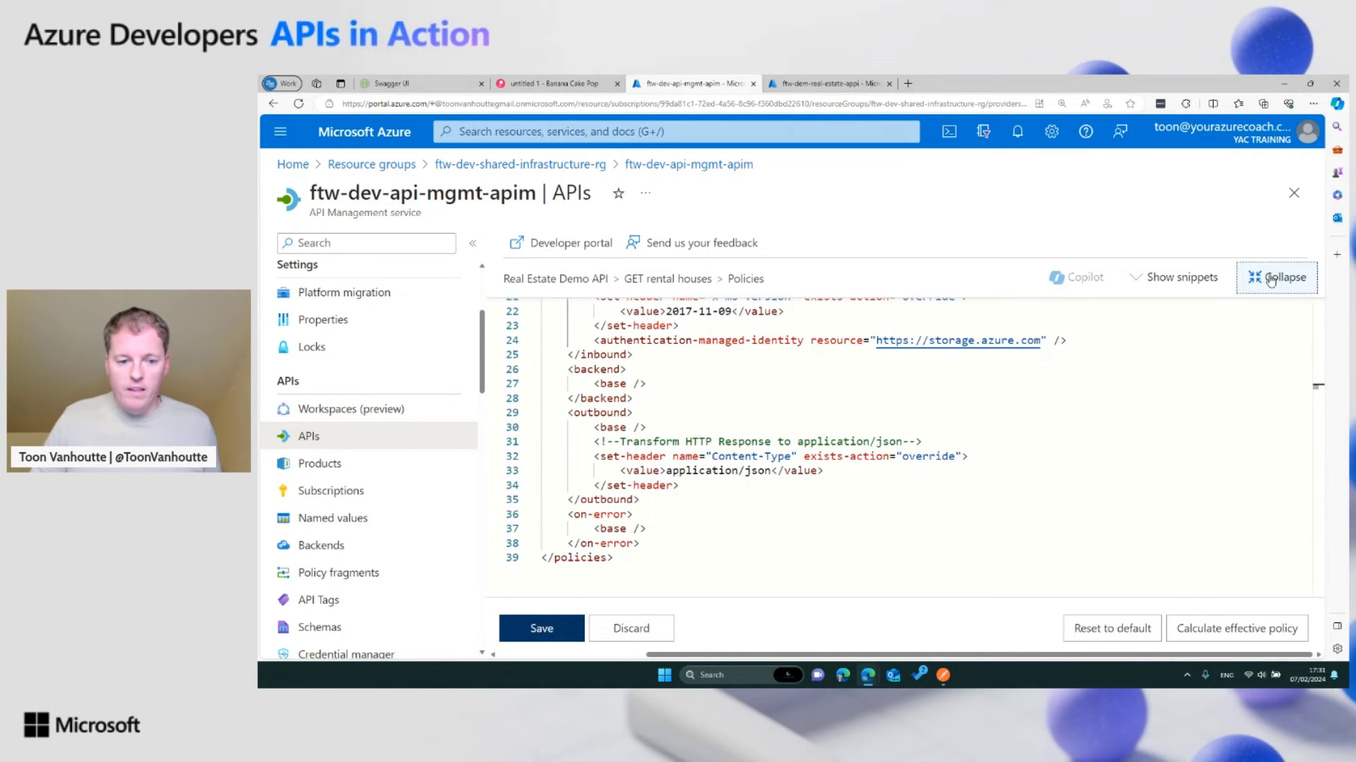
left_click(1284, 277)
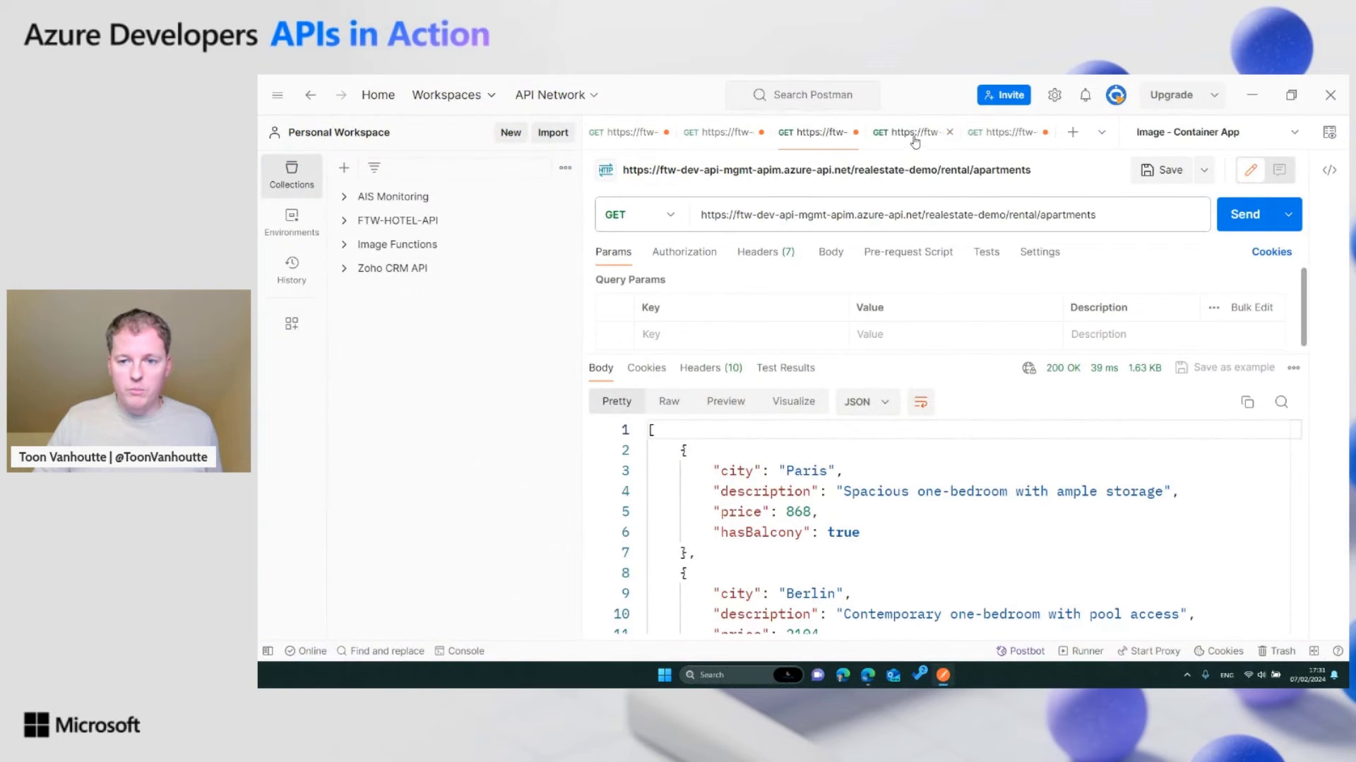
Step: Send the rental/houses request, returning 200 OK with house listings from Blob Storage
left_click(906, 133)
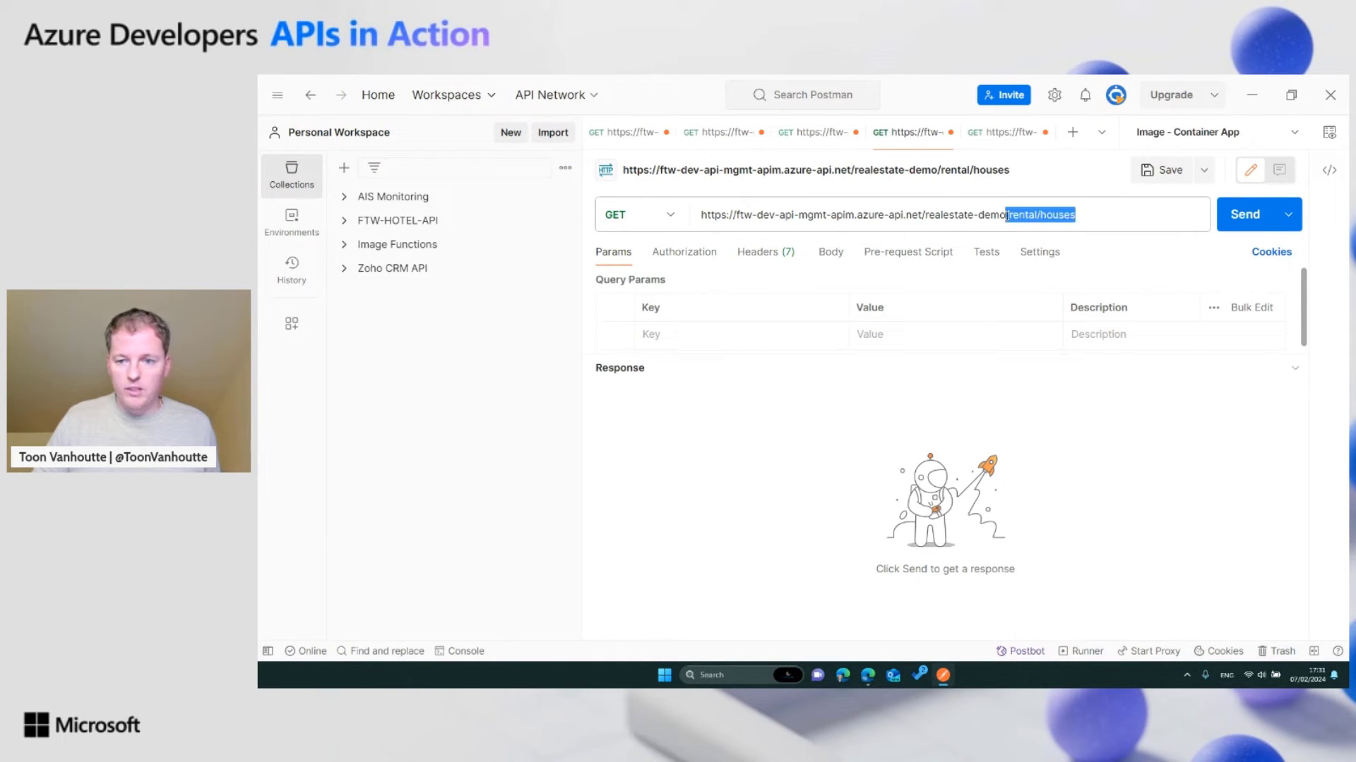
left_click(1245, 215)
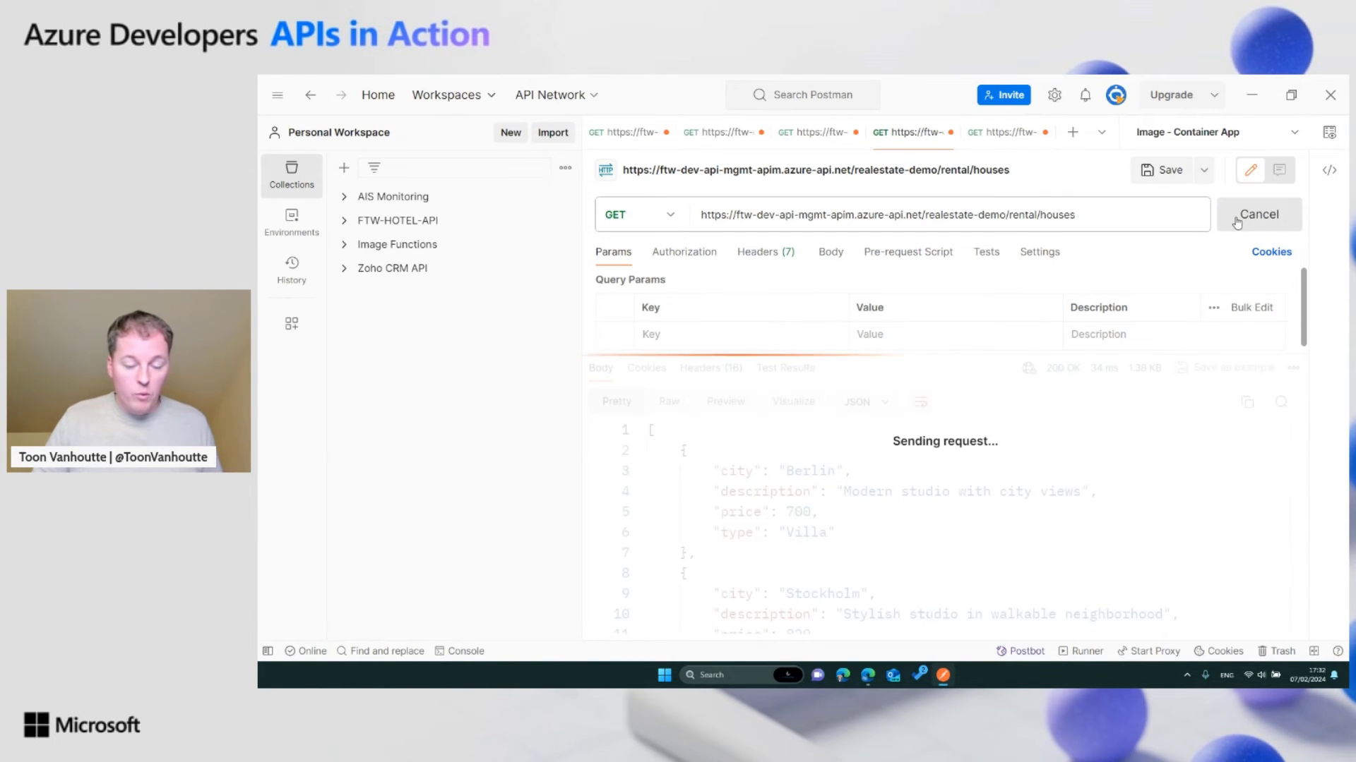
left_click(1256, 215)
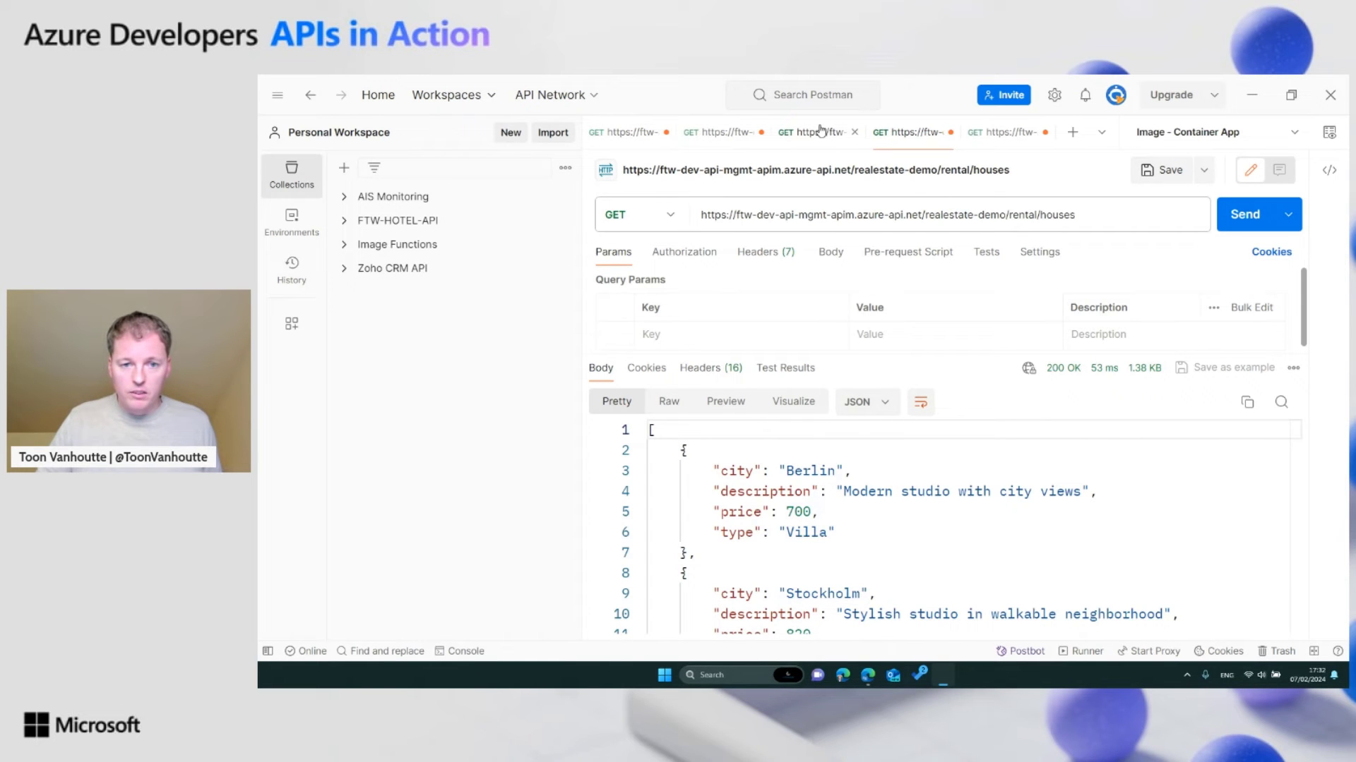
Step: Copy the Ftw-Request-Id from the sales apartments response headers and switch to Application Insights
left_click(623, 133)
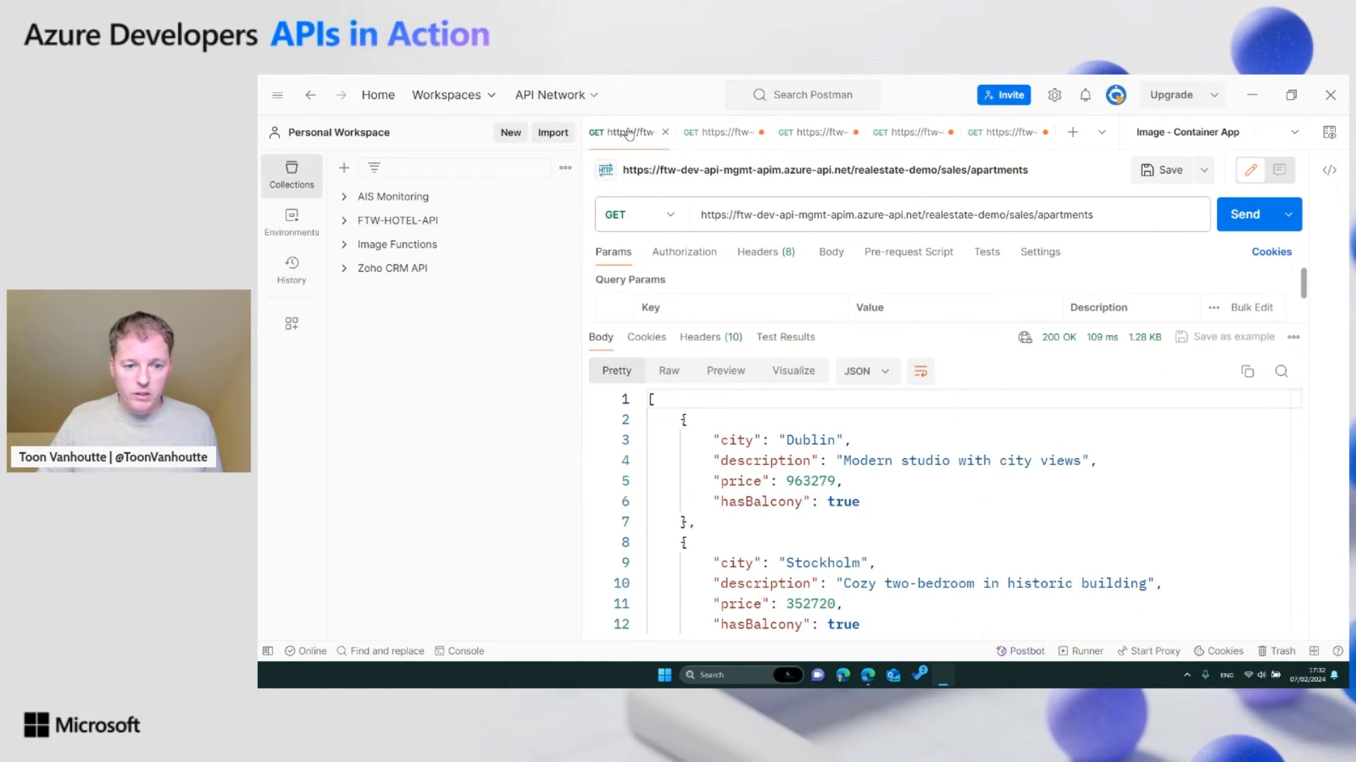
left_click(711, 337)
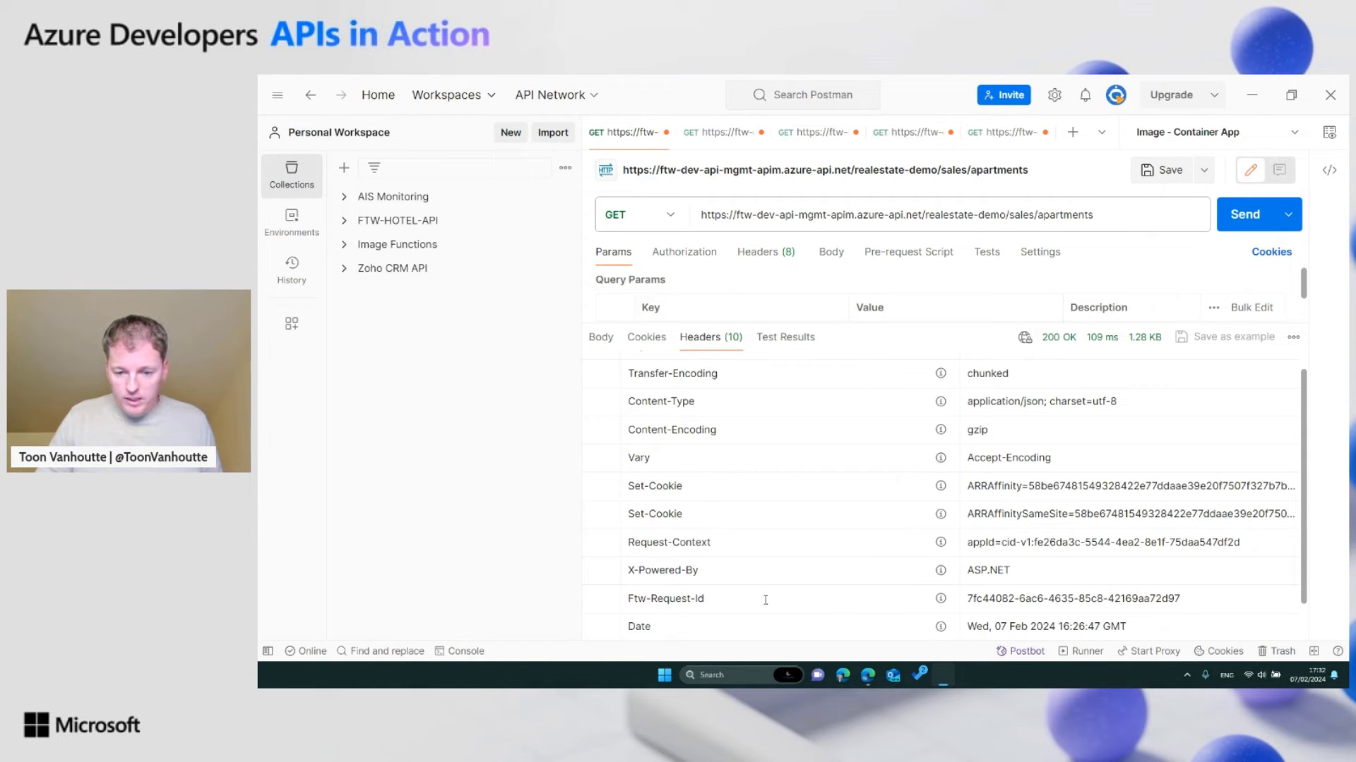
double_click(1070, 598)
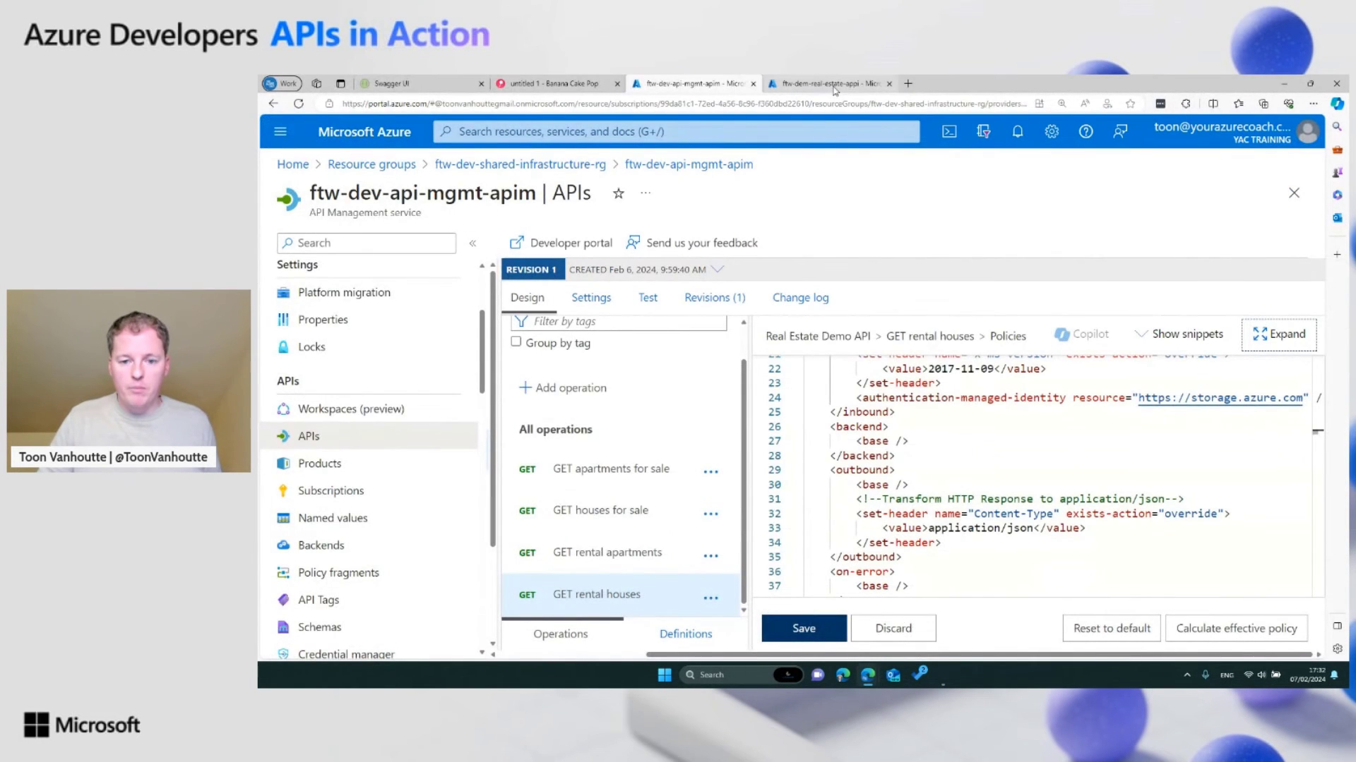
left_click(829, 84)
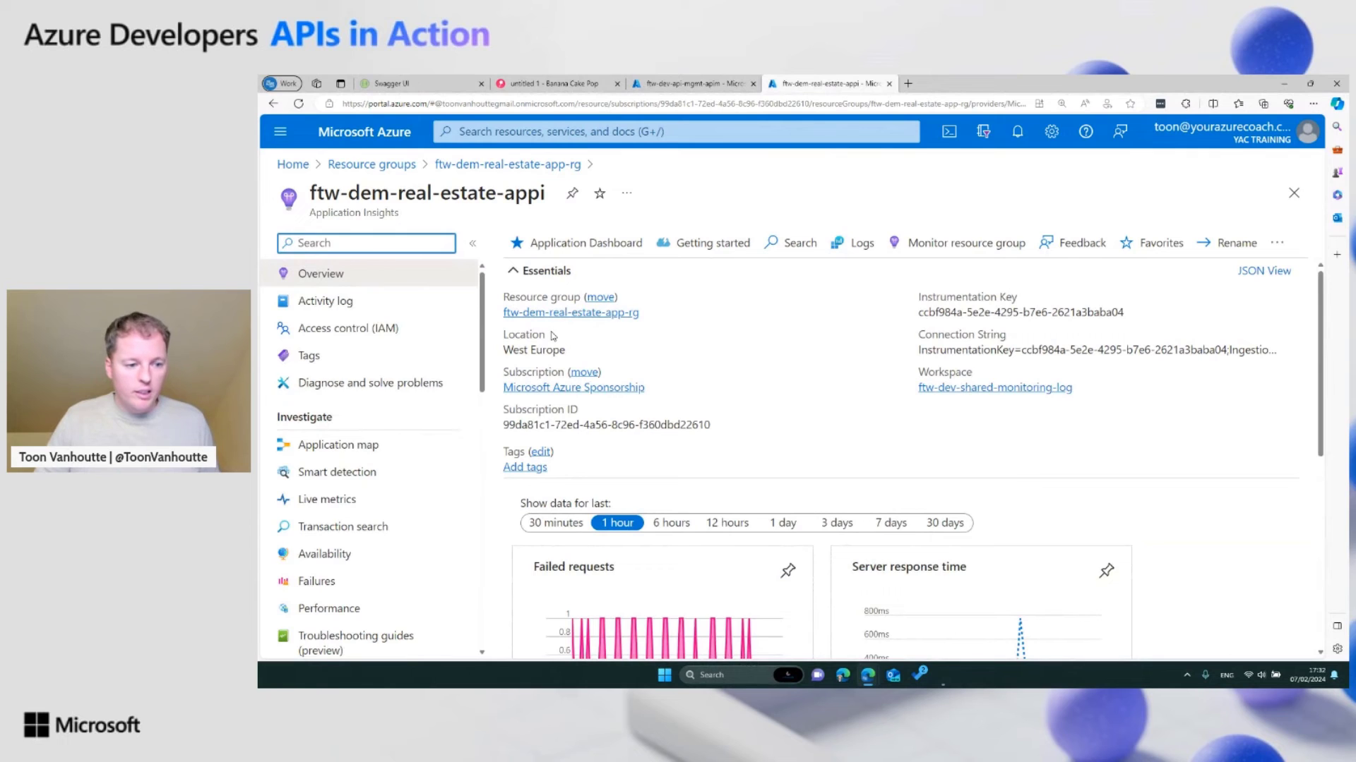
Step: Search transactions for request id 7fc44082-6ac6-4635-85c8-42169aa72d97 and inspect its sales backend dependency call
left_click(342, 527)
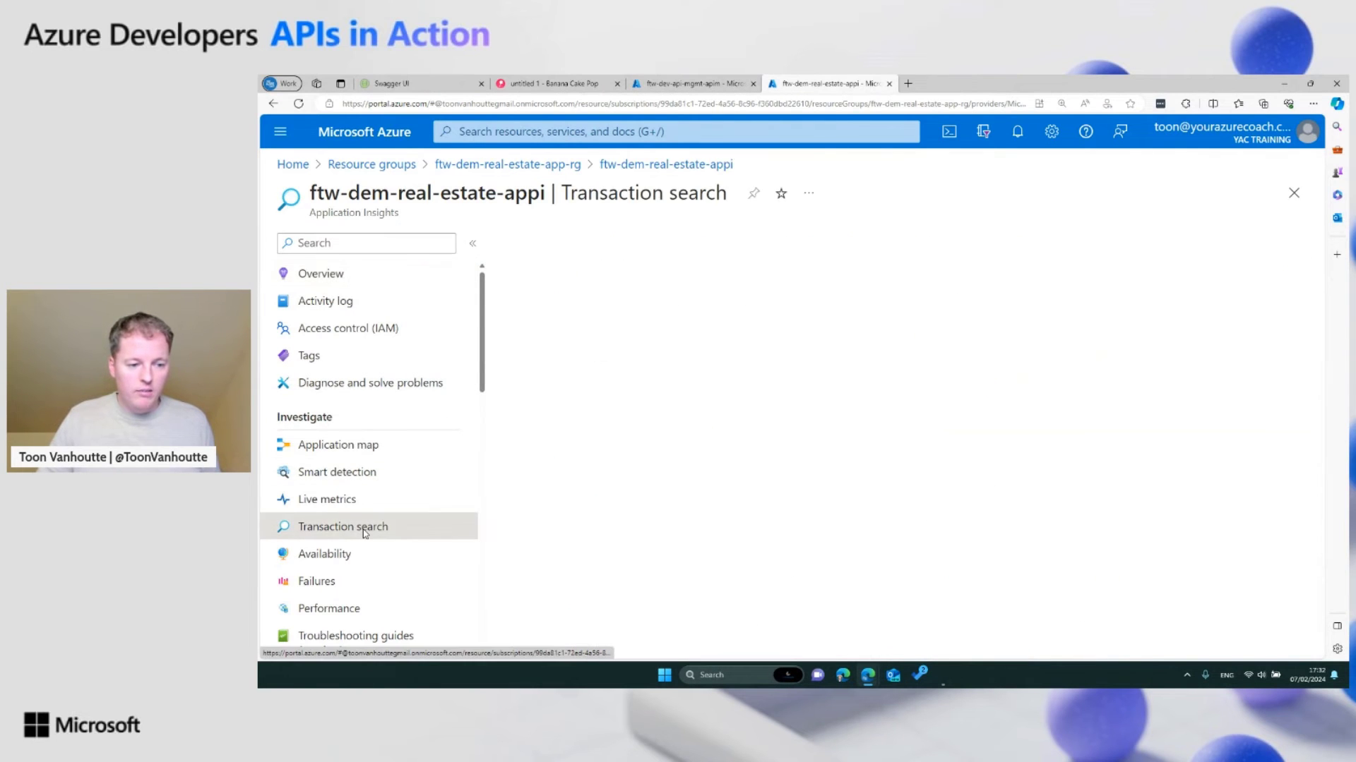
left_click(342, 527)
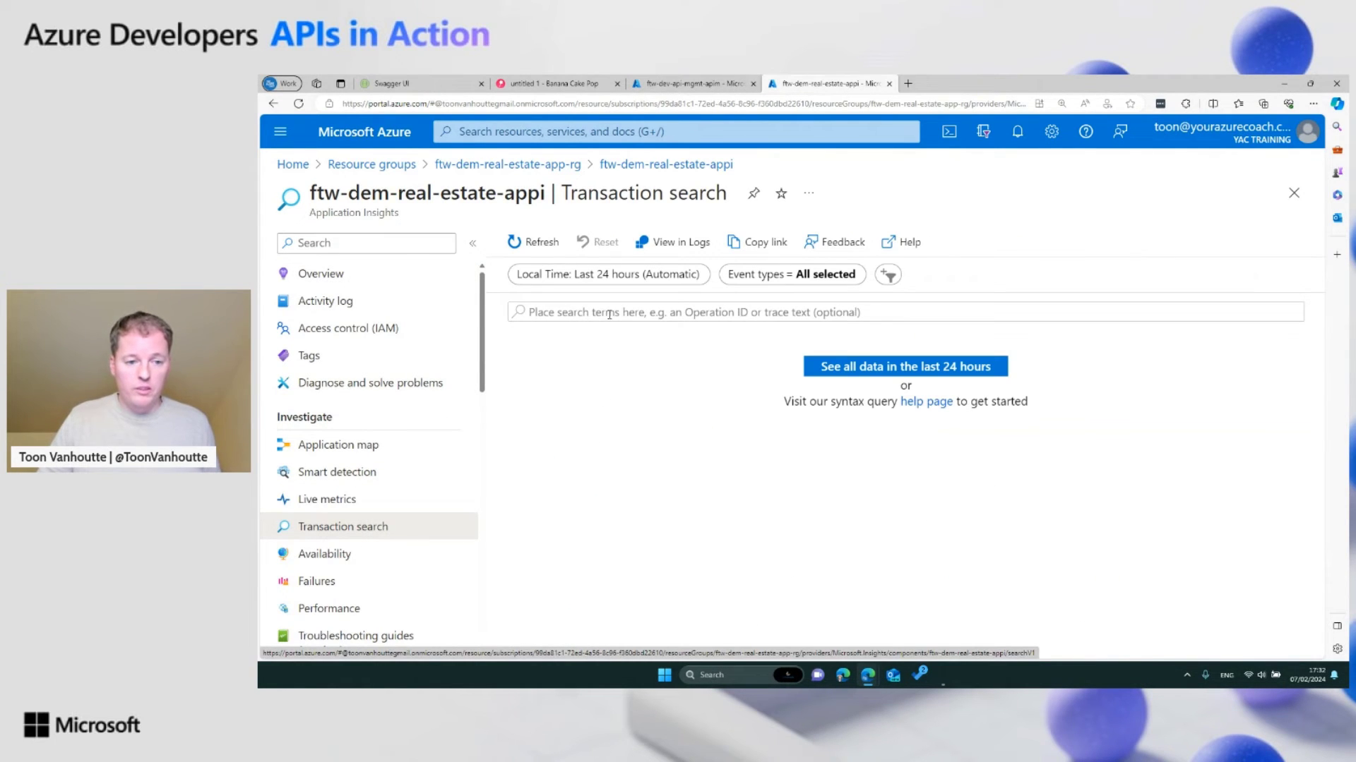
type("7fc44082-6ac6-4635-85c8-42169aa72d97")
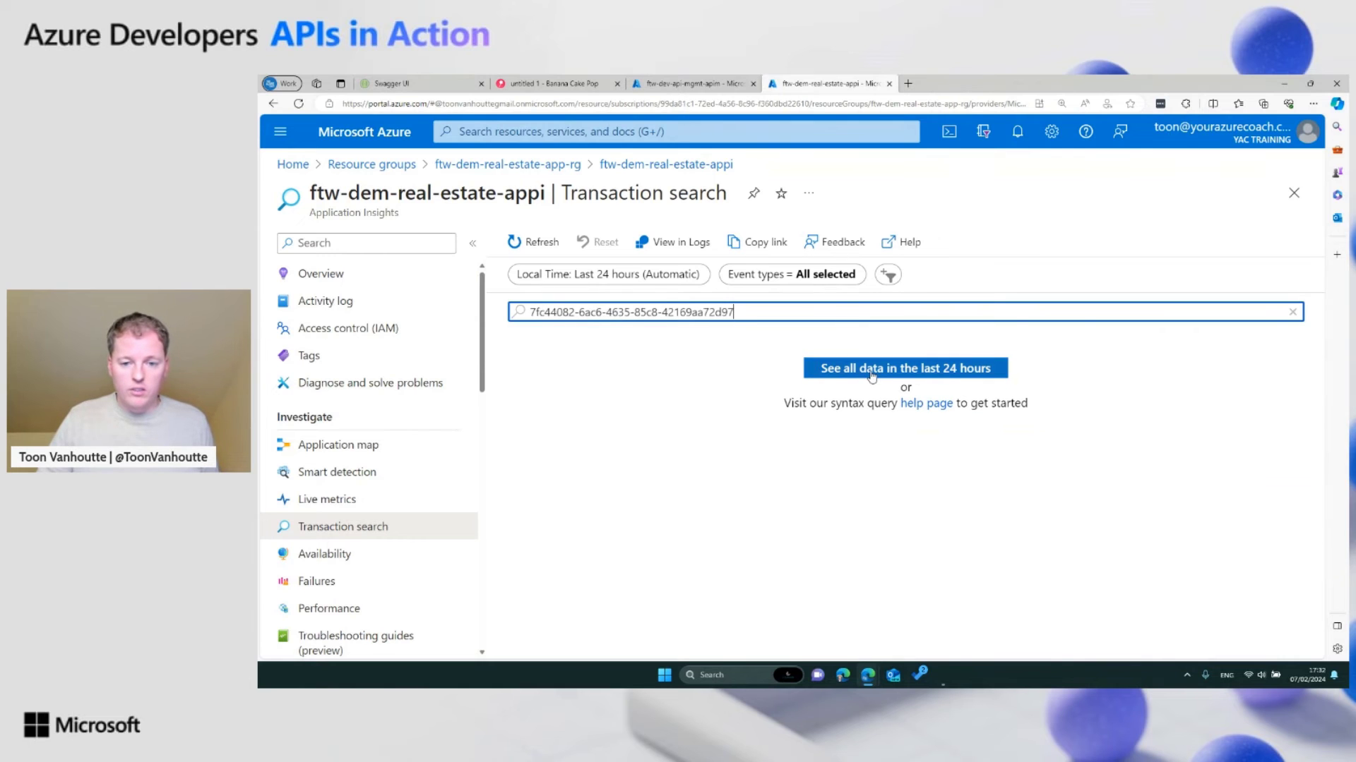
left_click(904, 368)
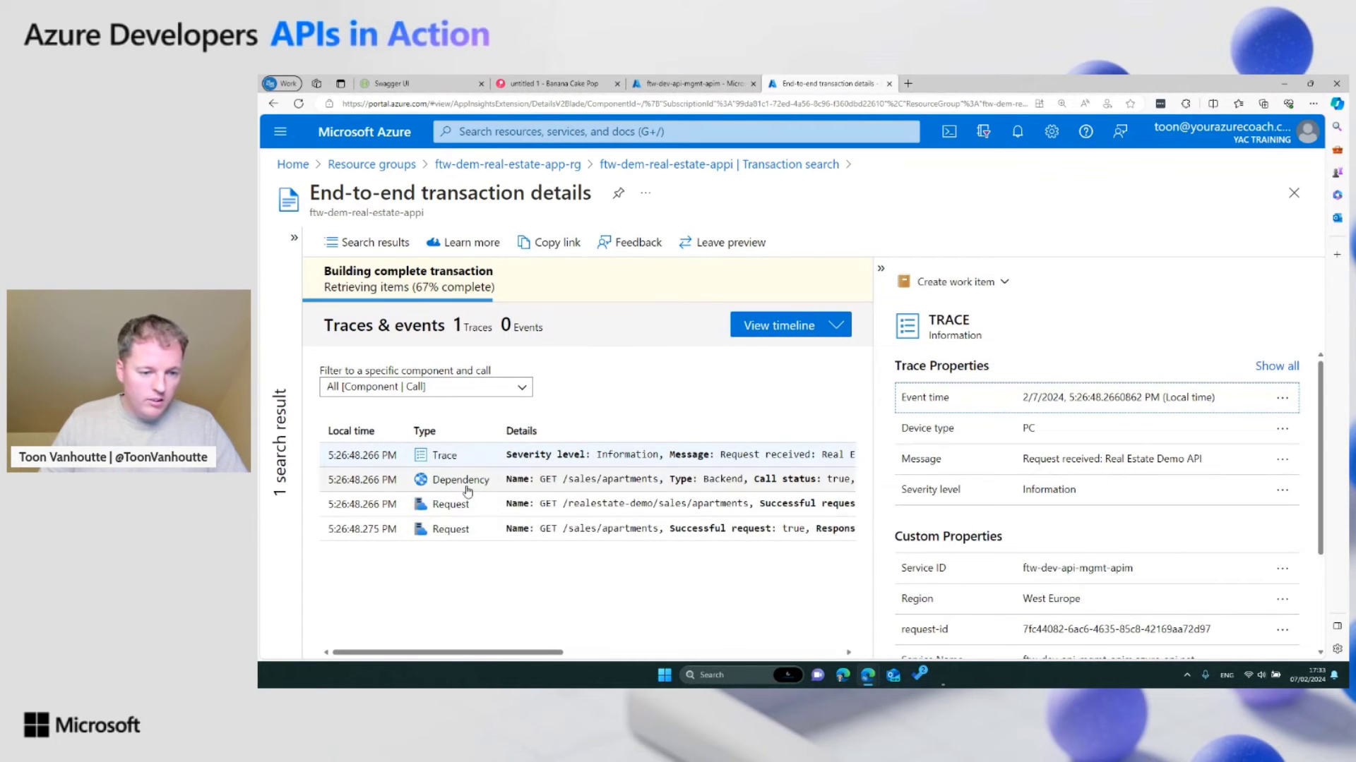
left_click(778, 325)
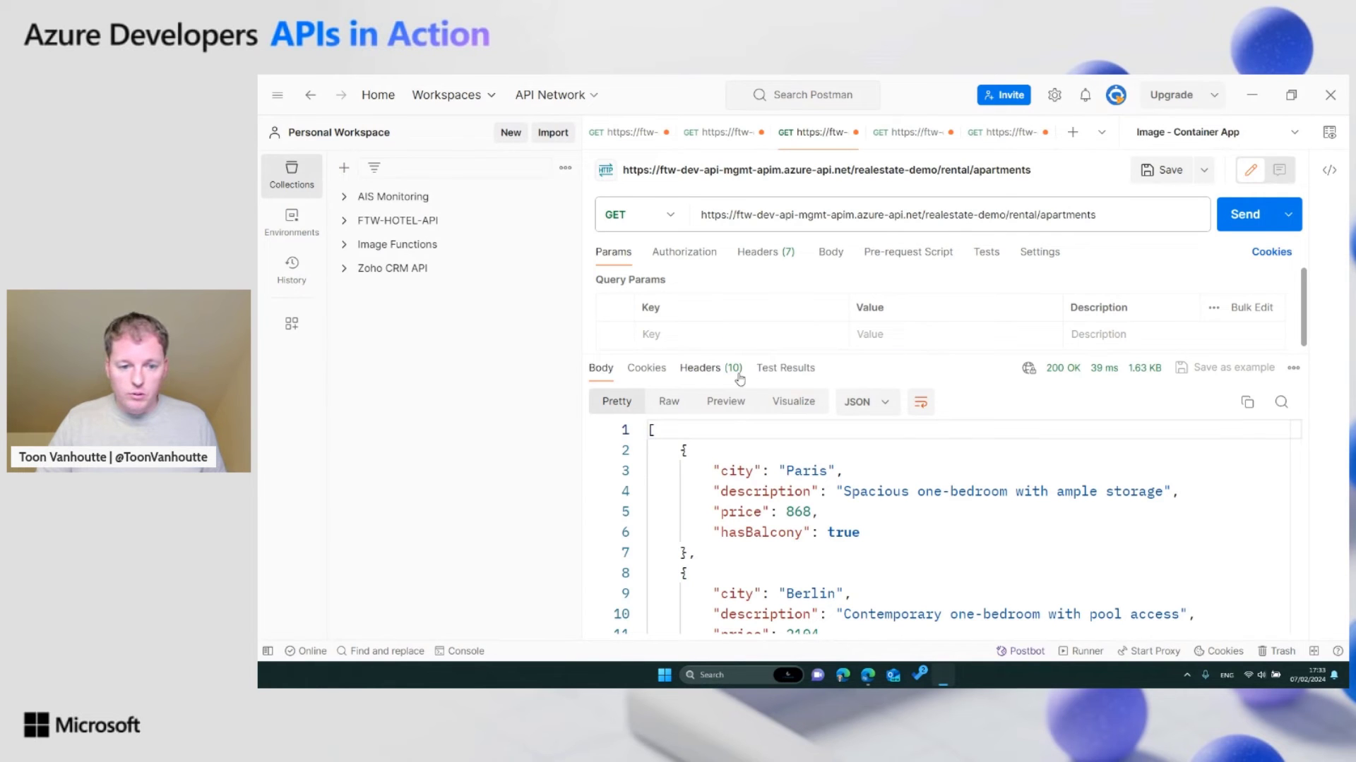
Step: Show the rental apartments response headers and select the Ftw-Request-Id value
left_click(700, 367)
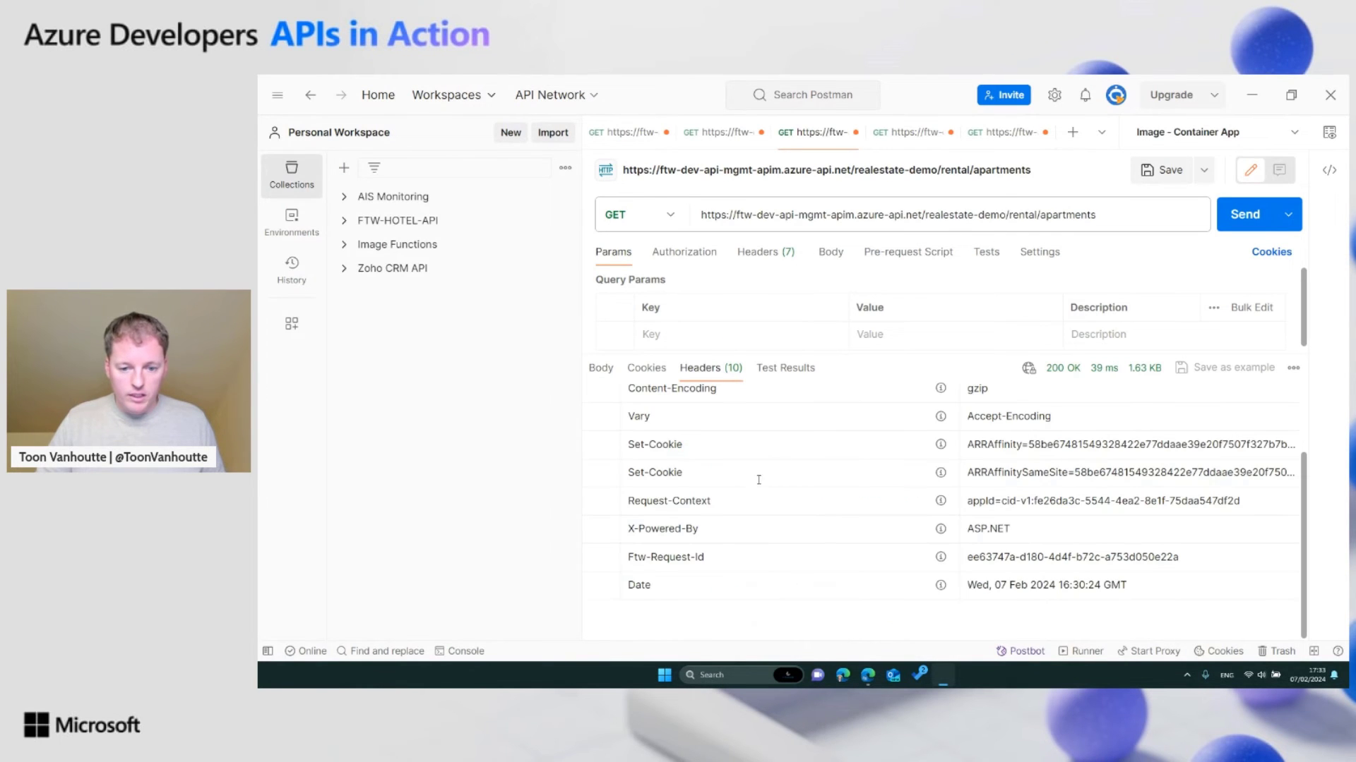
double_click(1071, 557)
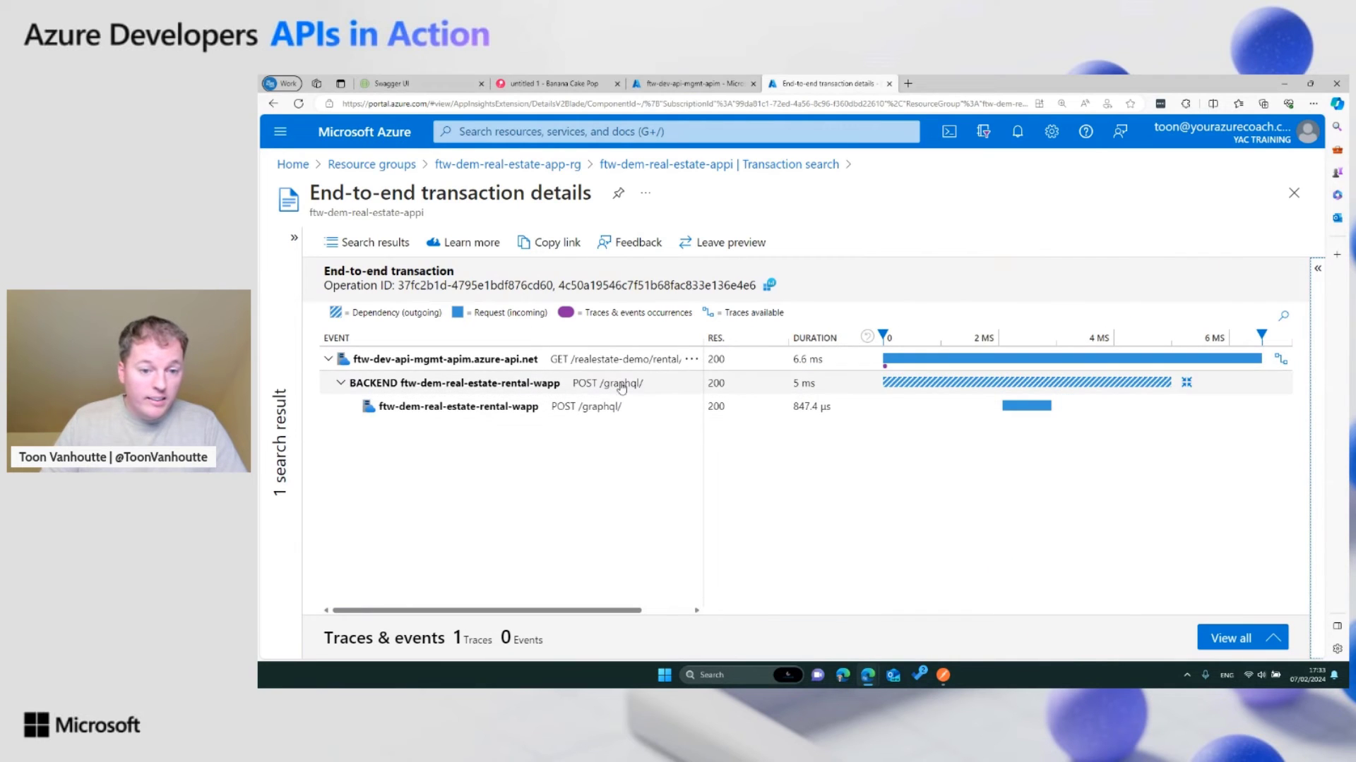
mouse_move(647, 366)
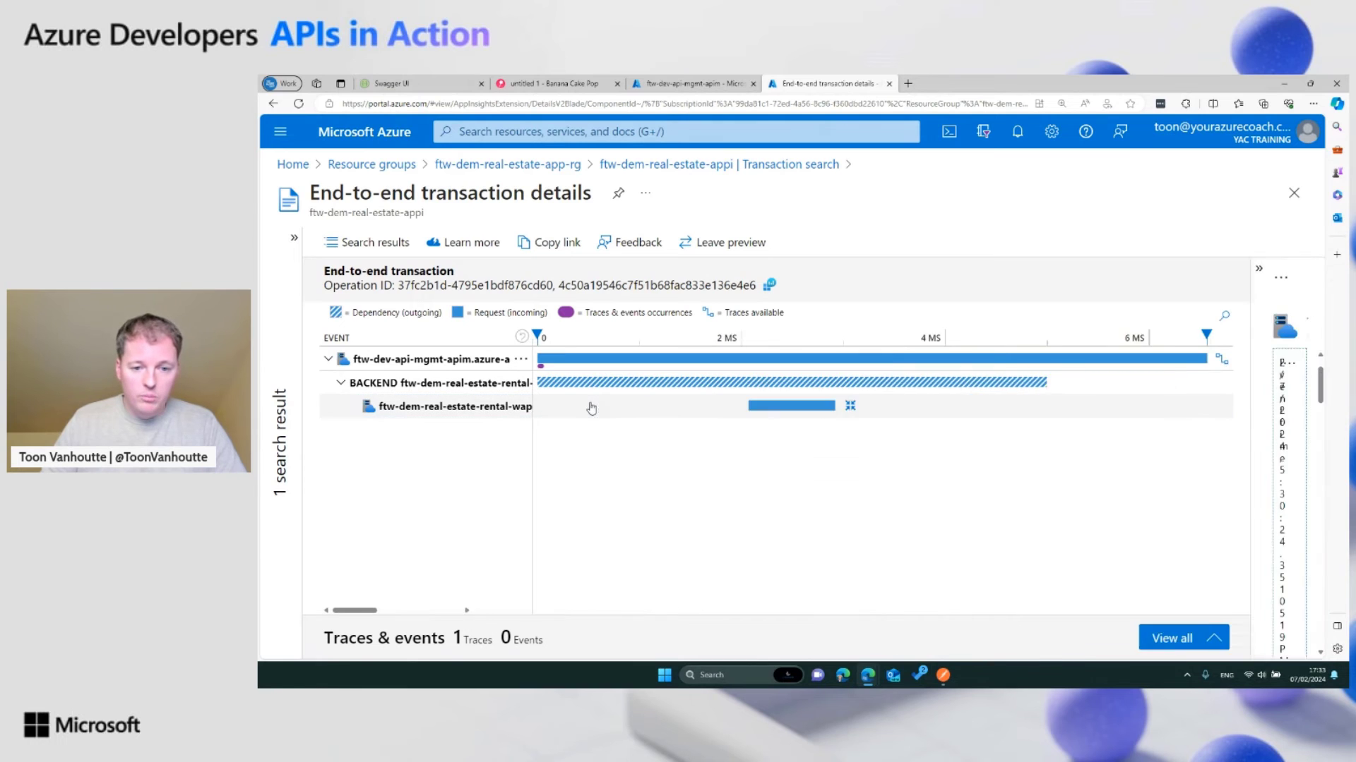
Step: Show the details of the rental-wapp POST /graphql/ backend request in the transaction trace
left_click(453, 407)
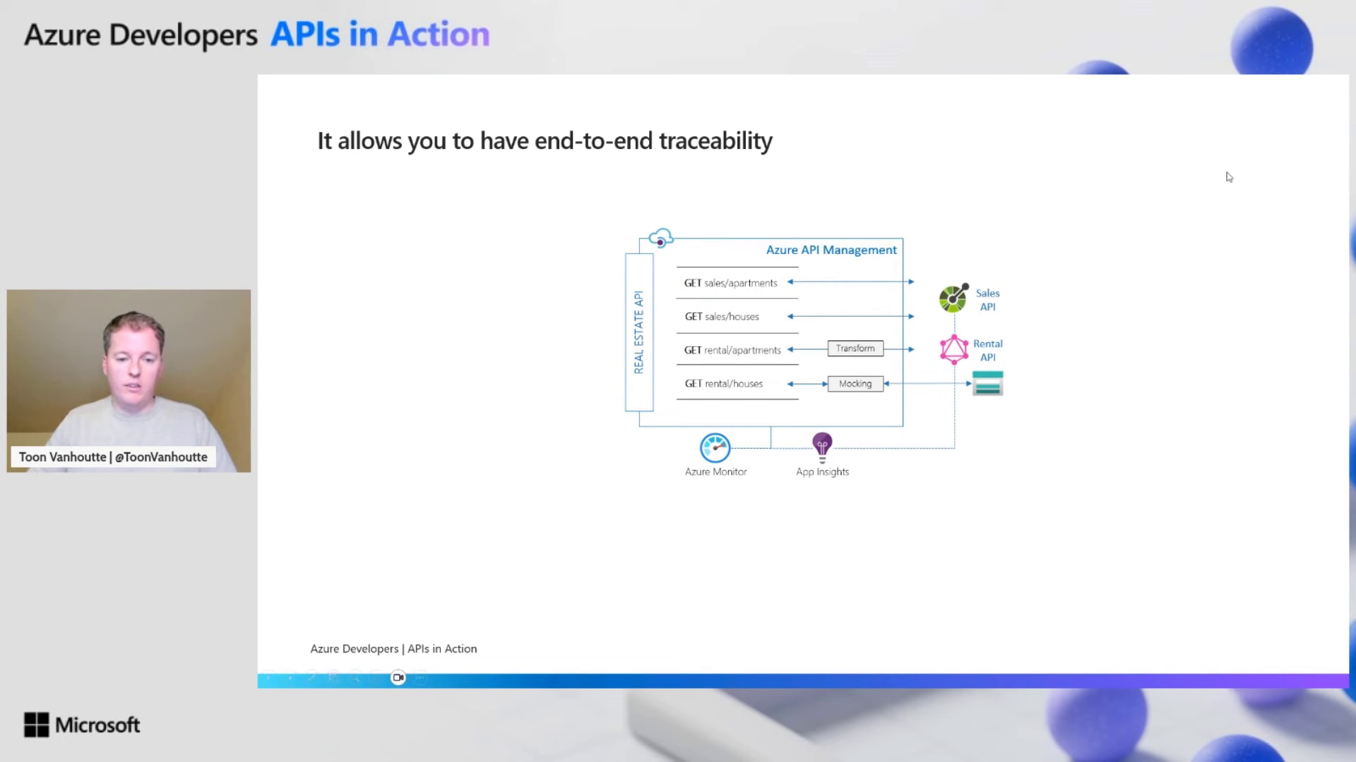
Step: Advance to the 'end-to-end traceability' slide featuring Azure Monitor and App Insights
key("right")
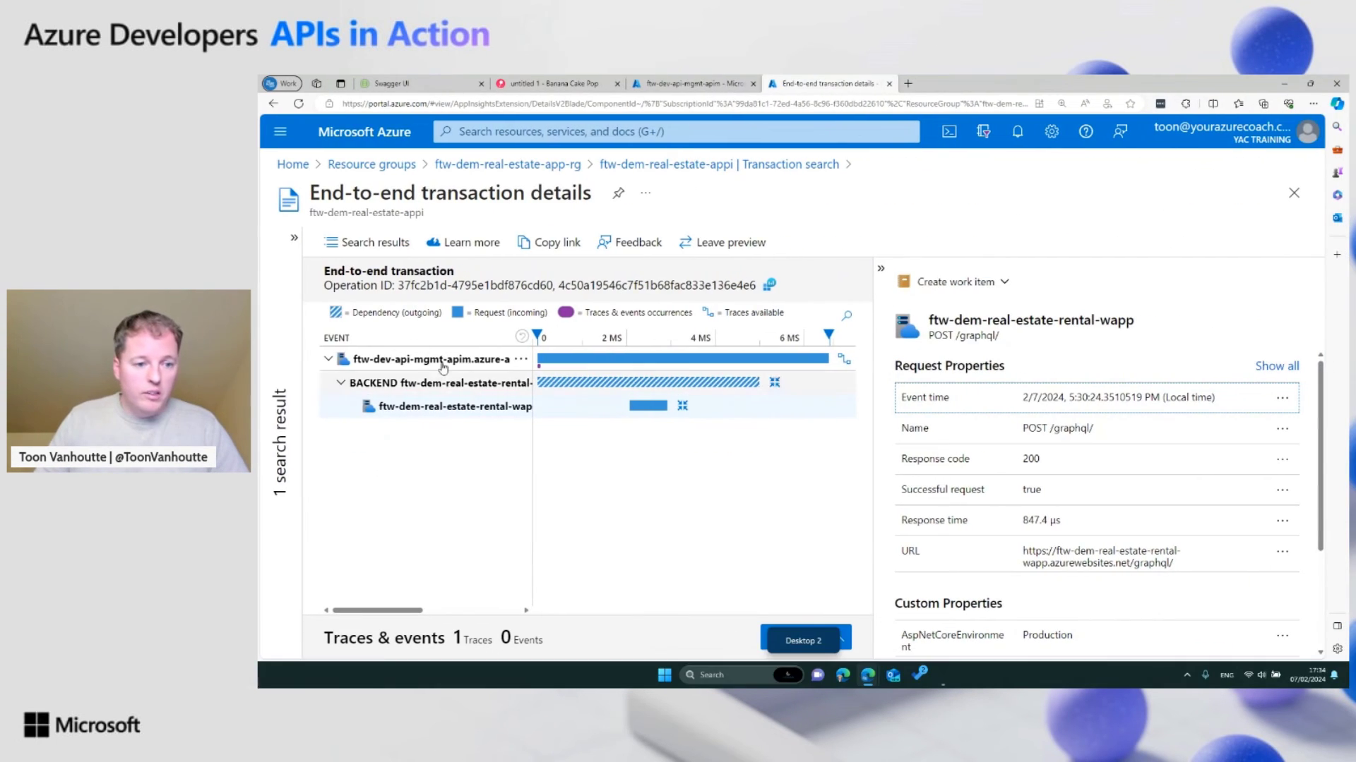
Step: In API Management, go to APIs and select version v1 of the Real Estate API
left_click(692, 84)
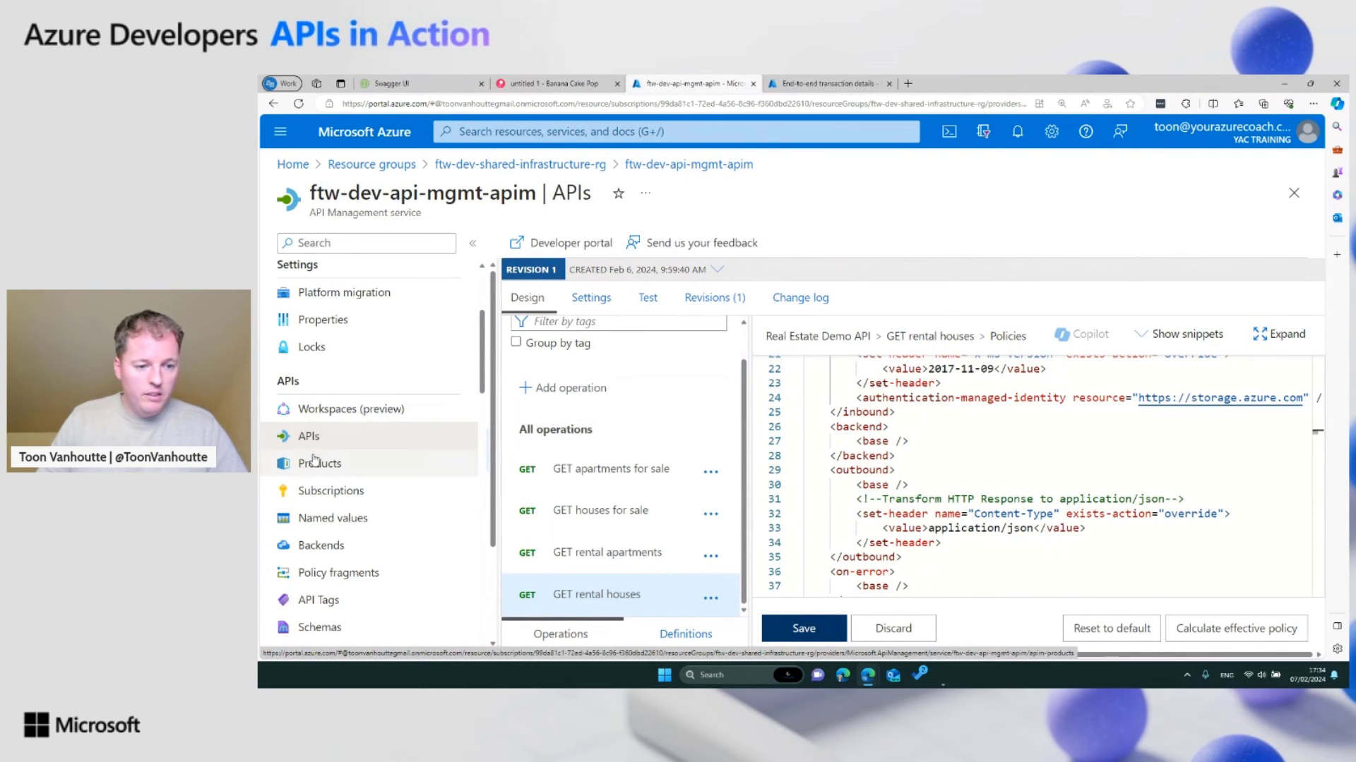
left_click(306, 436)
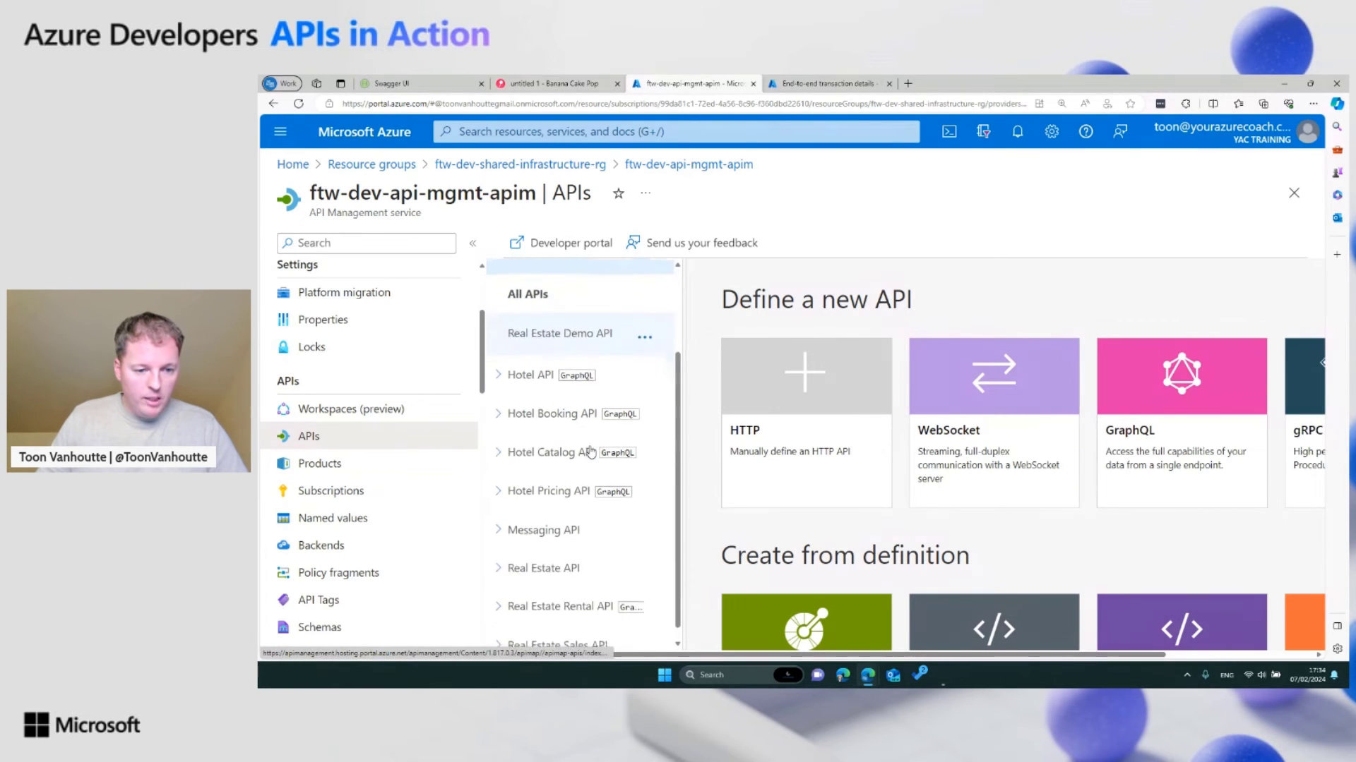
left_click(544, 567)
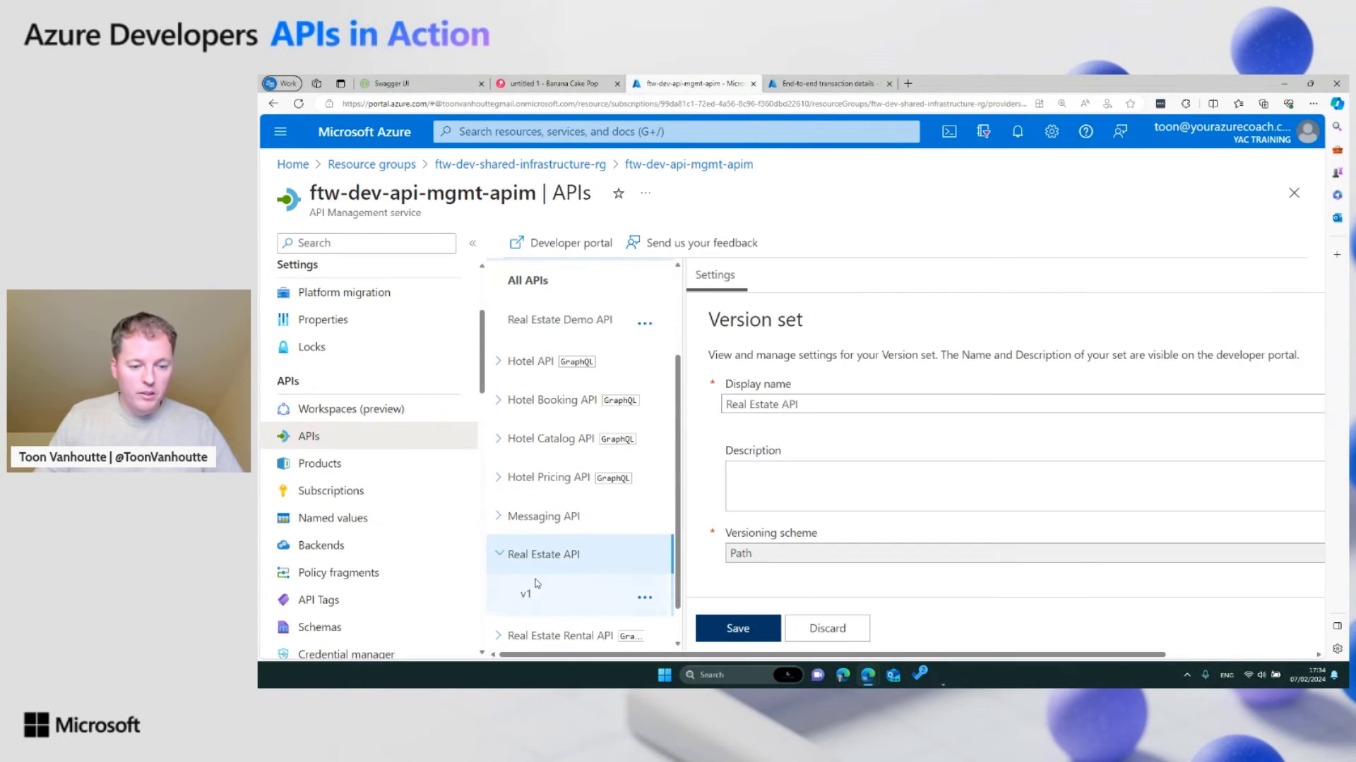
left_click(525, 595)
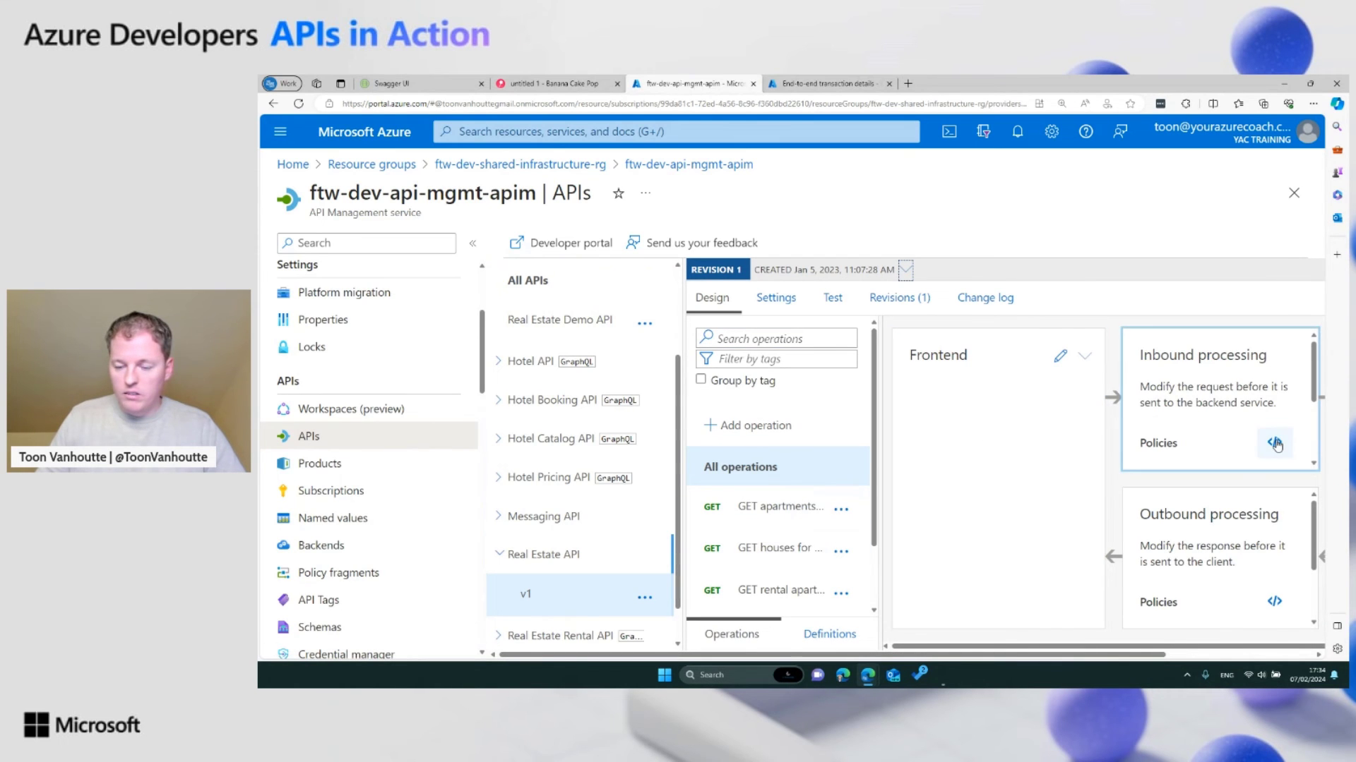
Step: Expand the v1 inbound policy editor showing the JWT validation with required roles claim, then return to Postman
left_click(1275, 442)
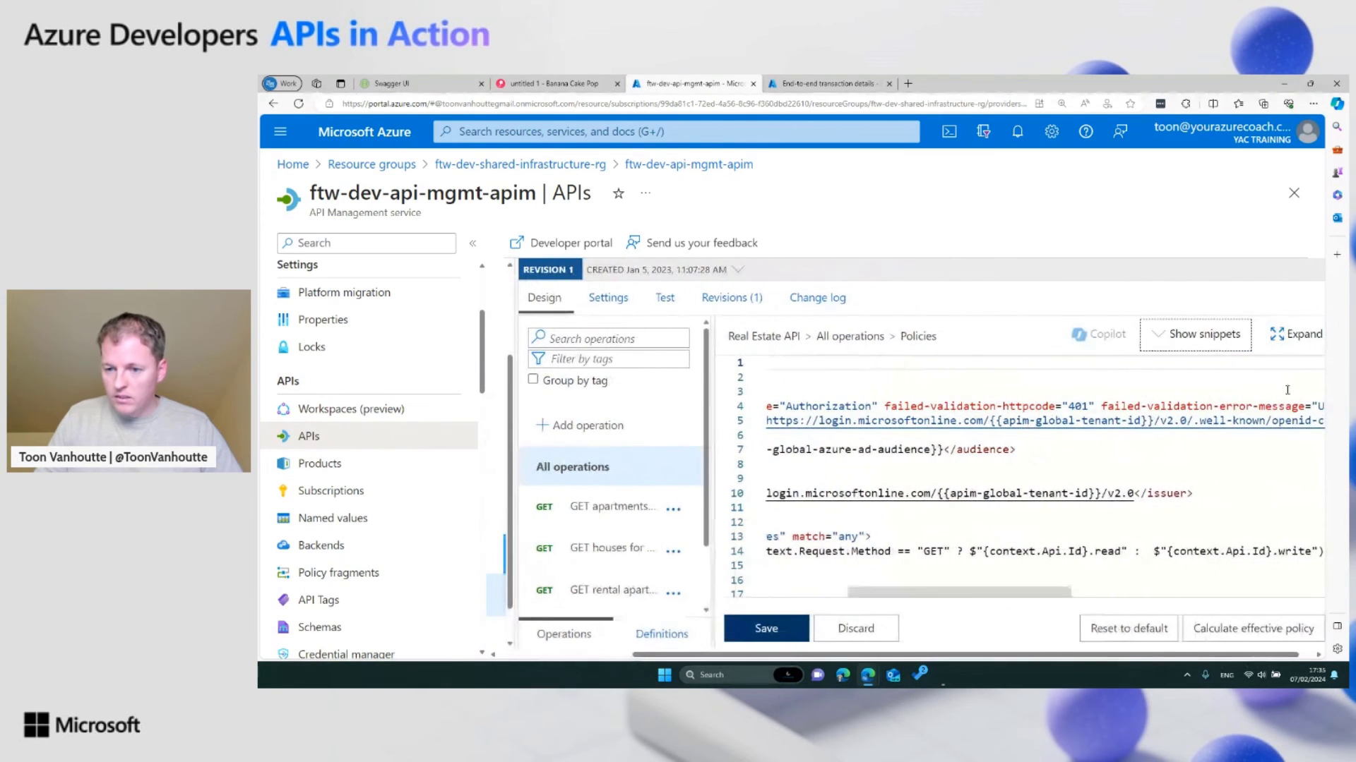
left_click(1295, 333)
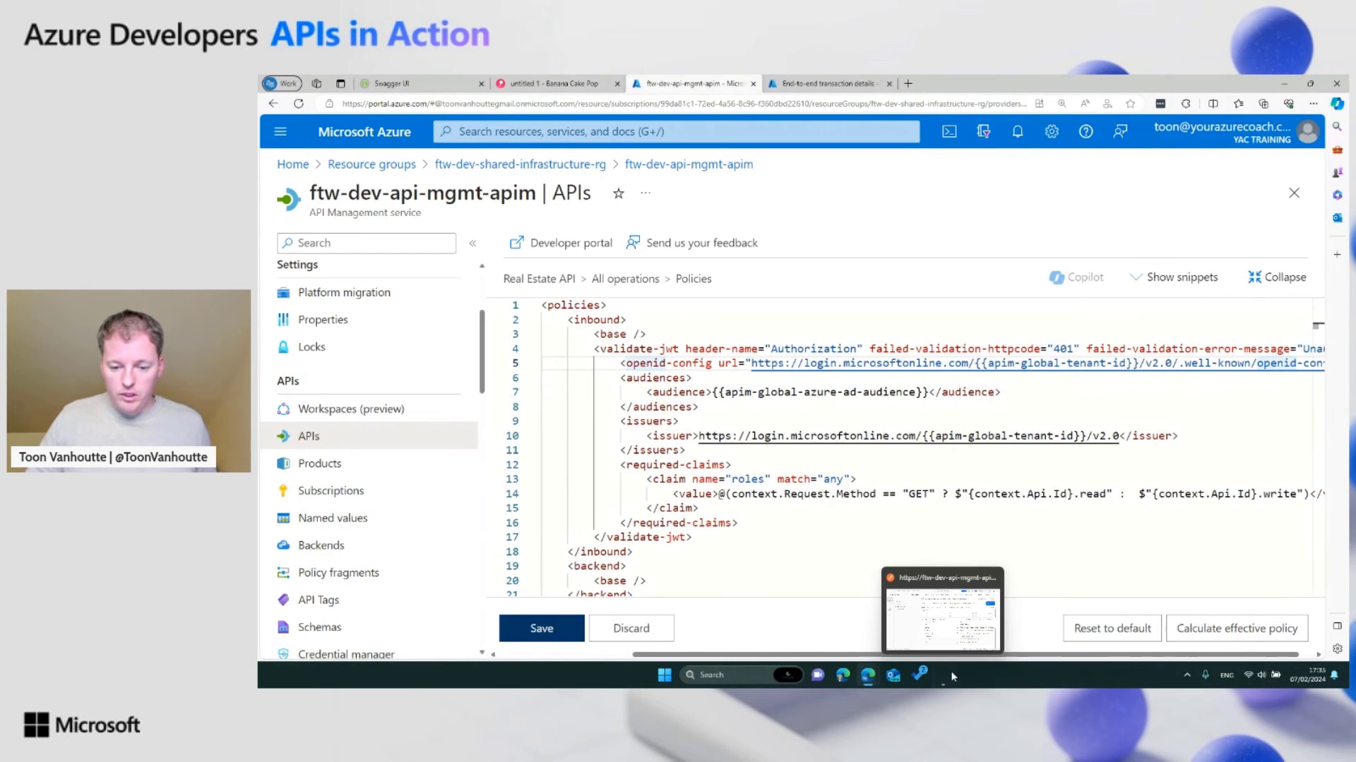
left_click(942, 608)
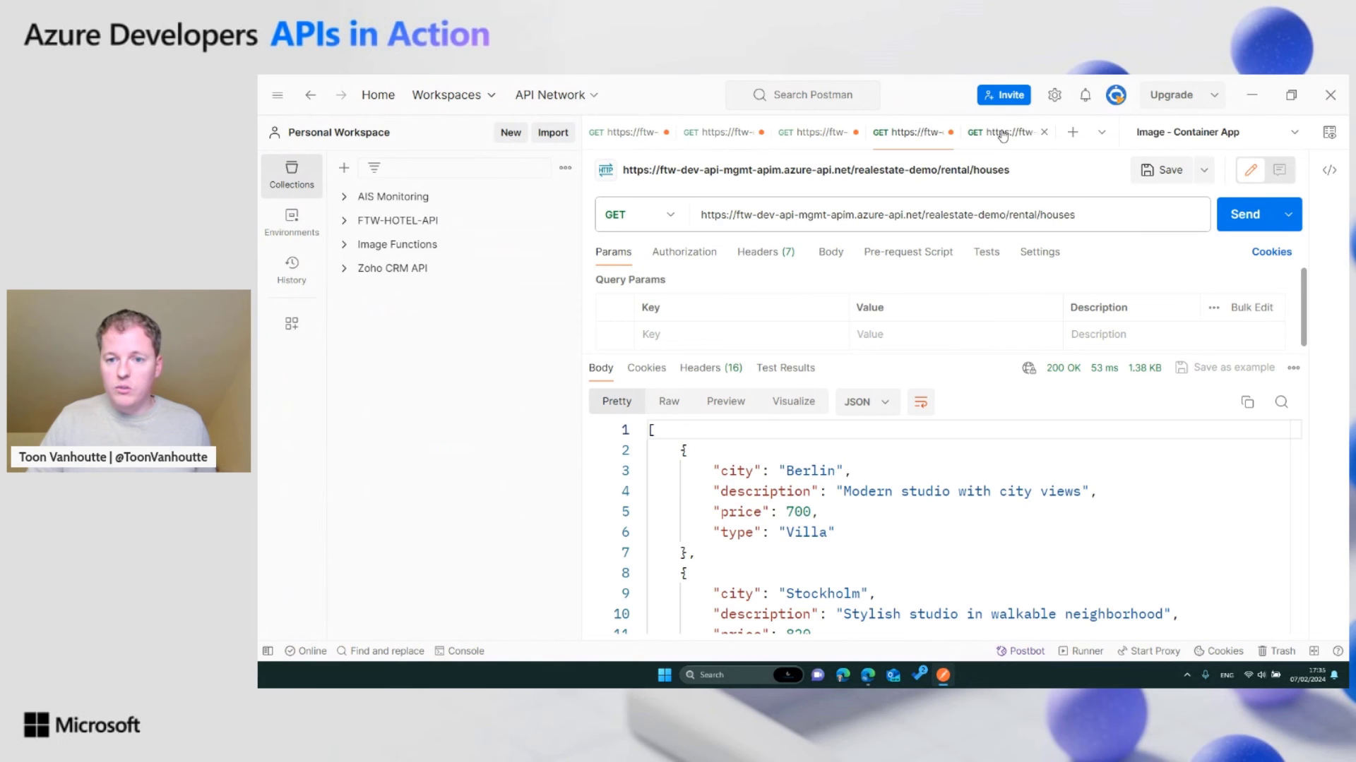
Step: Switch to the rental houses request in Postman showing its 200 OK response
left_click(1244, 214)
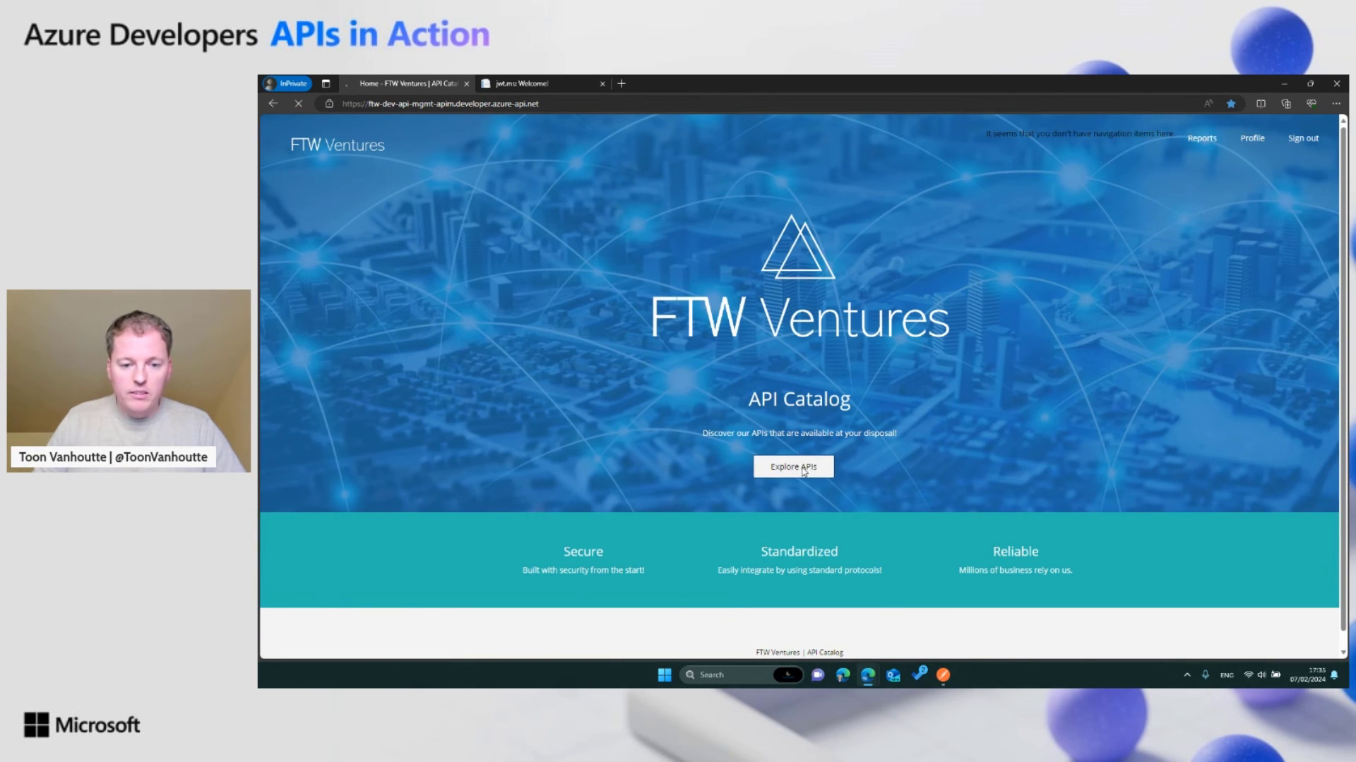
Step: Explore APIs, choose Real Estate API - v1, try GET houses for sale and select its bearer token
left_click(792, 467)
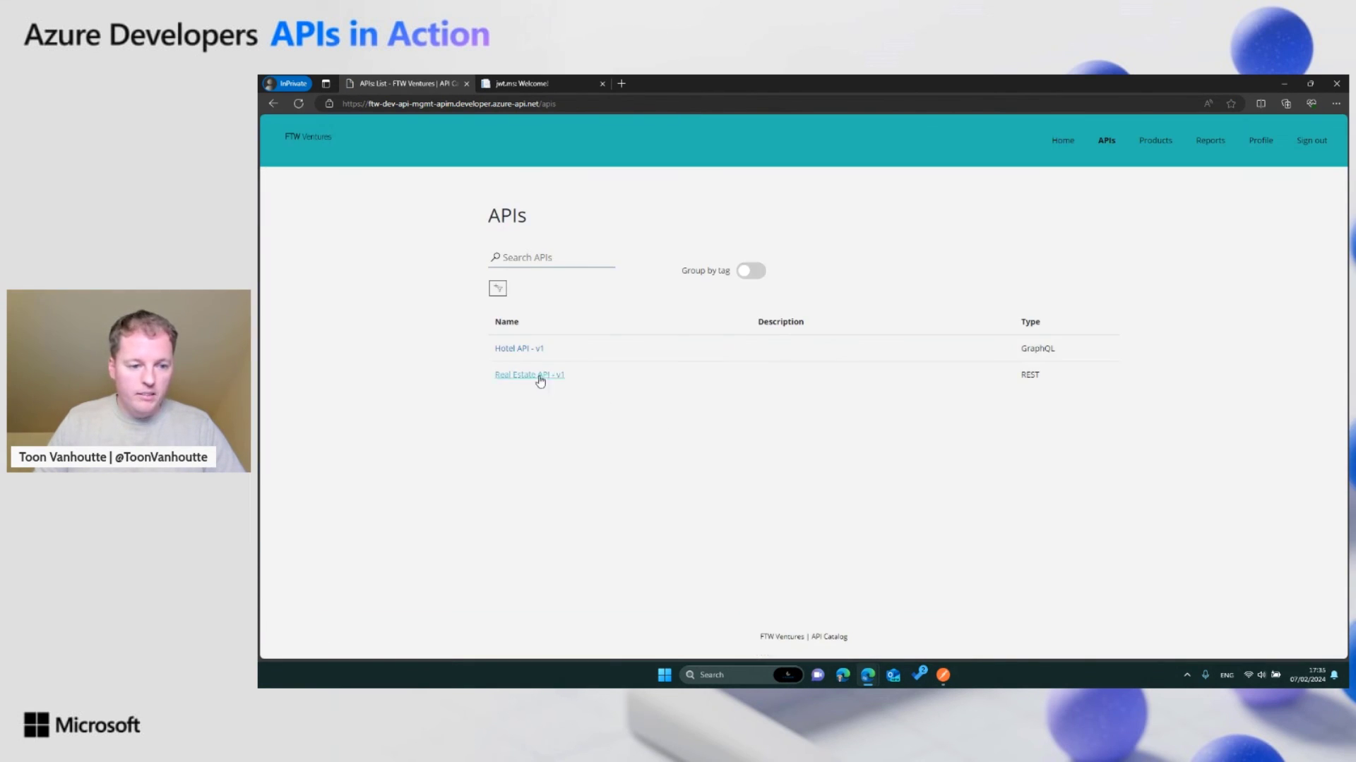
left_click(528, 374)
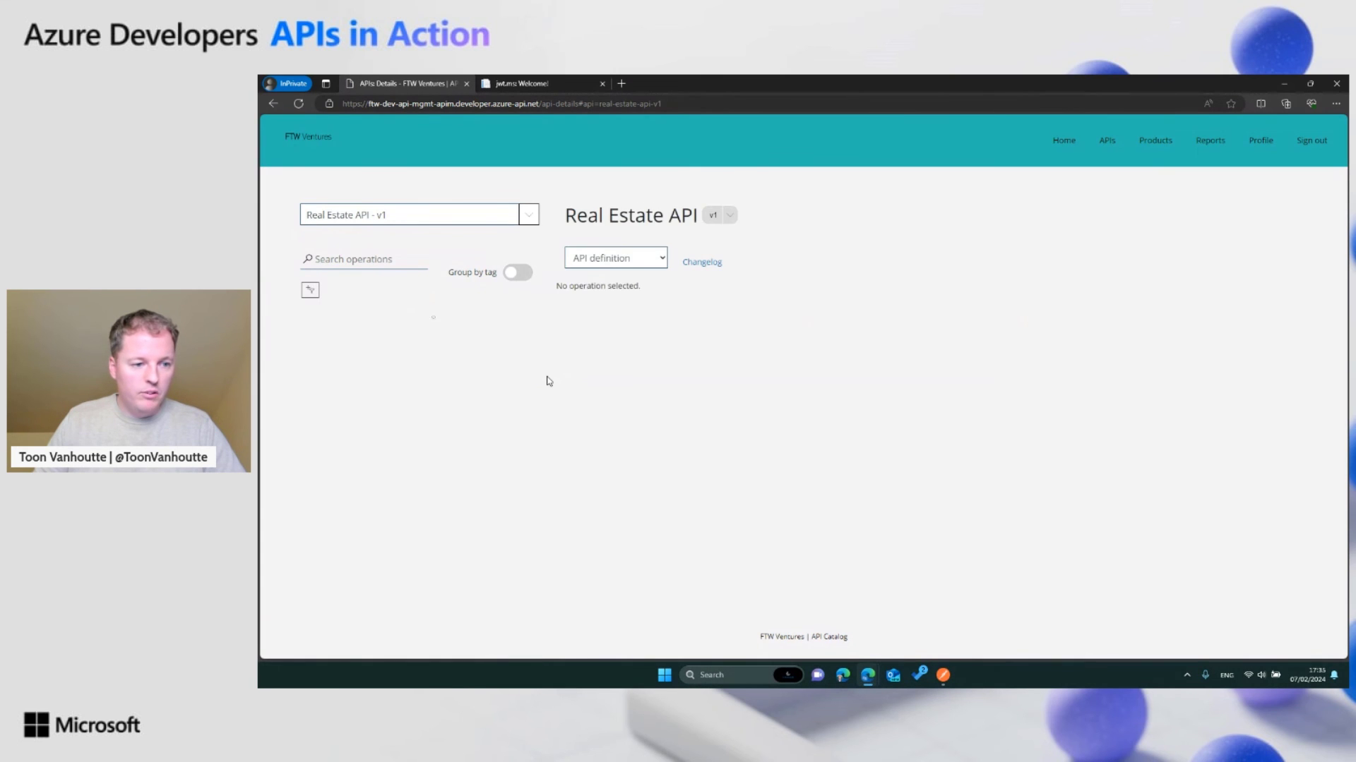
left_click(376, 310)
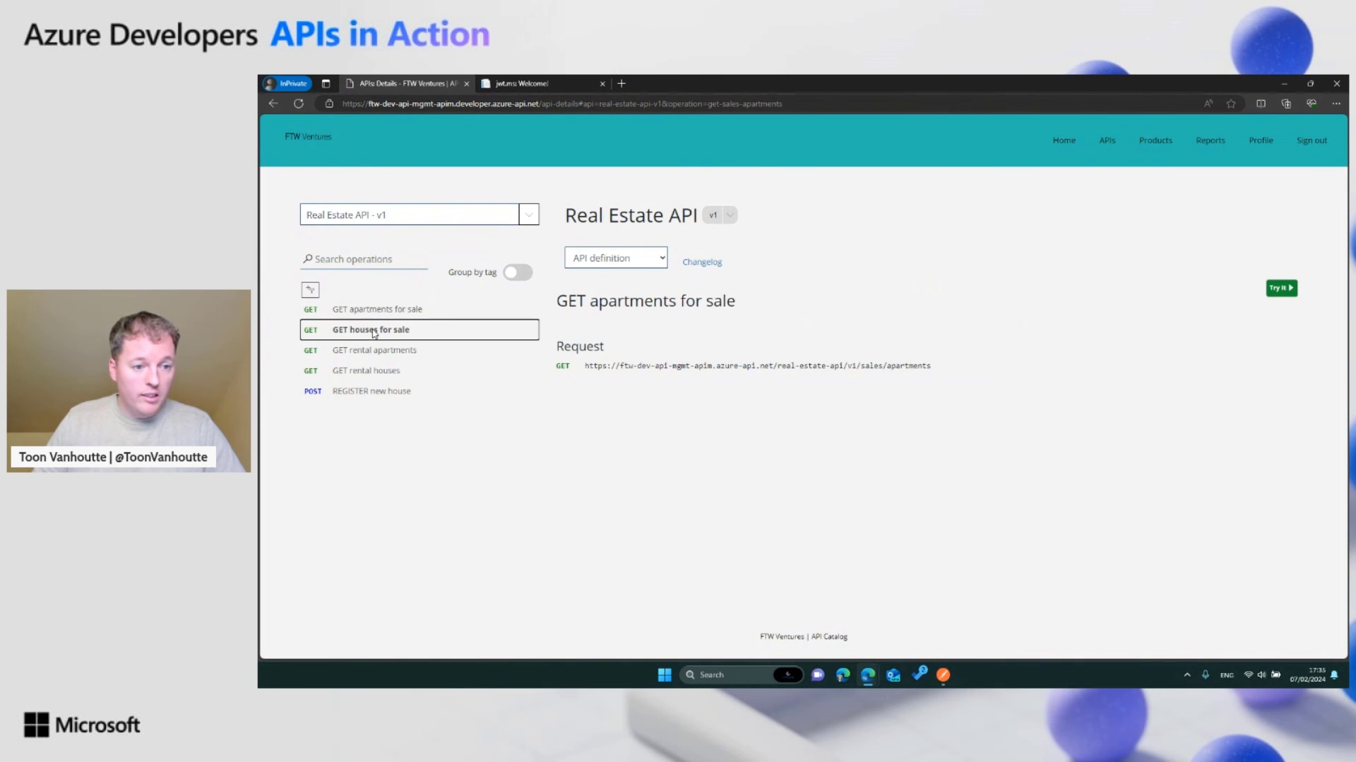
left_click(1280, 288)
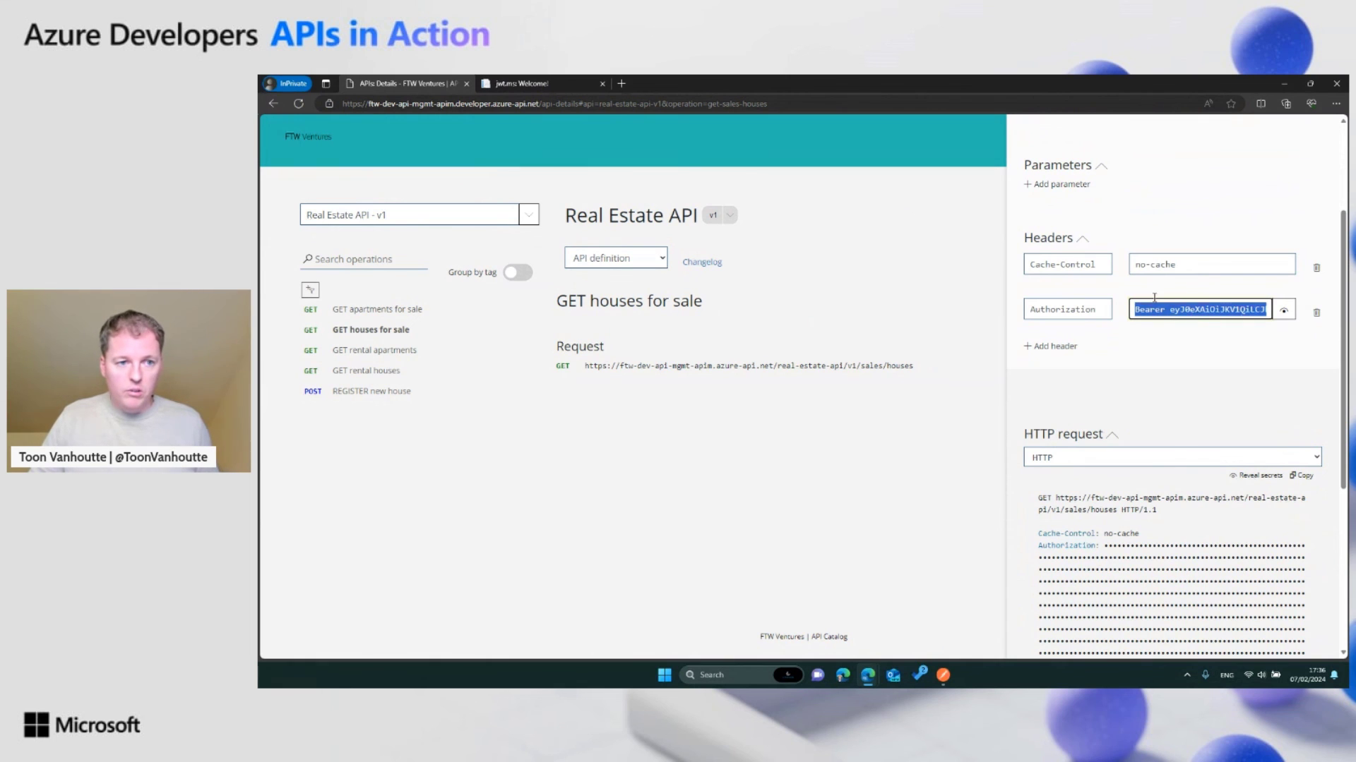
left_click(514, 84)
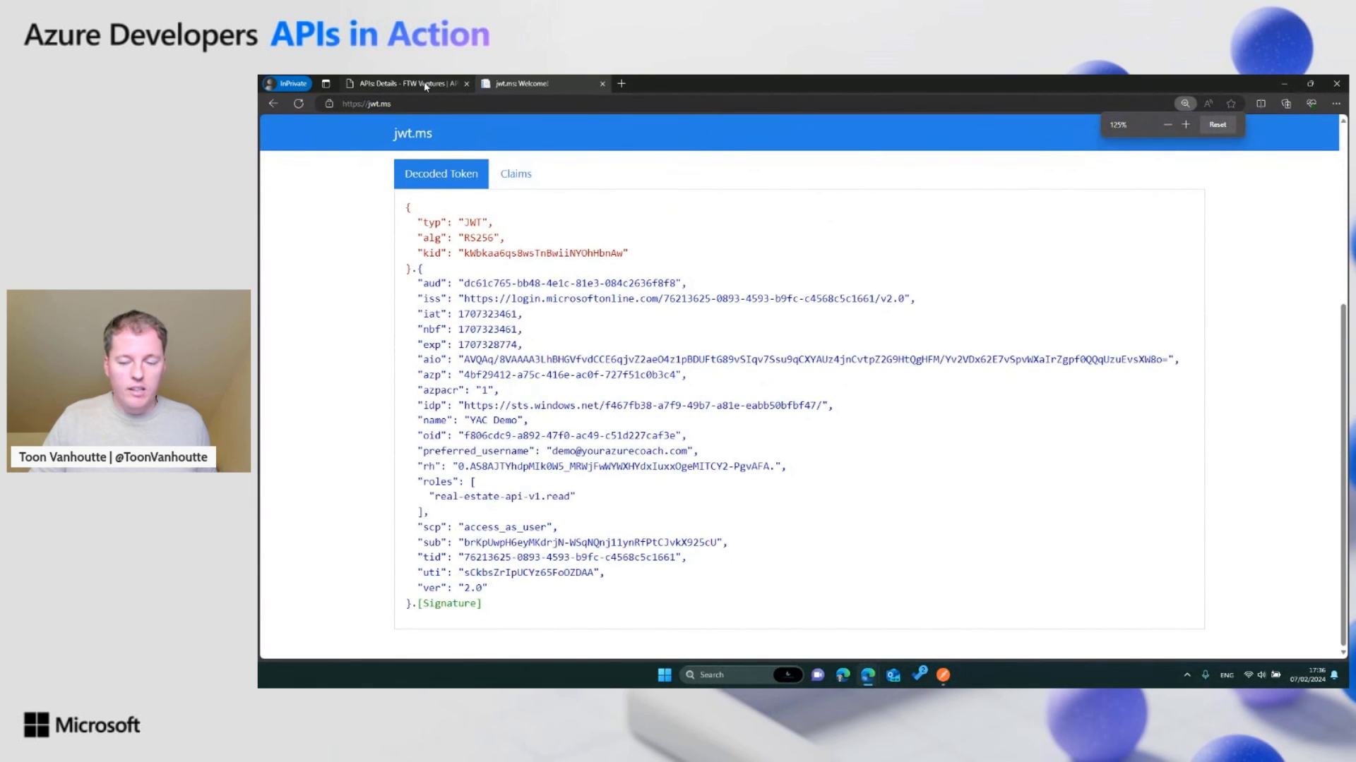
Step: Return to the developer portal and send the GET houses for sale request for a 200 OK response
left_click(399, 83)
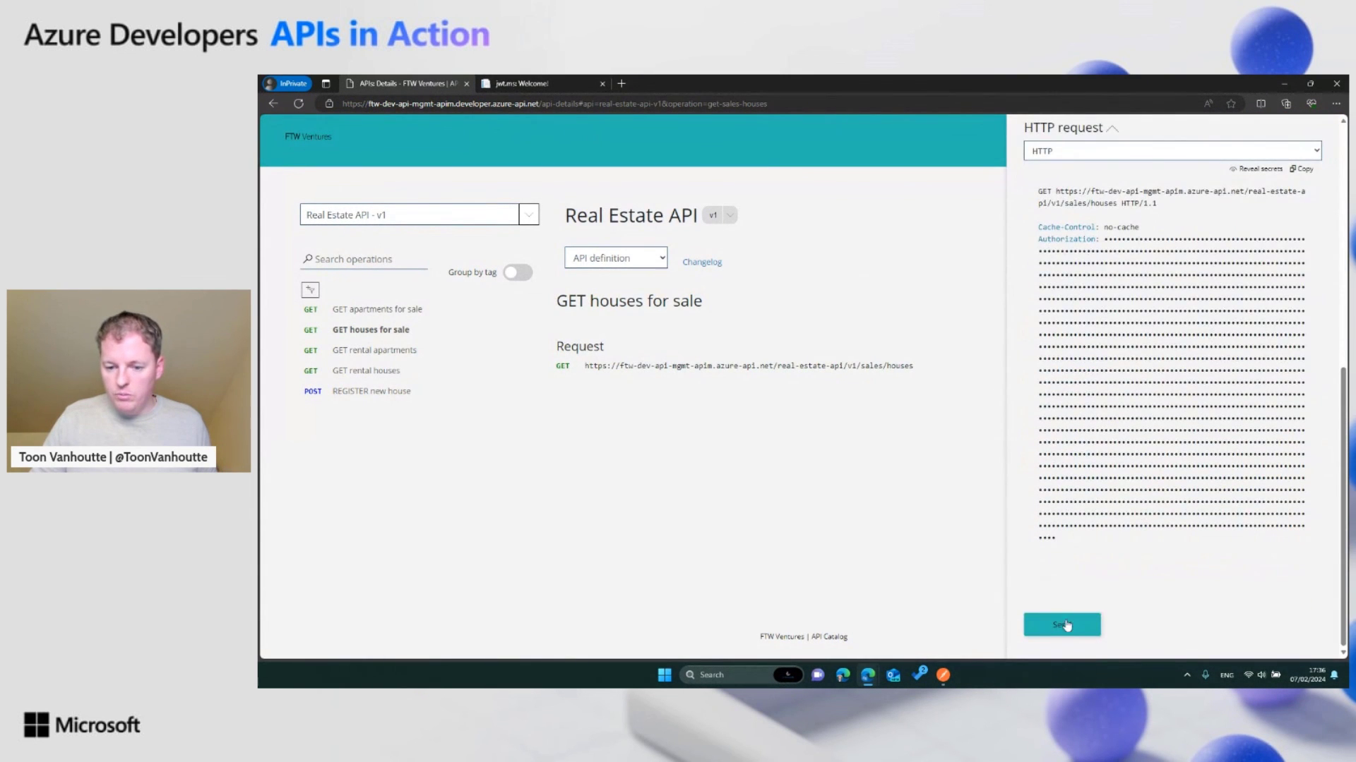
left_click(1061, 625)
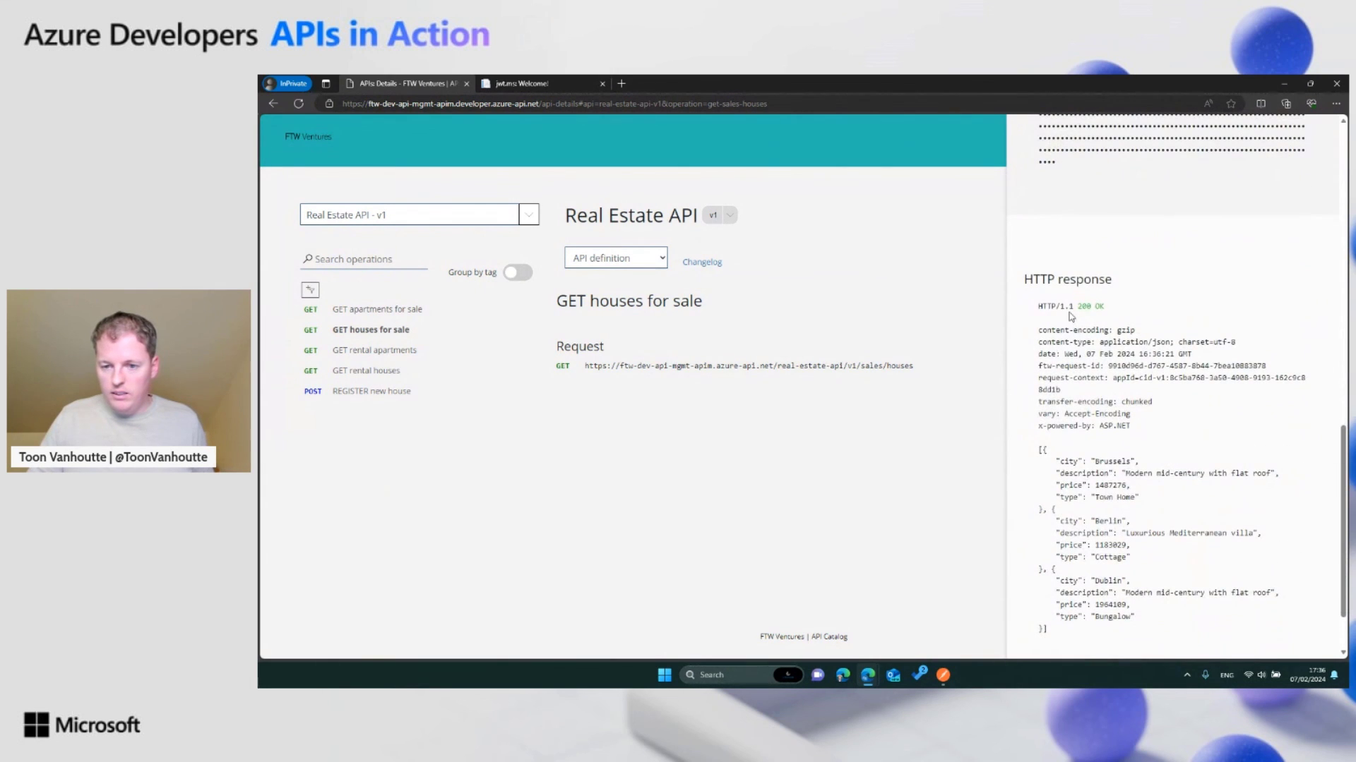